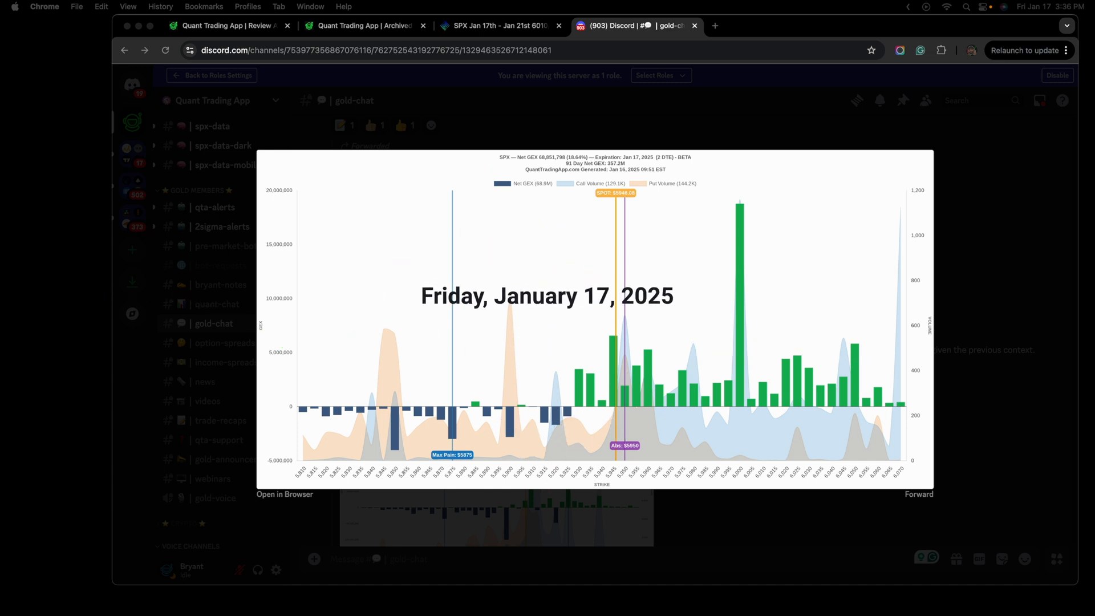
mouse_move(691, 184)
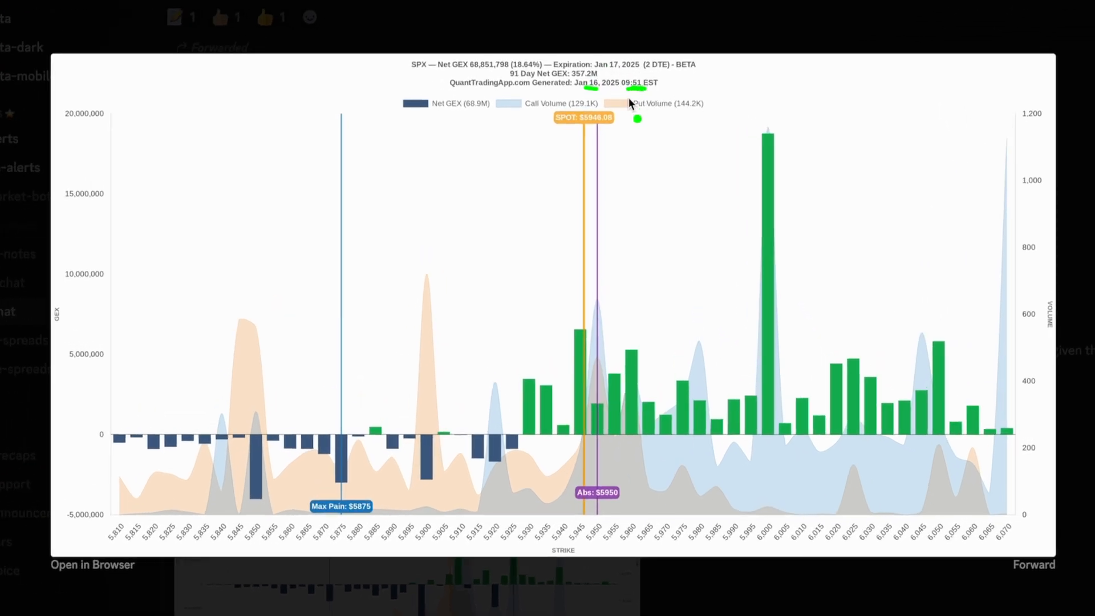
mouse_move(707, 337)
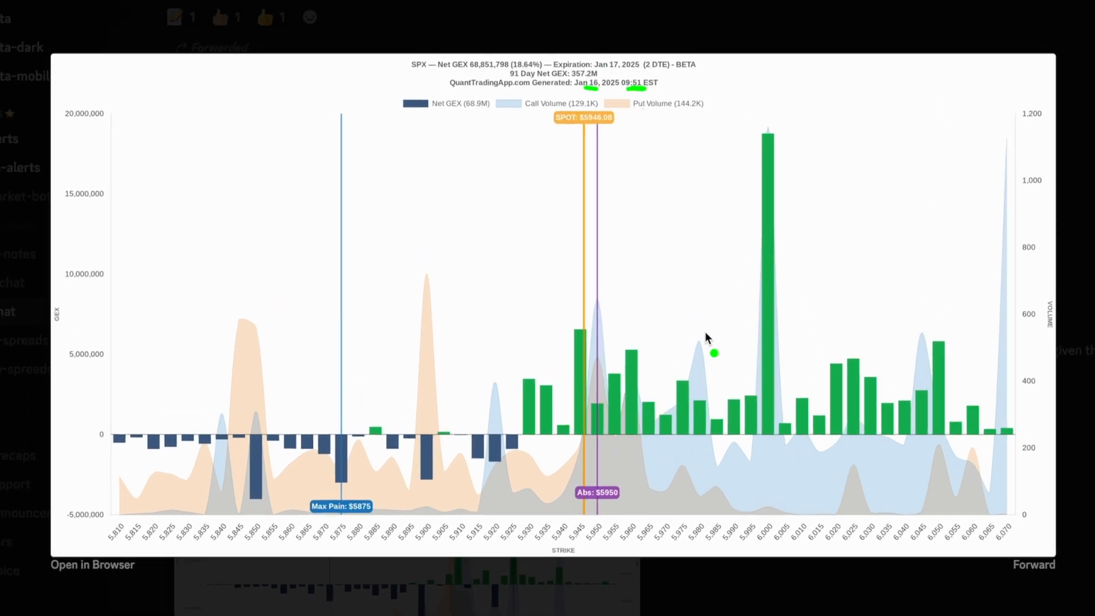
mouse_move(774, 445)
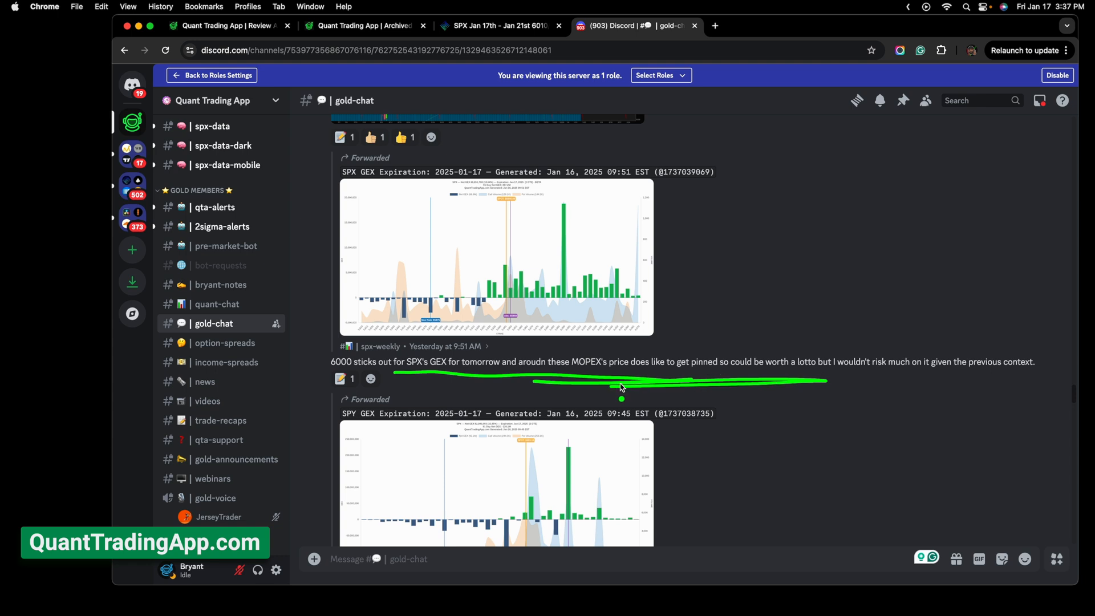
Step: Scroll down to the SPX and SPY GEX posts and bring up the SPX diagonal call spread page
scroll("down", 3)
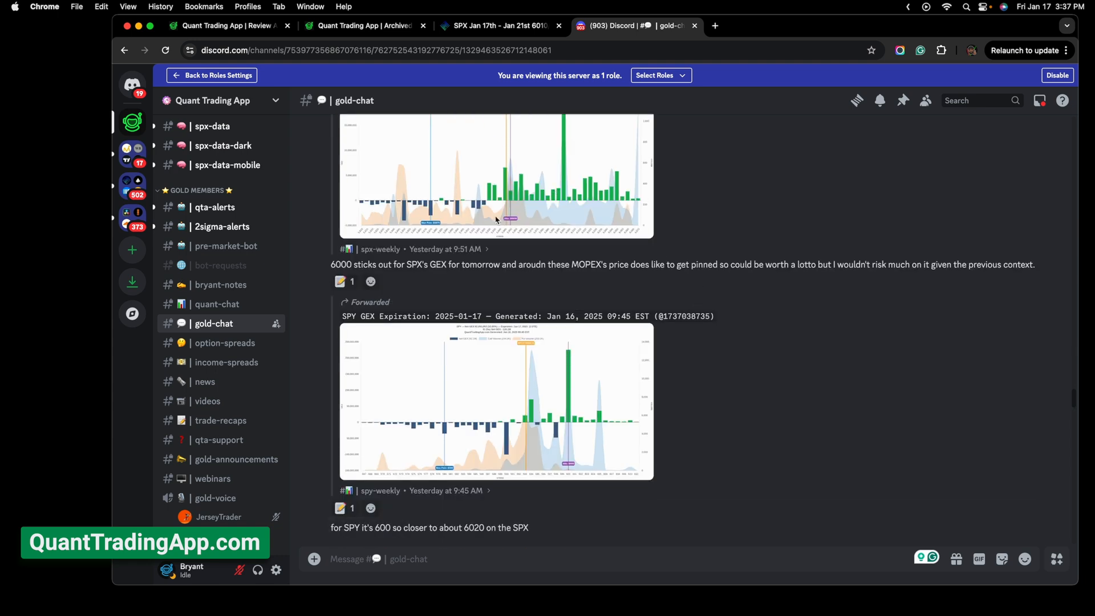
left_click(495, 25)
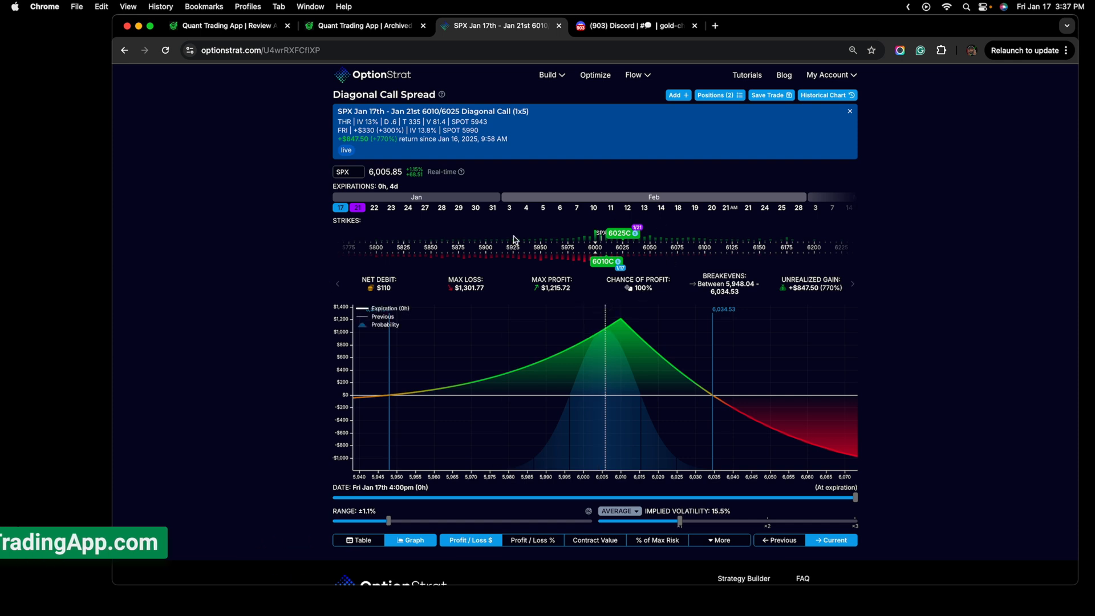
mouse_move(586, 339)
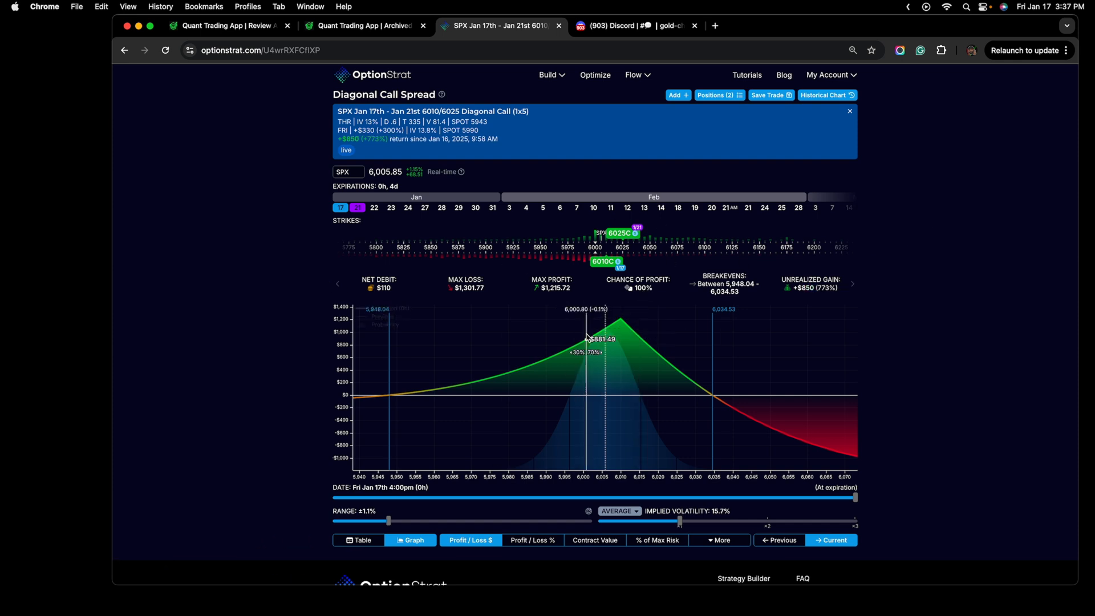
mouse_move(561, 330)
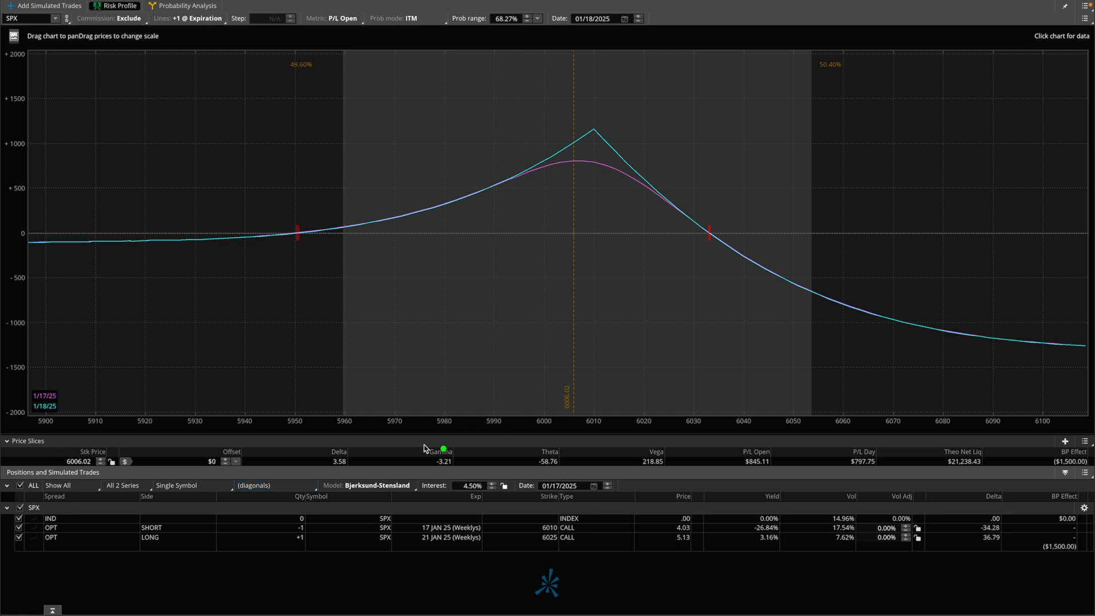
mouse_move(421, 342)
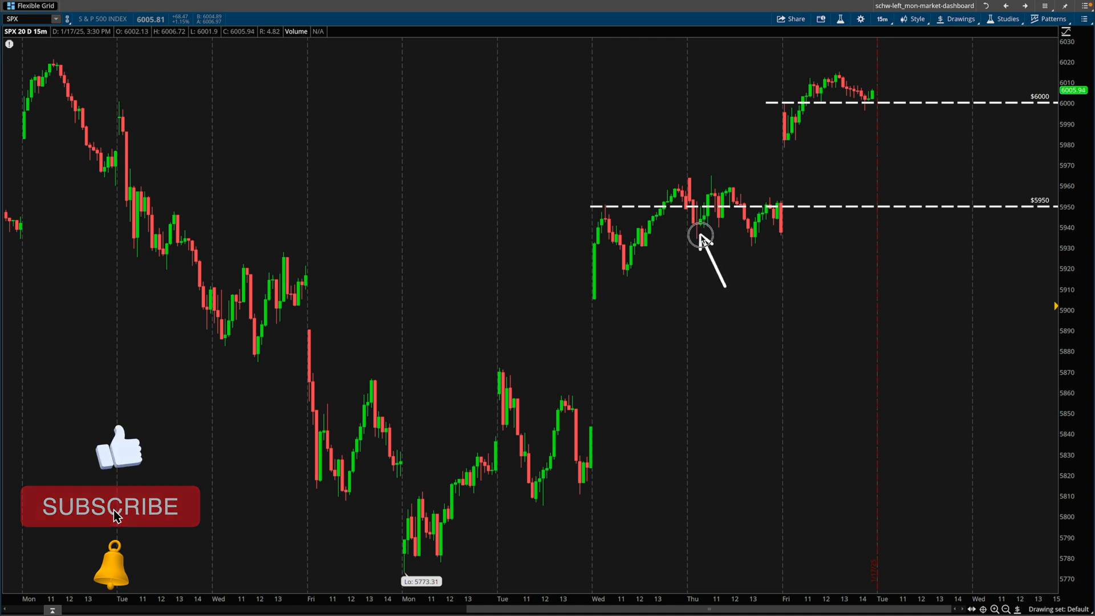
Step: Show the SPX 20-day 15-minute chart with its $6000 and $5950 levels drawn
left_click(109, 507)
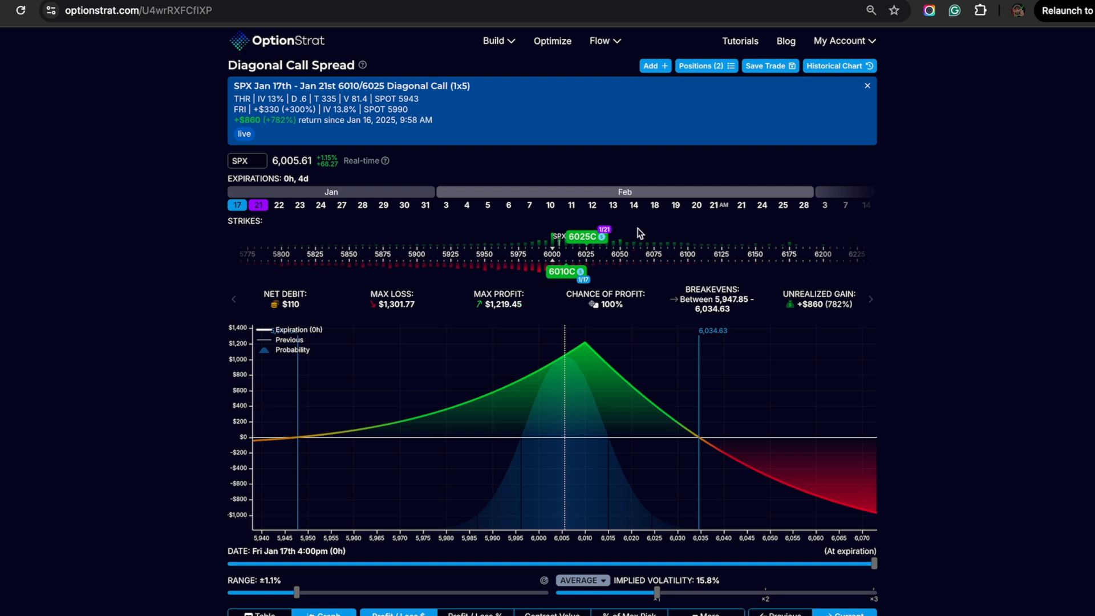
mouse_move(648, 312)
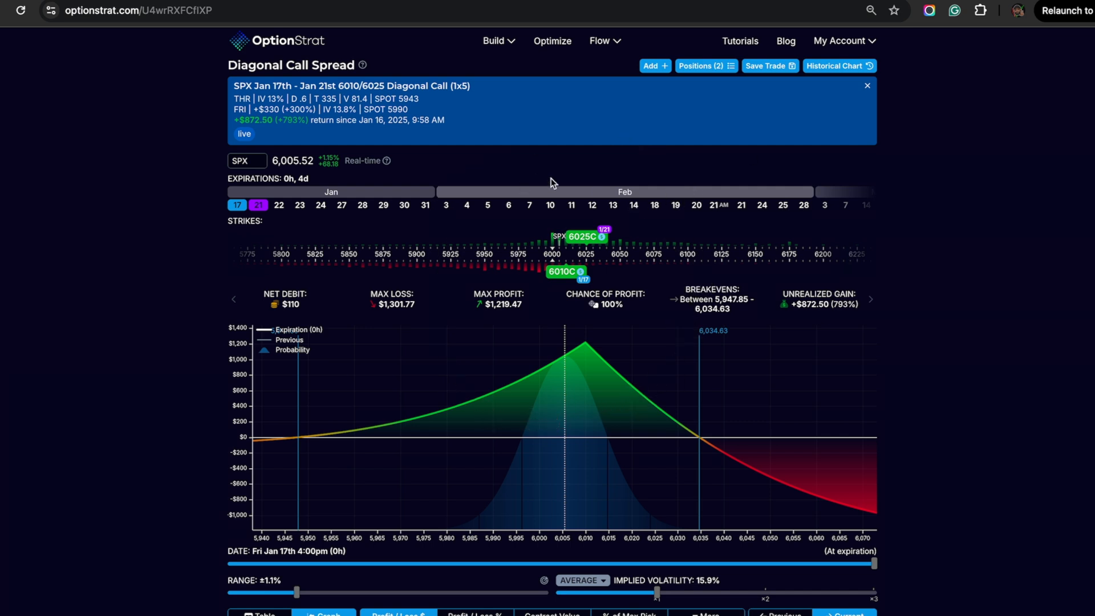
mouse_move(993, 353)
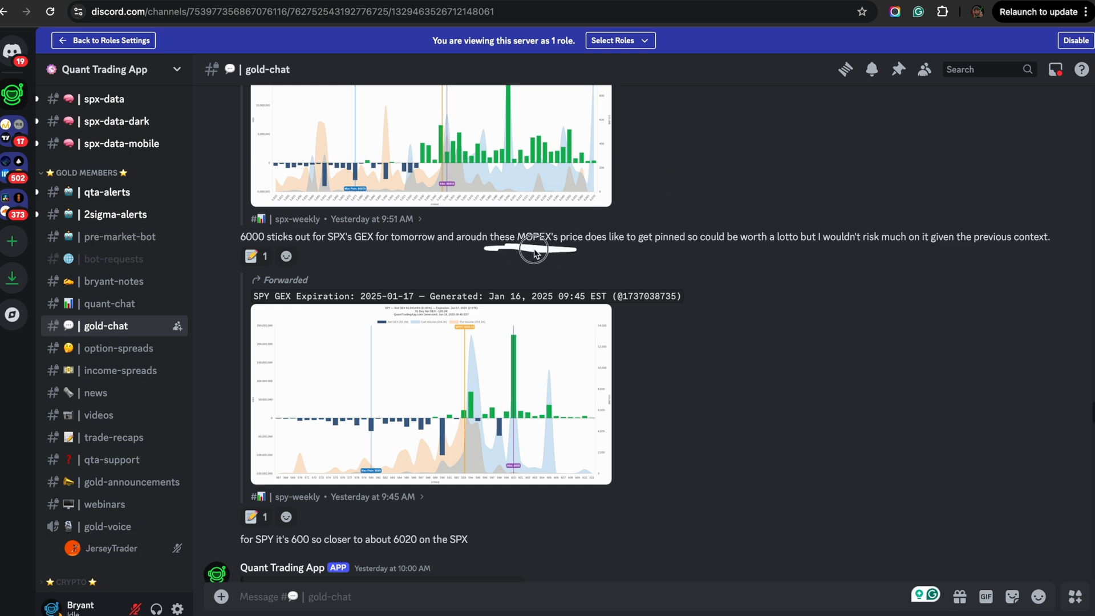
mouse_move(521, 225)
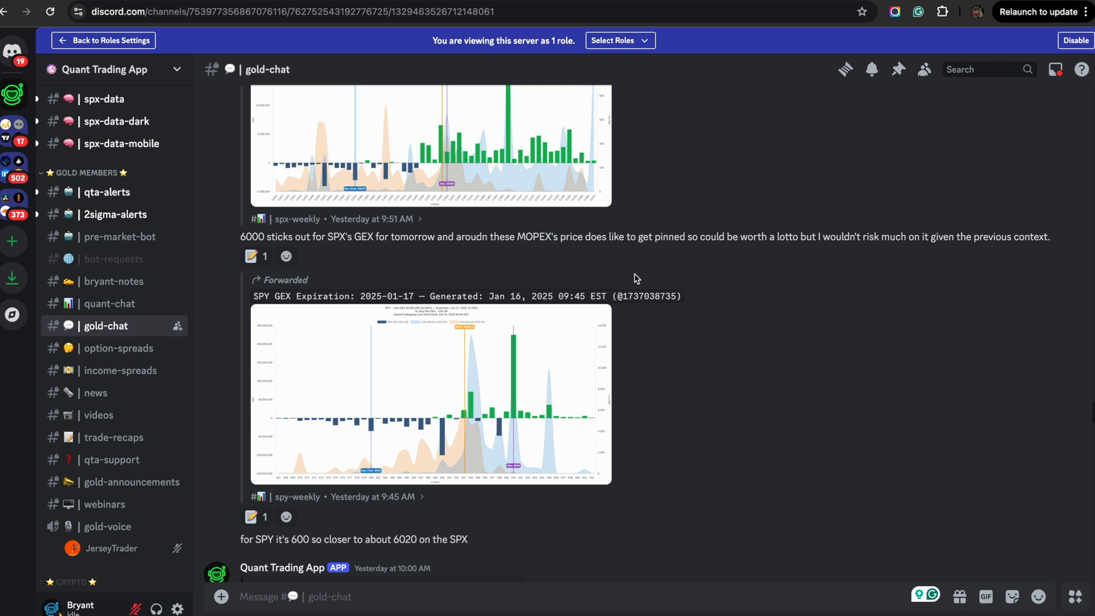
mouse_move(637, 274)
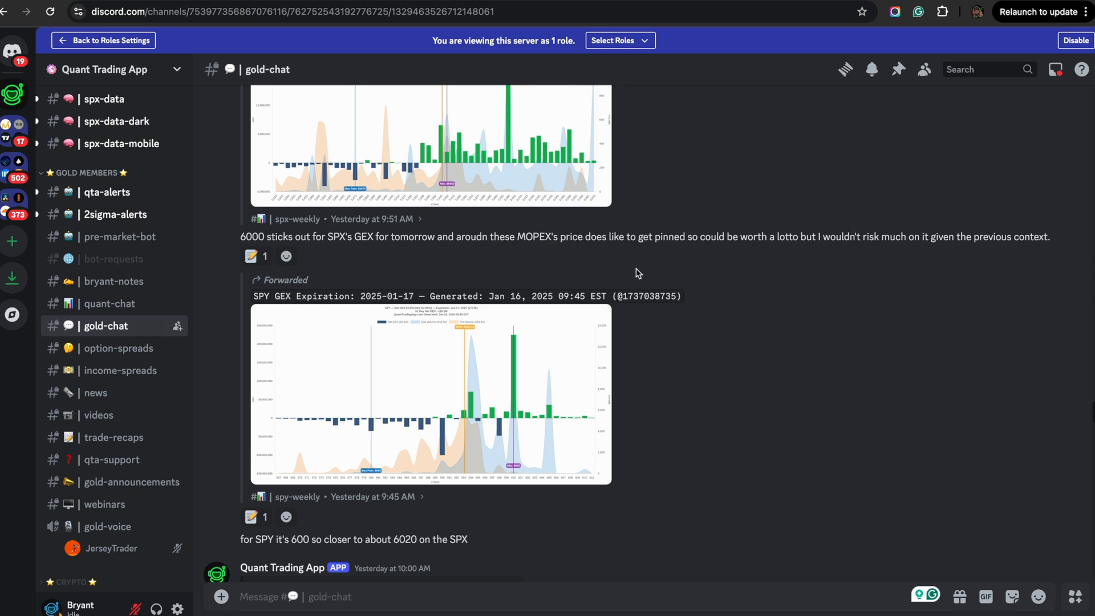
mouse_move(709, 250)
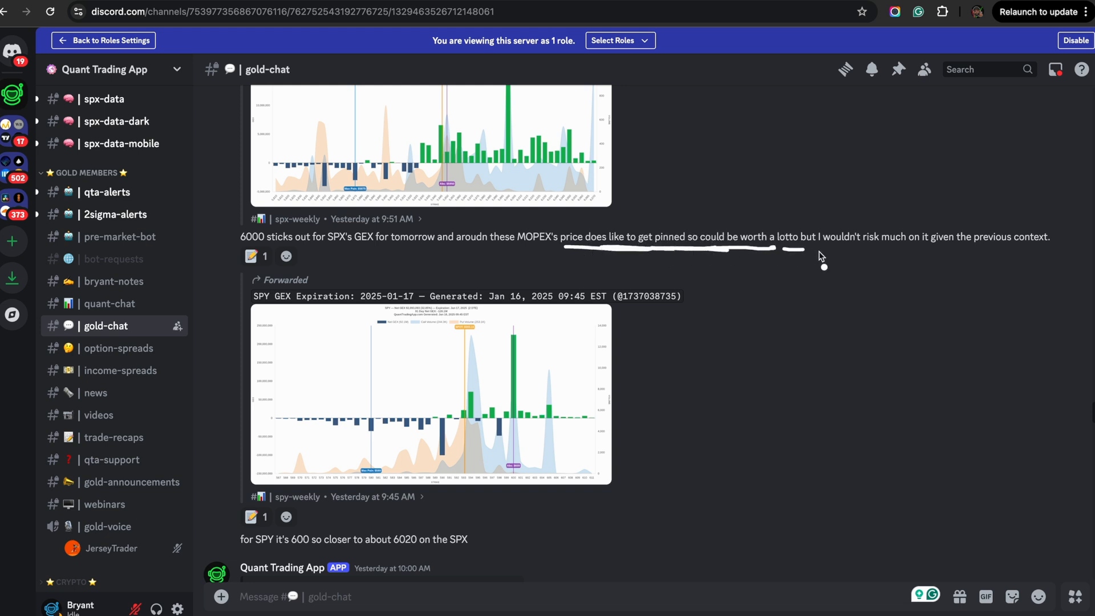
mouse_move(967, 256)
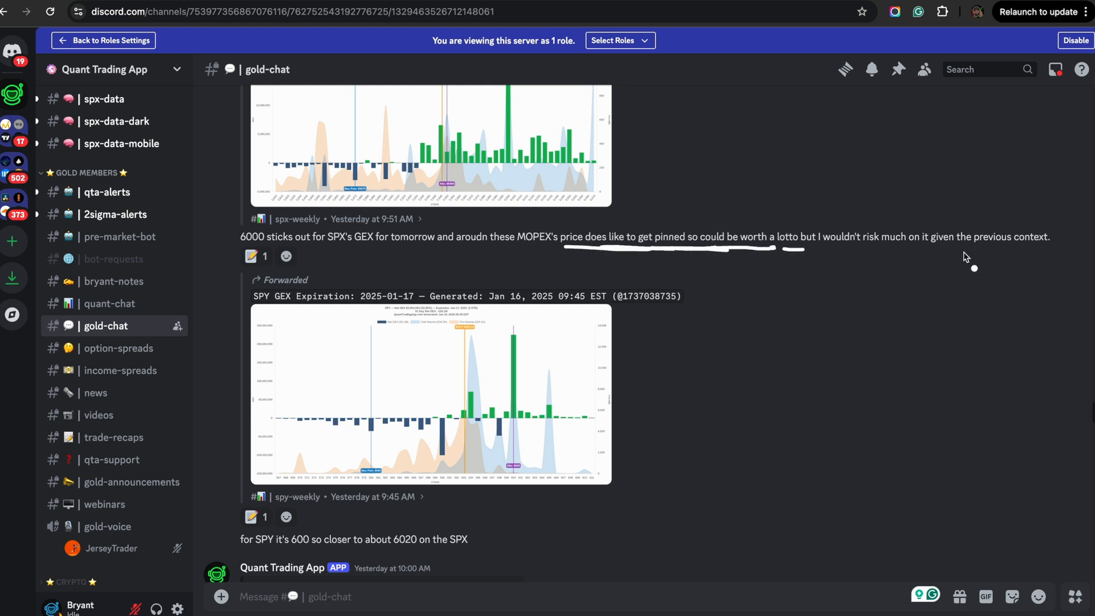
Step: Scroll up to the MOPEX message and enlarge the /ES trendline chart image
scroll("up", 3)
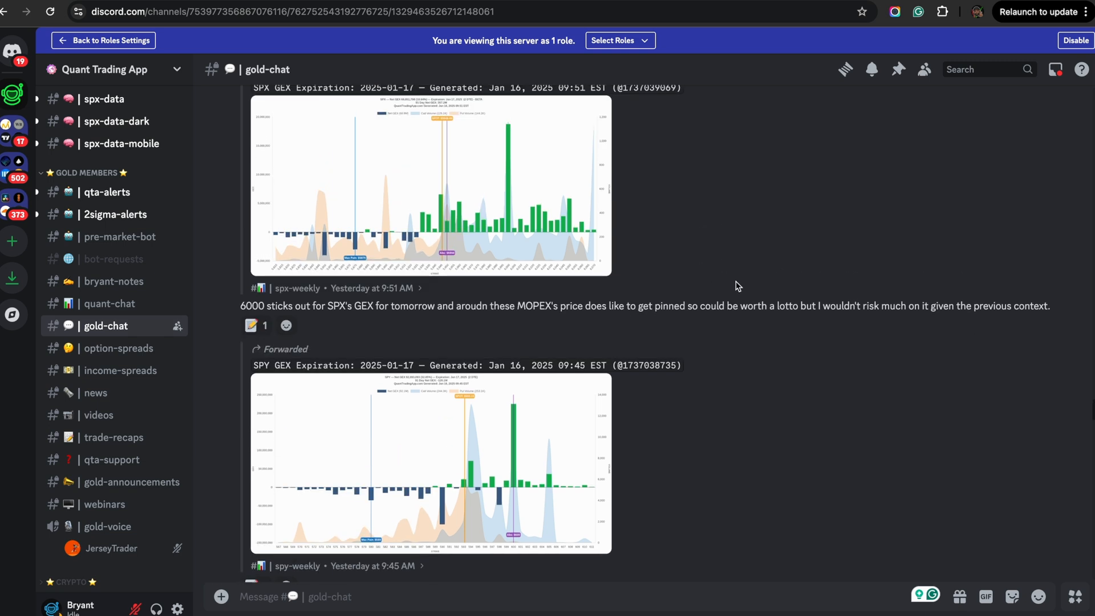
scroll("up", 3)
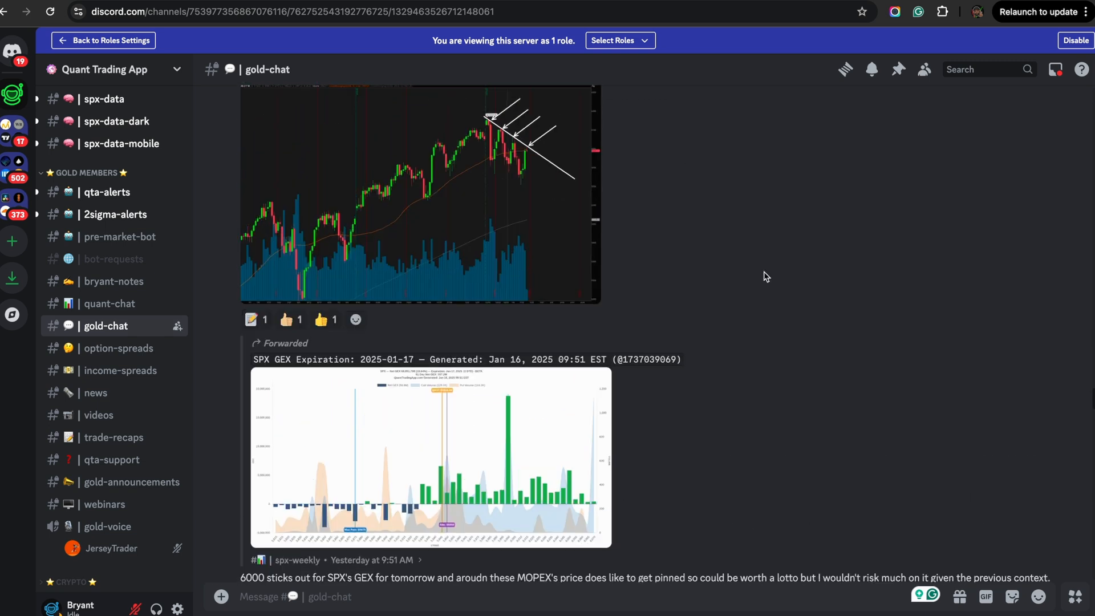
scroll("up", 3)
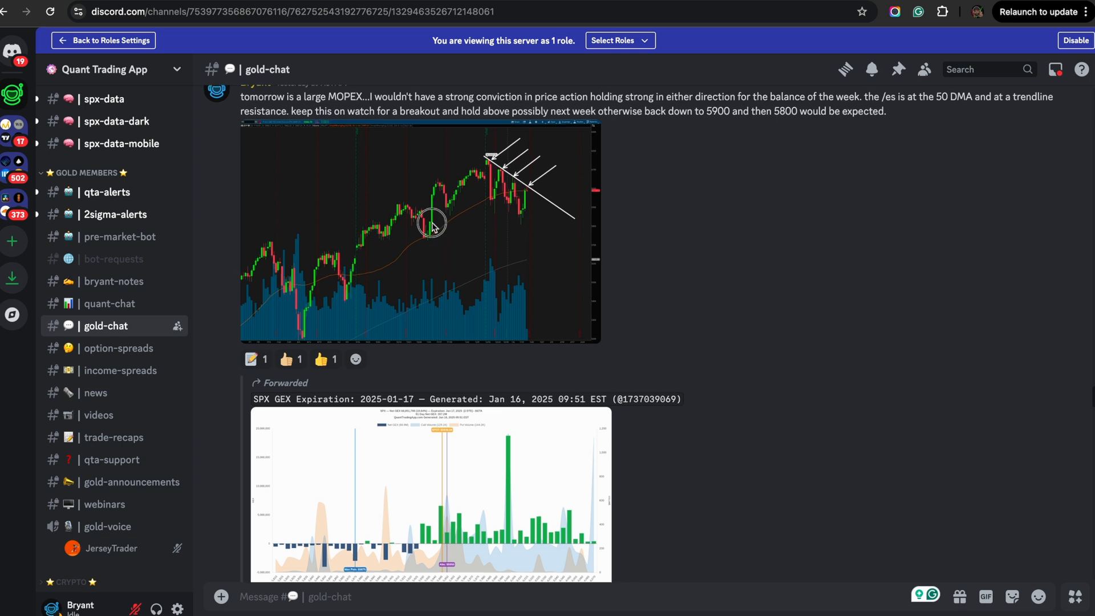
left_click(419, 231)
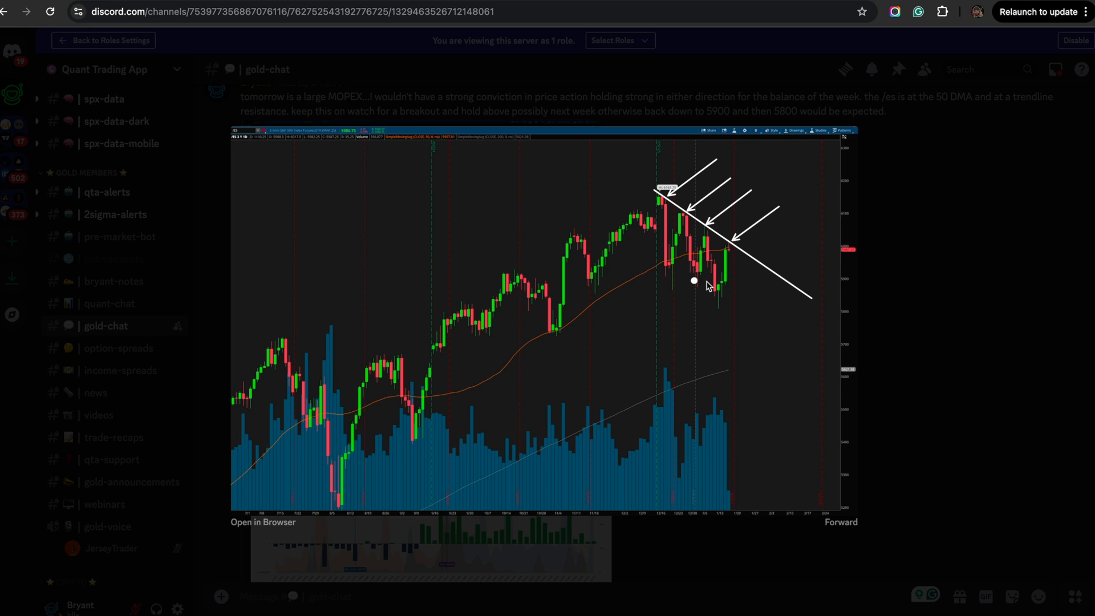
mouse_move(900, 273)
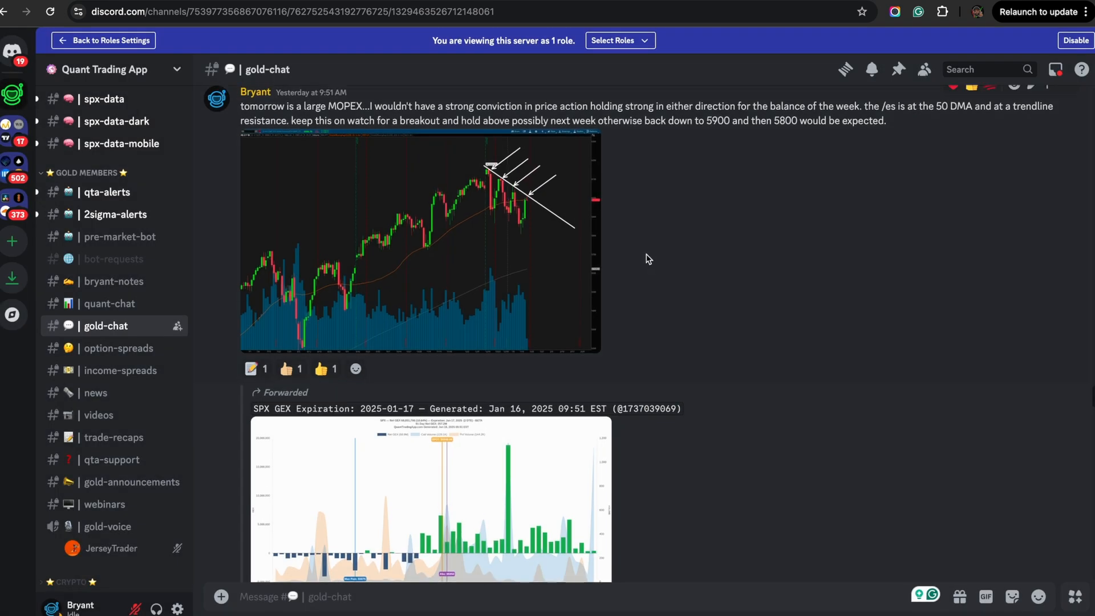
mouse_move(342, 96)
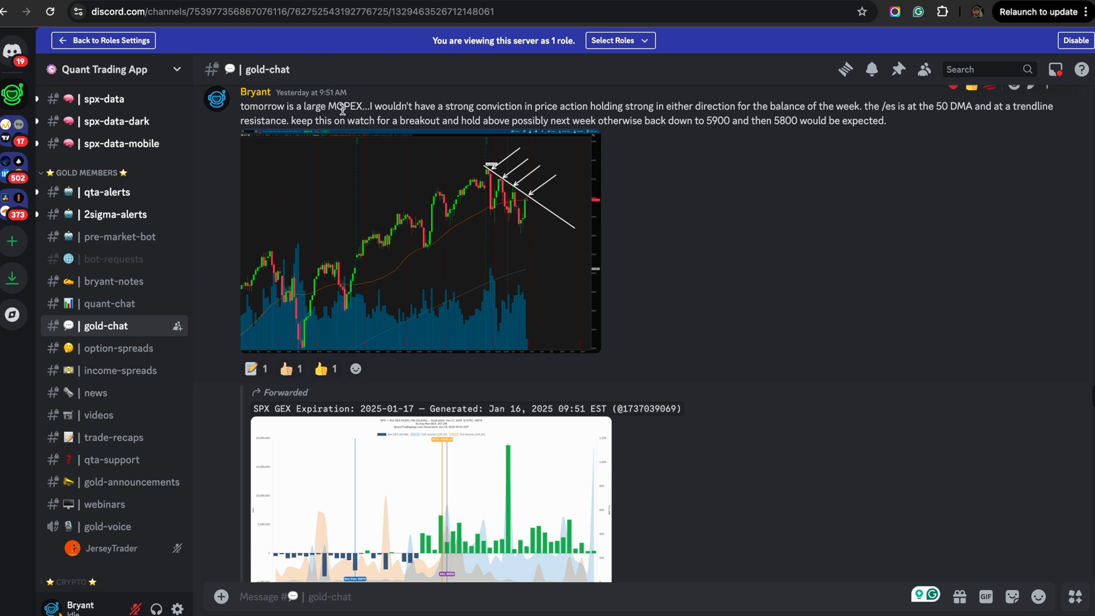
mouse_move(541, 110)
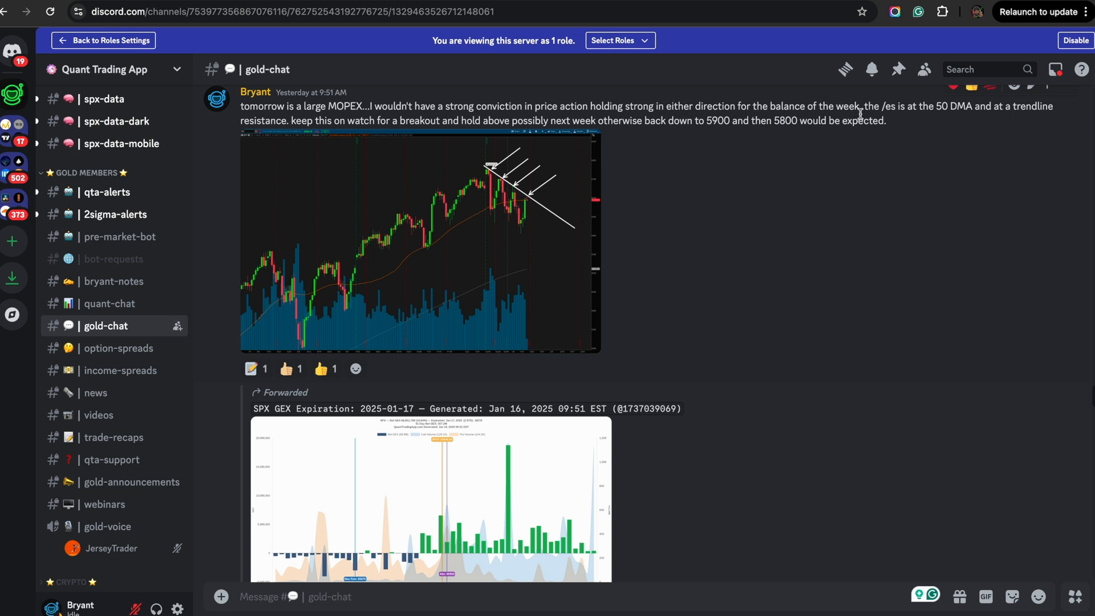
mouse_move(480, 209)
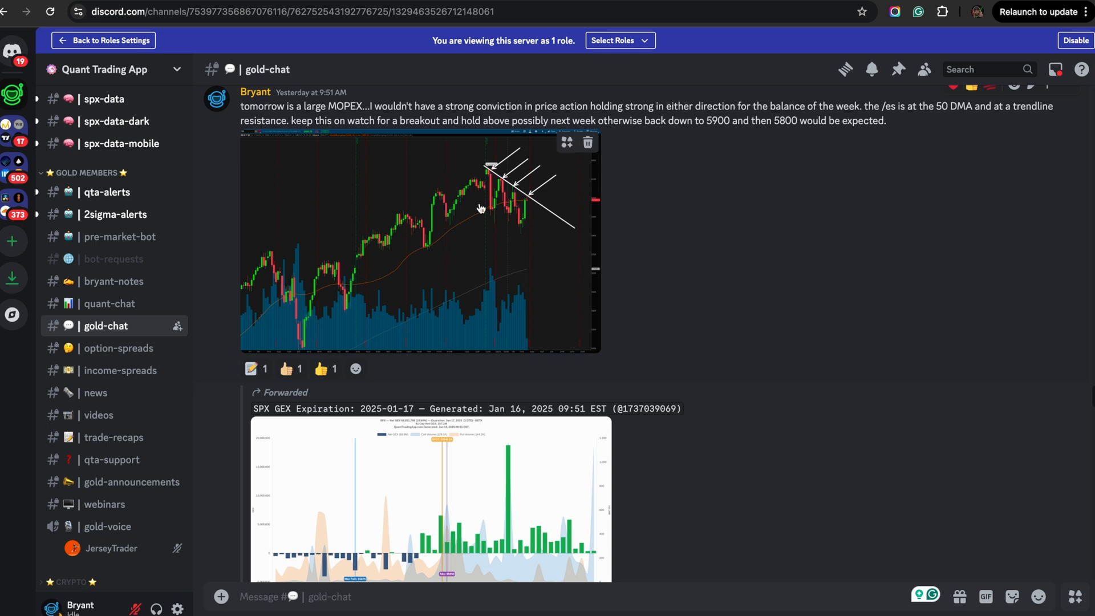
mouse_move(1011, 110)
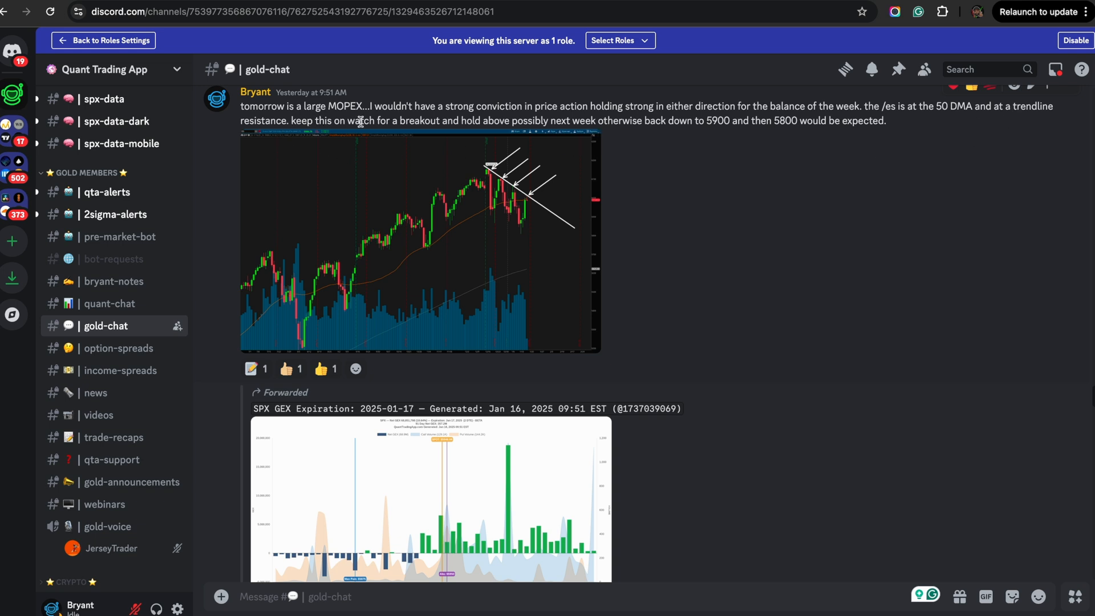
mouse_move(517, 122)
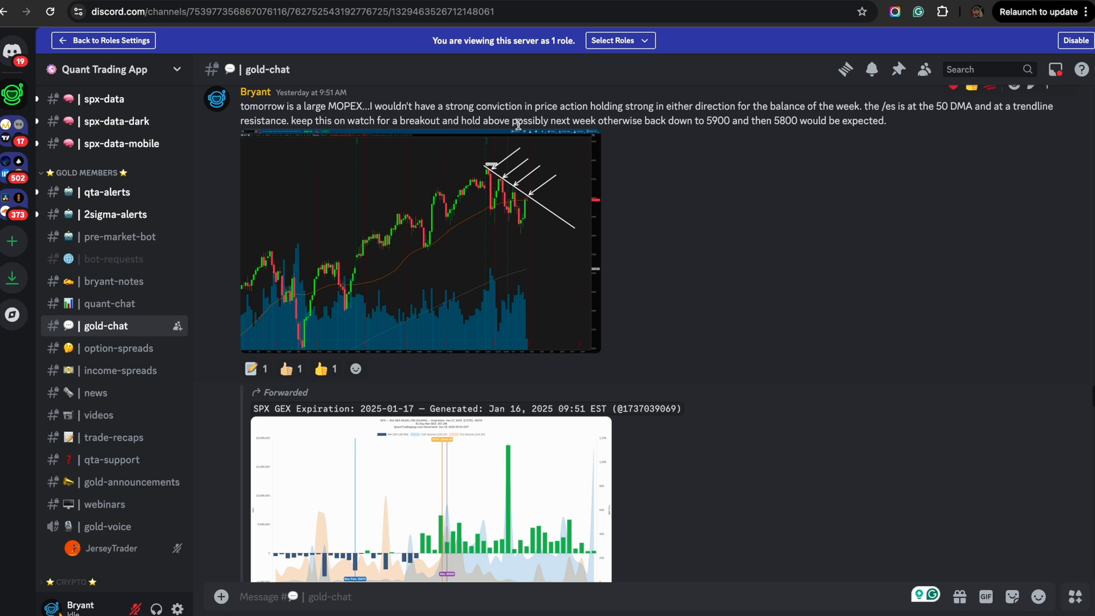
mouse_move(706, 126)
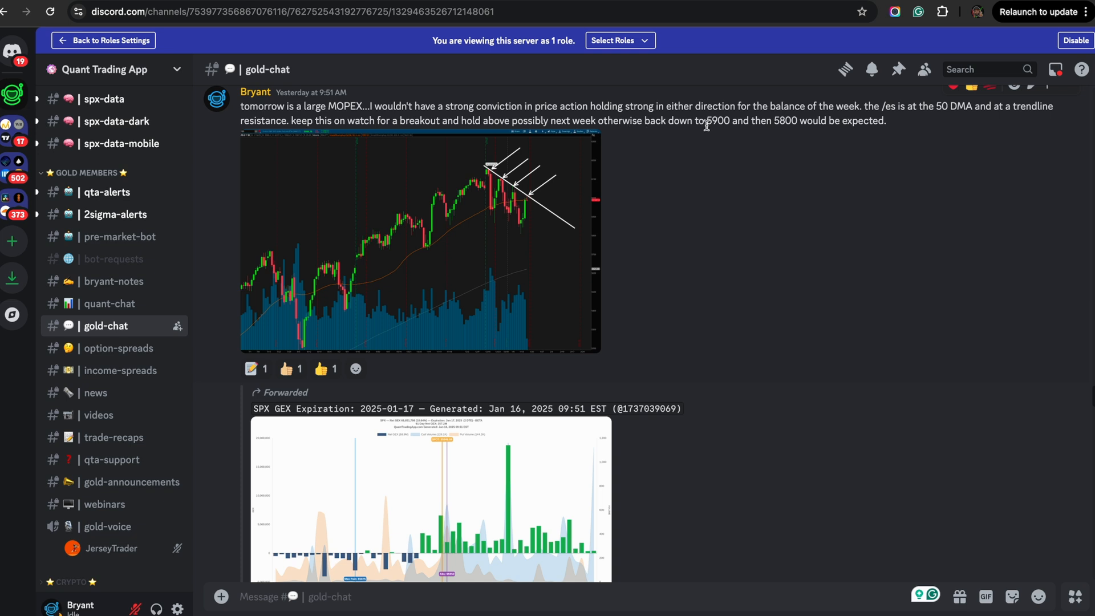
mouse_move(623, 192)
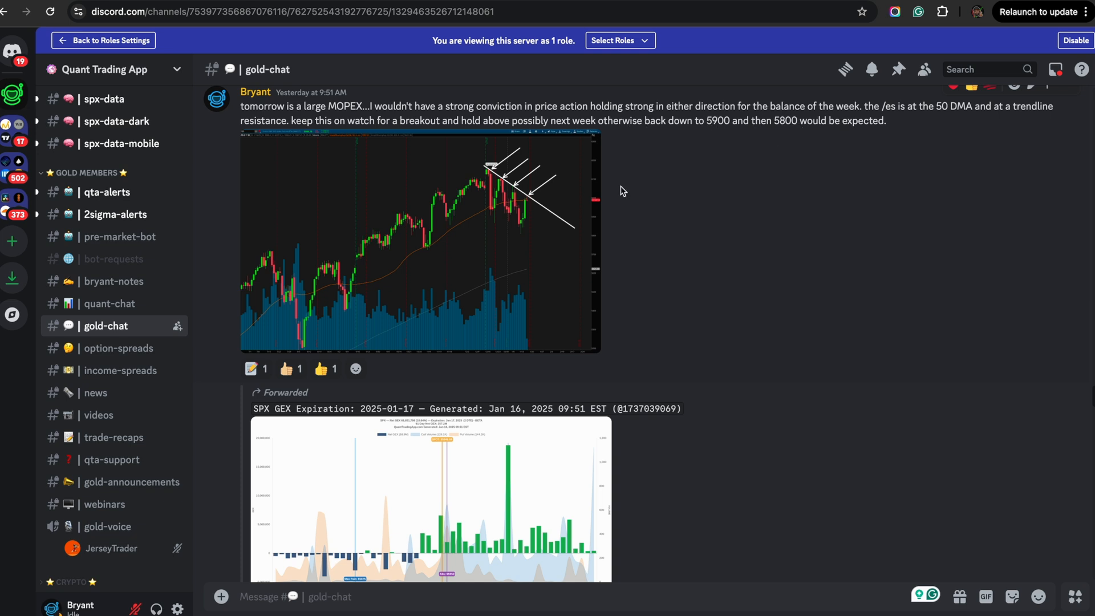
left_click(419, 241)
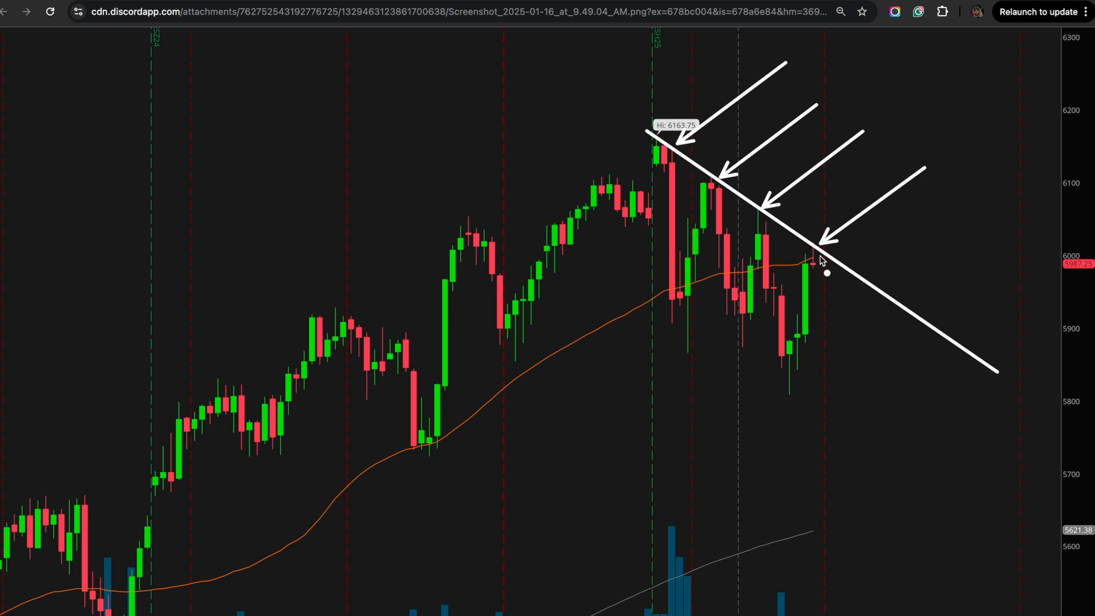
mouse_move(827, 246)
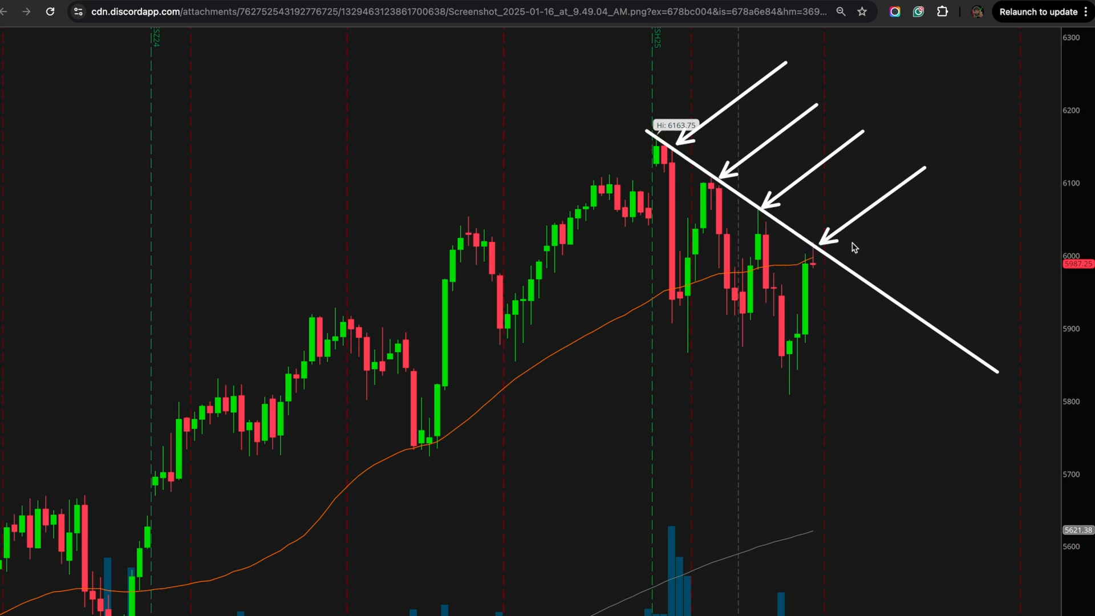
mouse_move(845, 273)
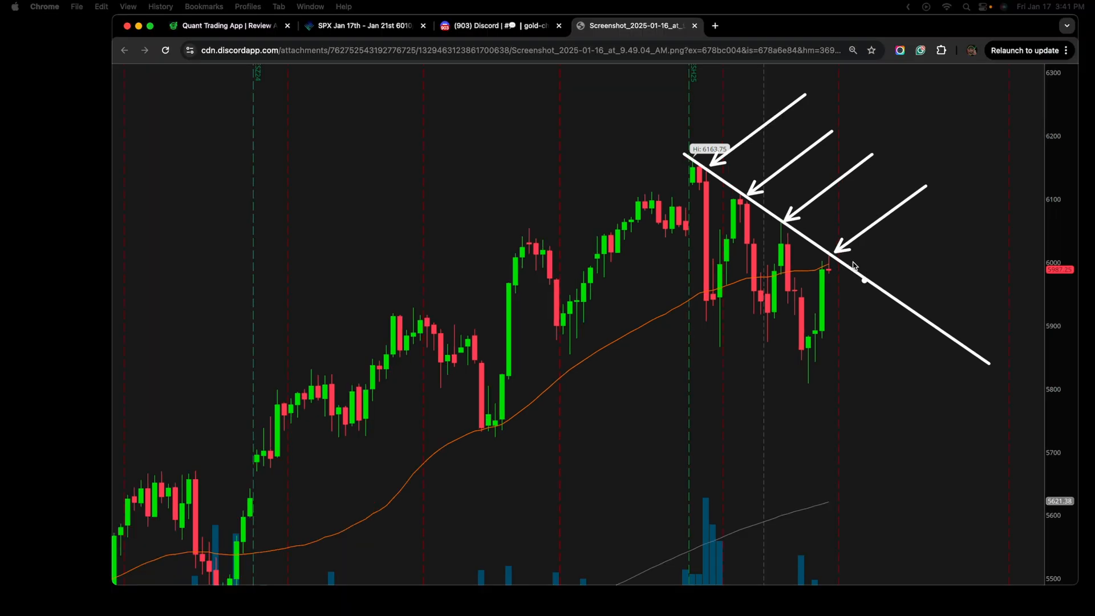
mouse_move(831, 268)
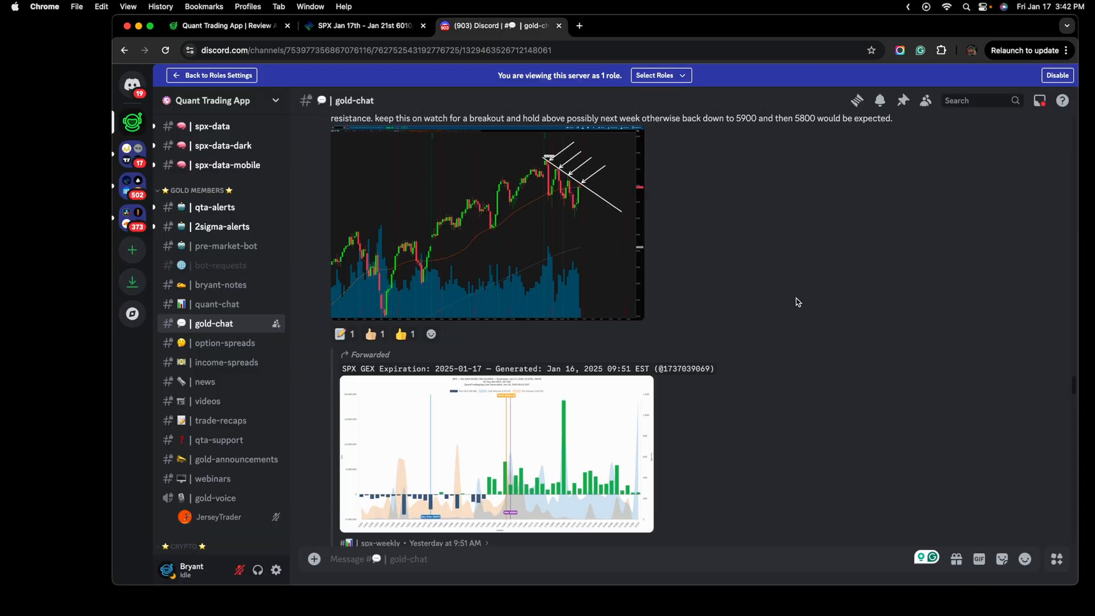
Step: Scroll down to the forwarded SPY GEX post and enlarge its chart
scroll("down", 3)
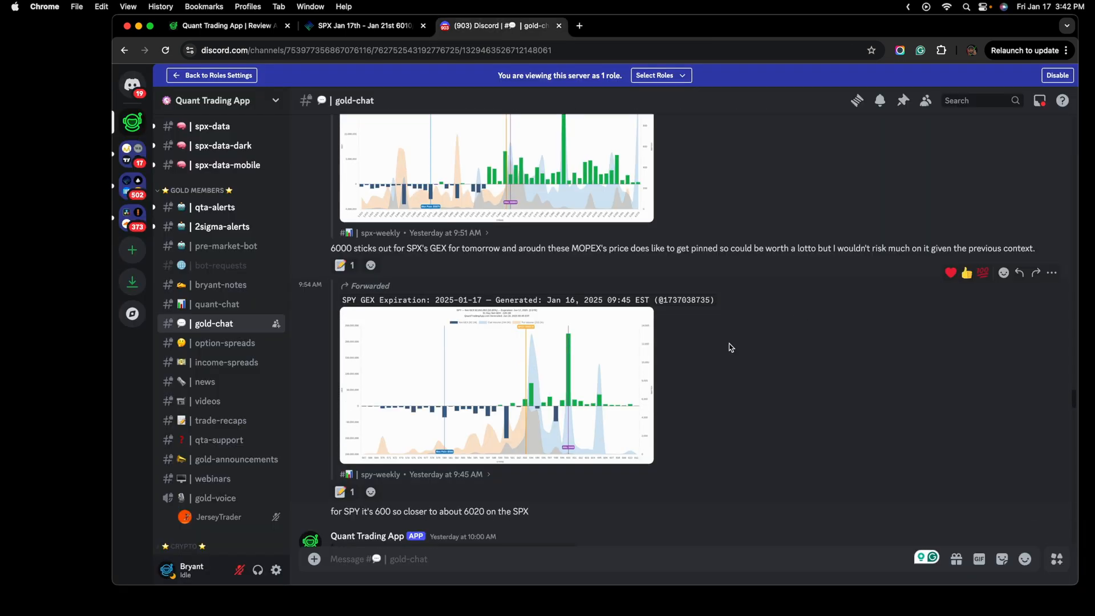
mouse_move(632, 329)
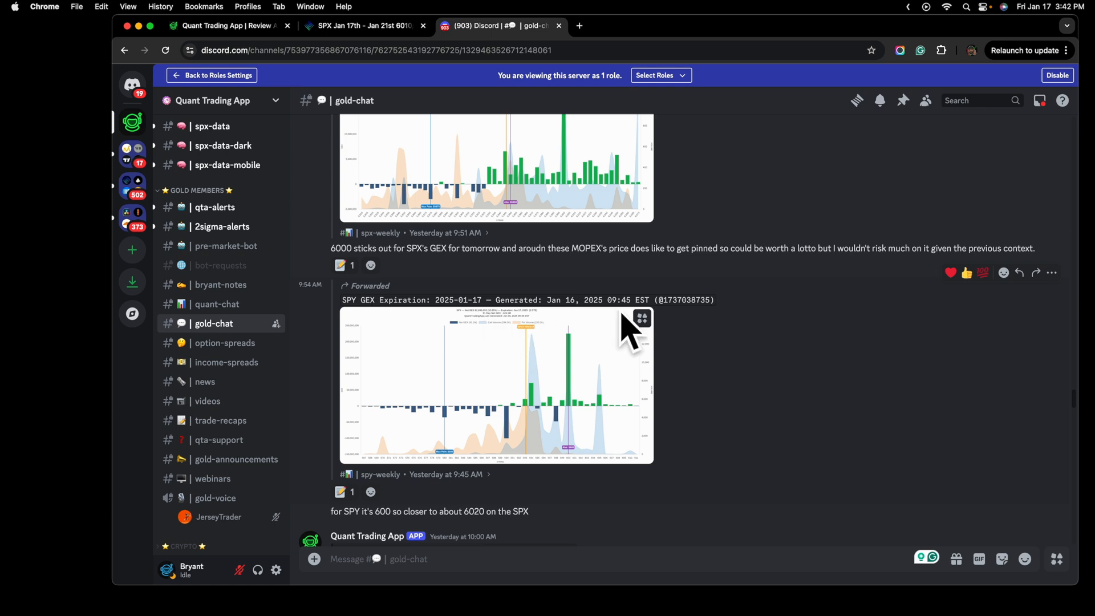
mouse_move(569, 371)
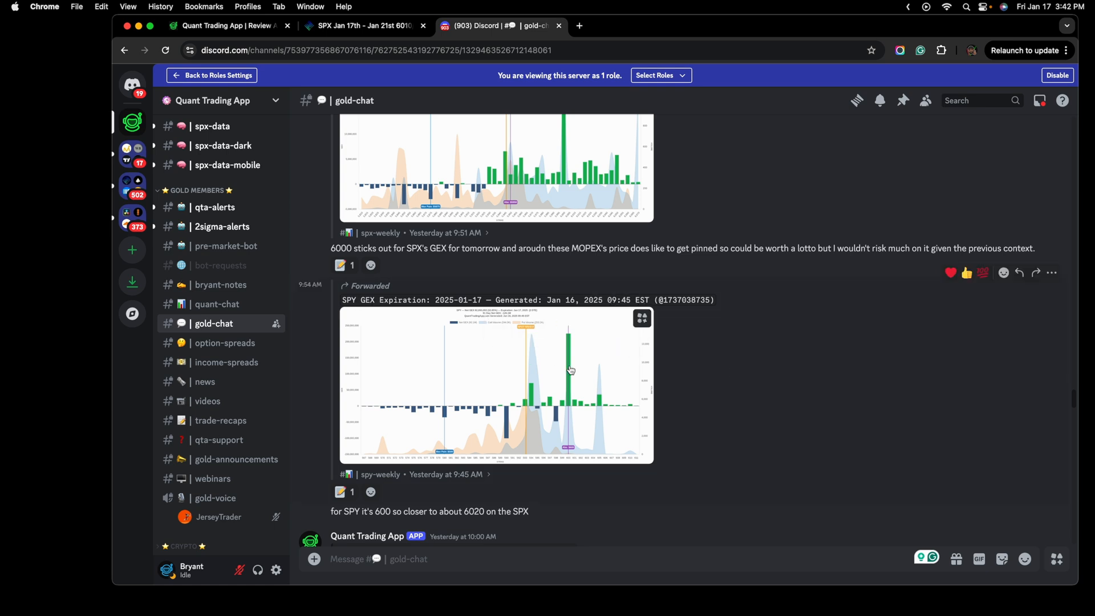
left_click(496, 386)
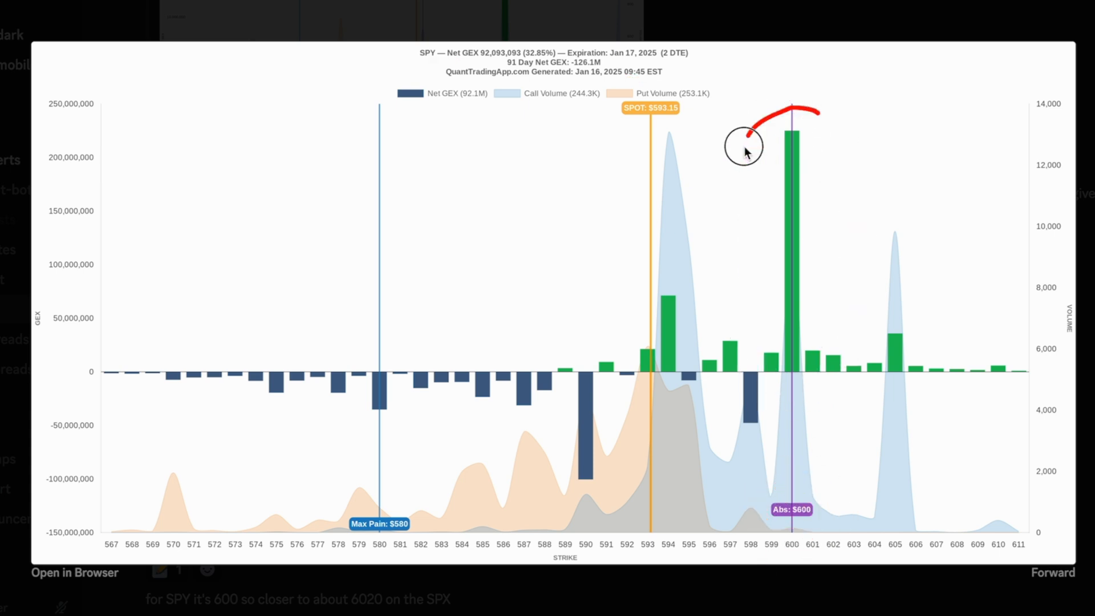
mouse_move(773, 293)
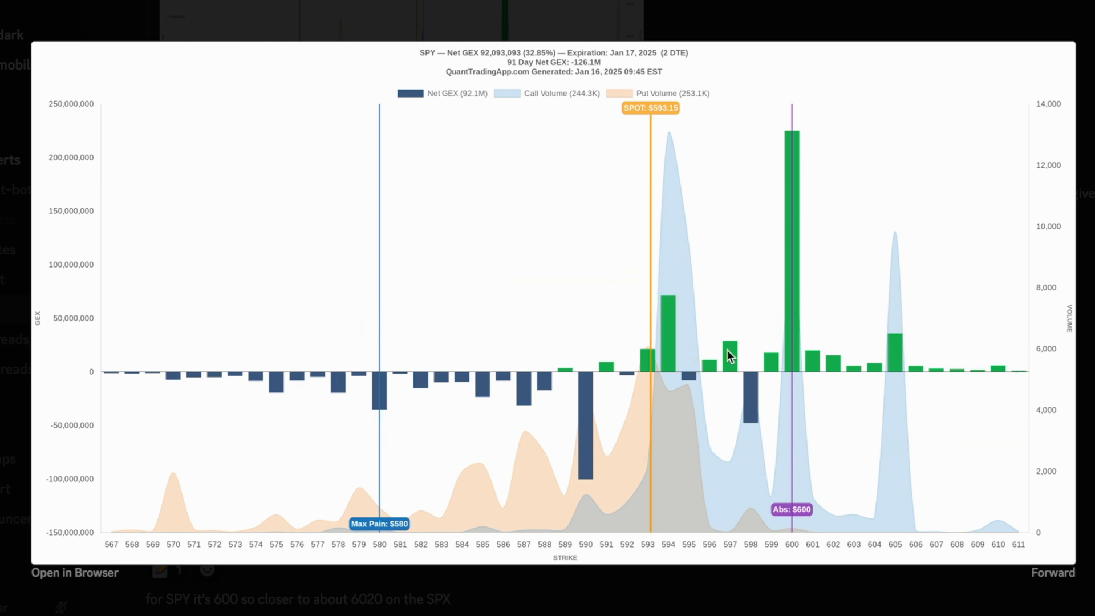
mouse_move(687, 323)
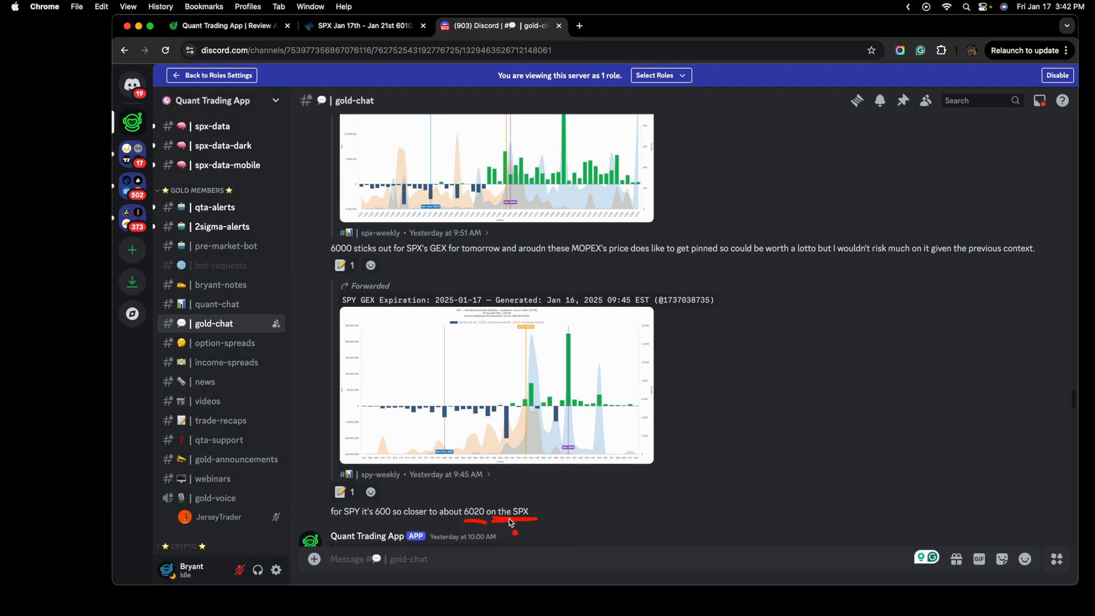
Step: Return to the OptionStrat SPX Jan 17–Jan 21 6010/6025 diagonal call spread graph
left_click(363, 25)
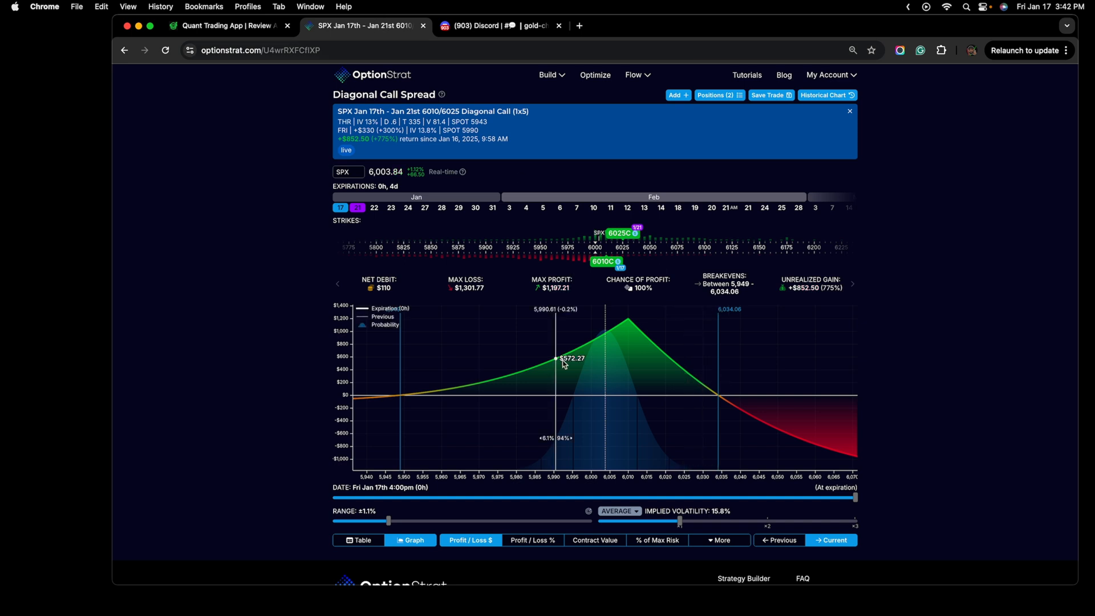
mouse_move(660, 404)
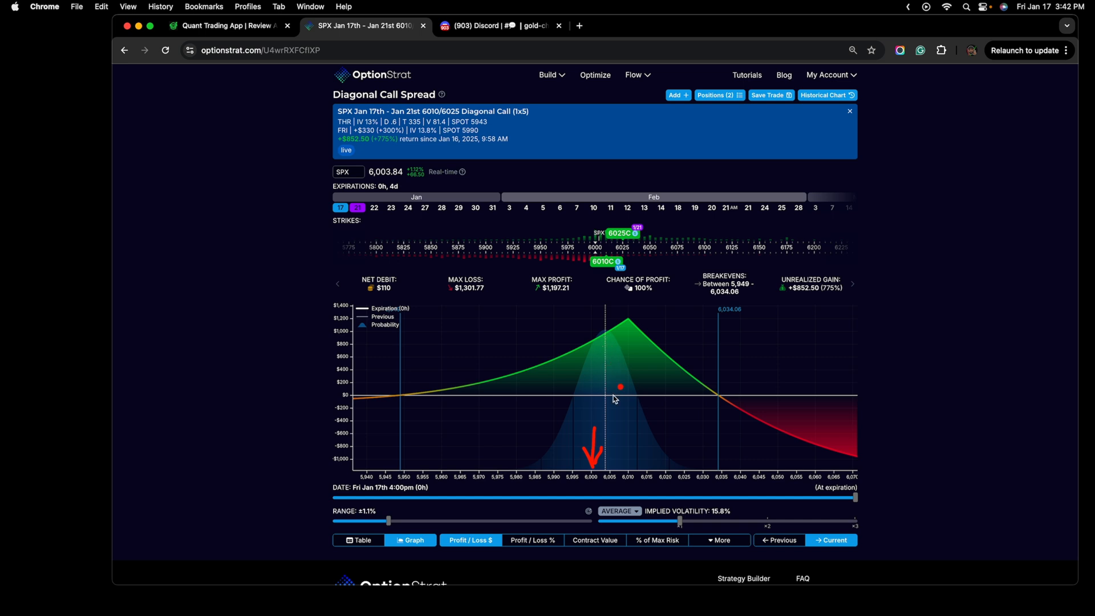
mouse_move(612, 339)
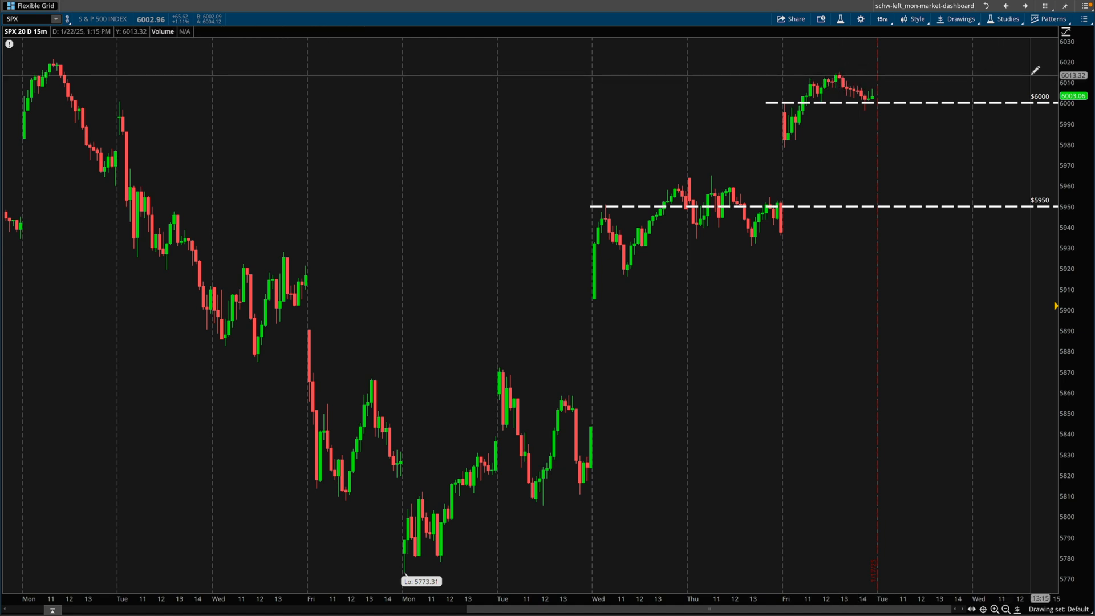
mouse_move(646, 95)
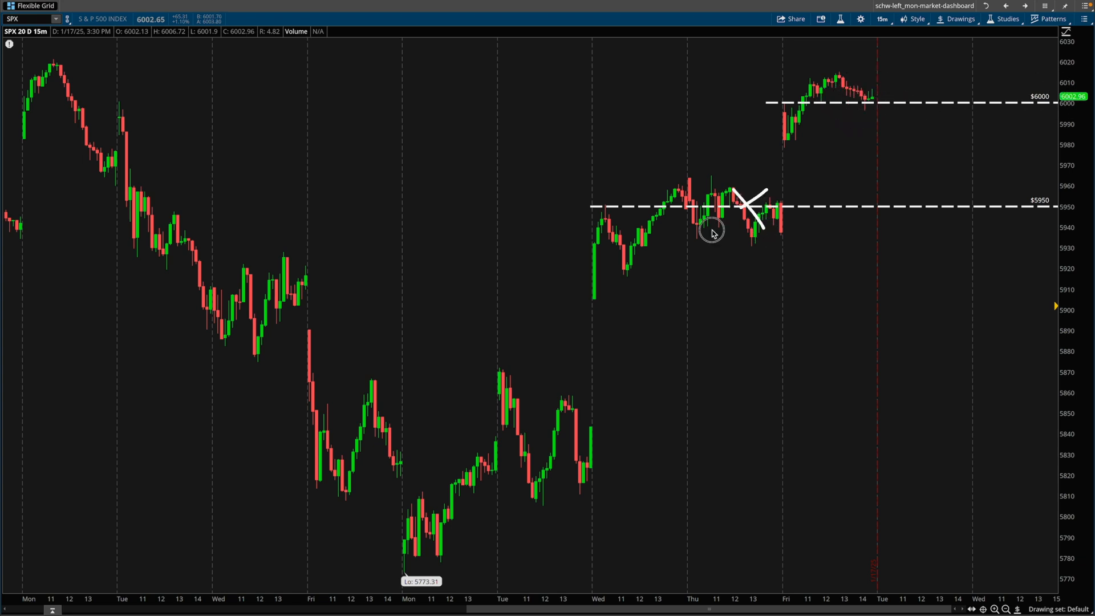
mouse_move(738, 293)
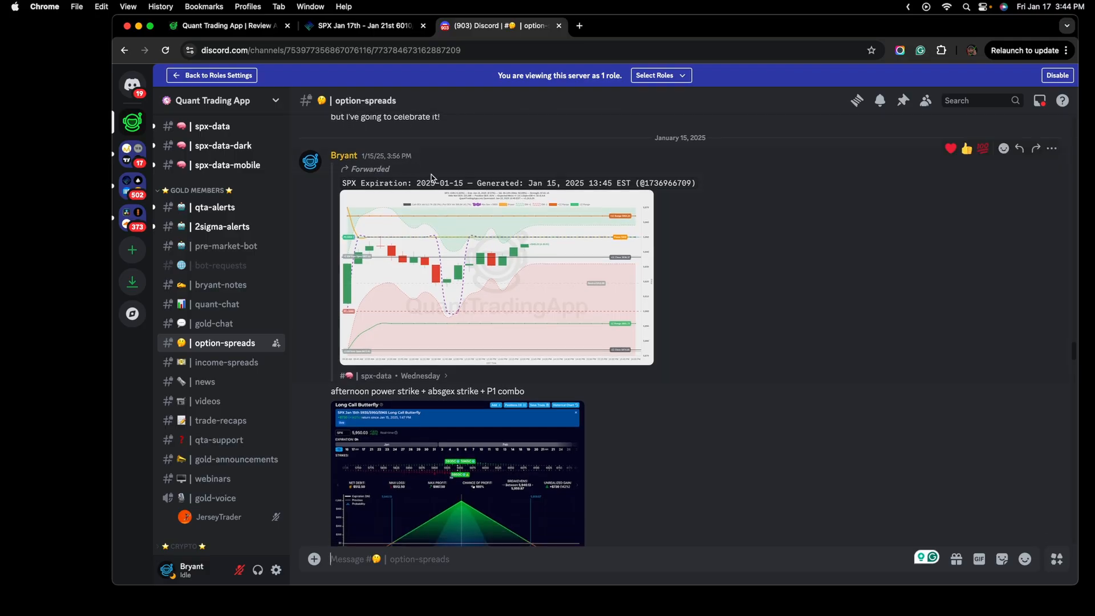
Step: Enlarge and review the long call butterfly and diagonal spread screenshots in option-spreads
scroll("down", 3)
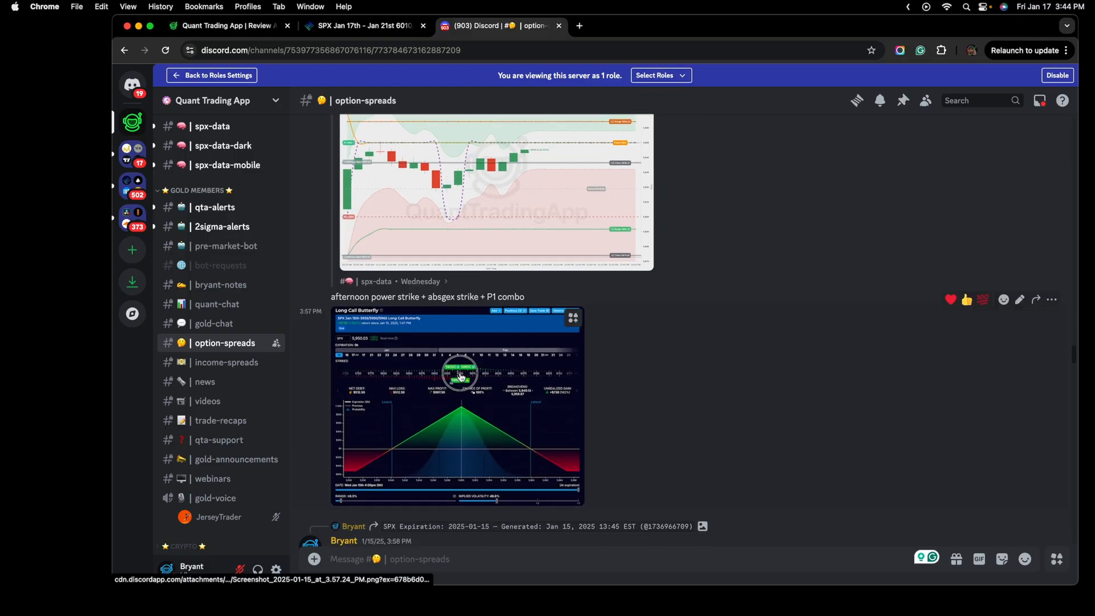
left_click(458, 406)
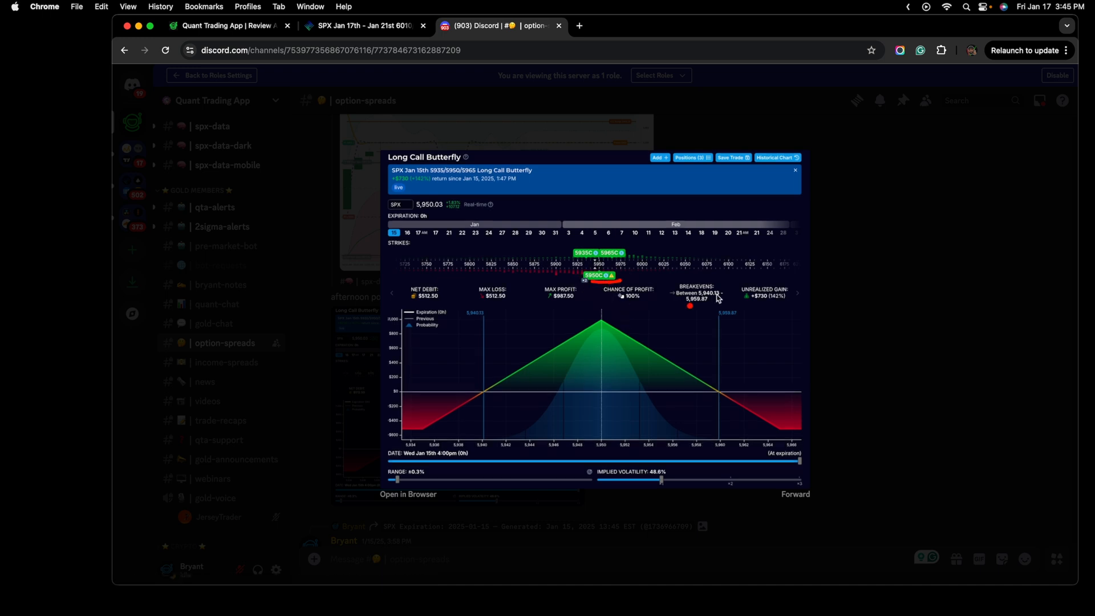
left_click(794, 170)
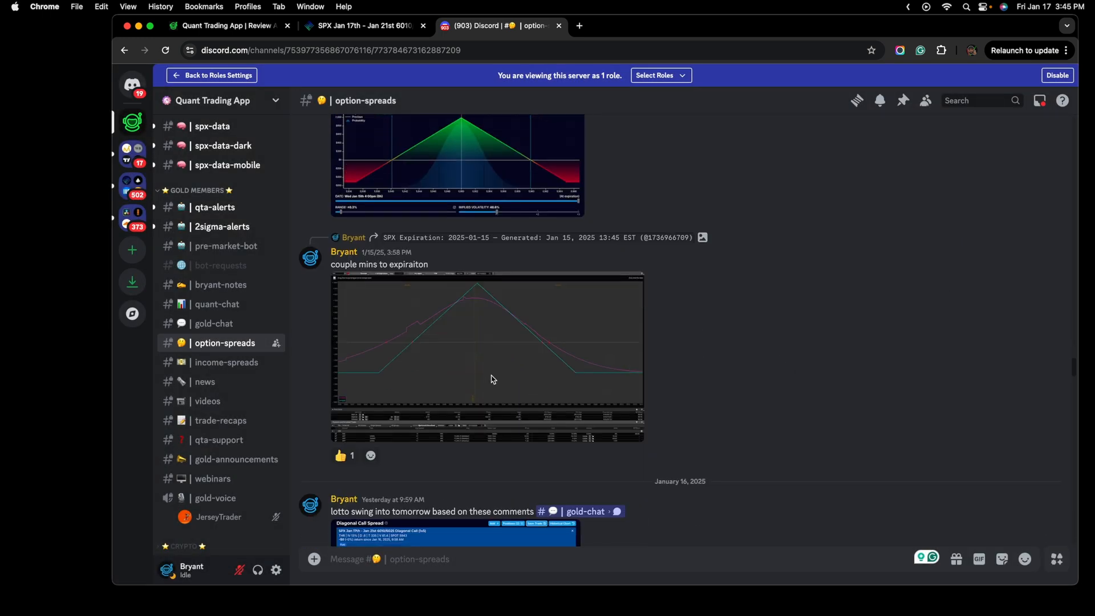
left_click(486, 352)
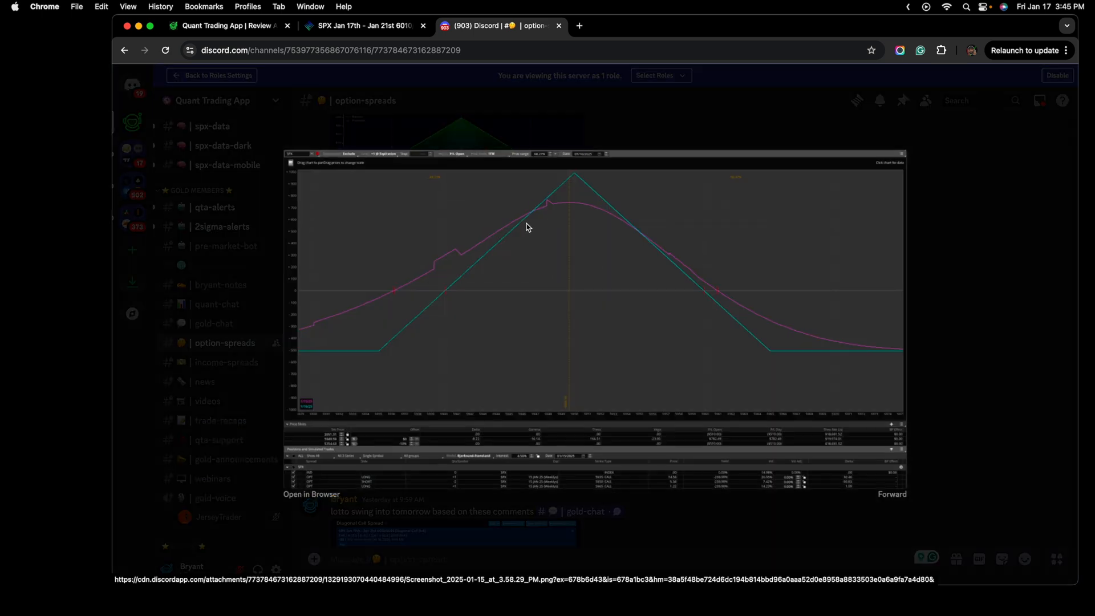
mouse_move(956, 334)
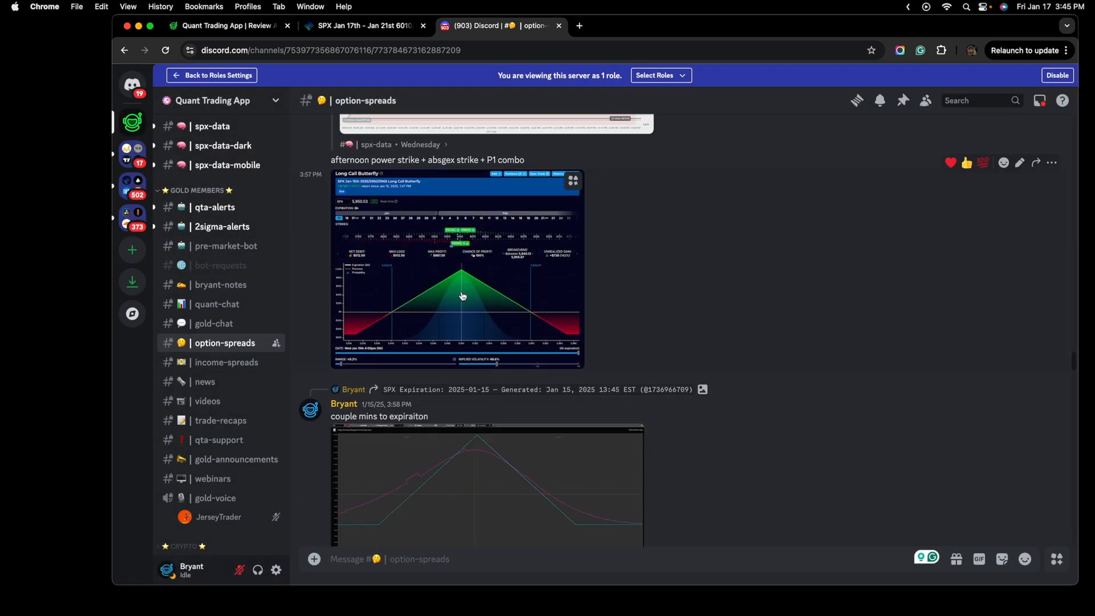
left_click(459, 294)
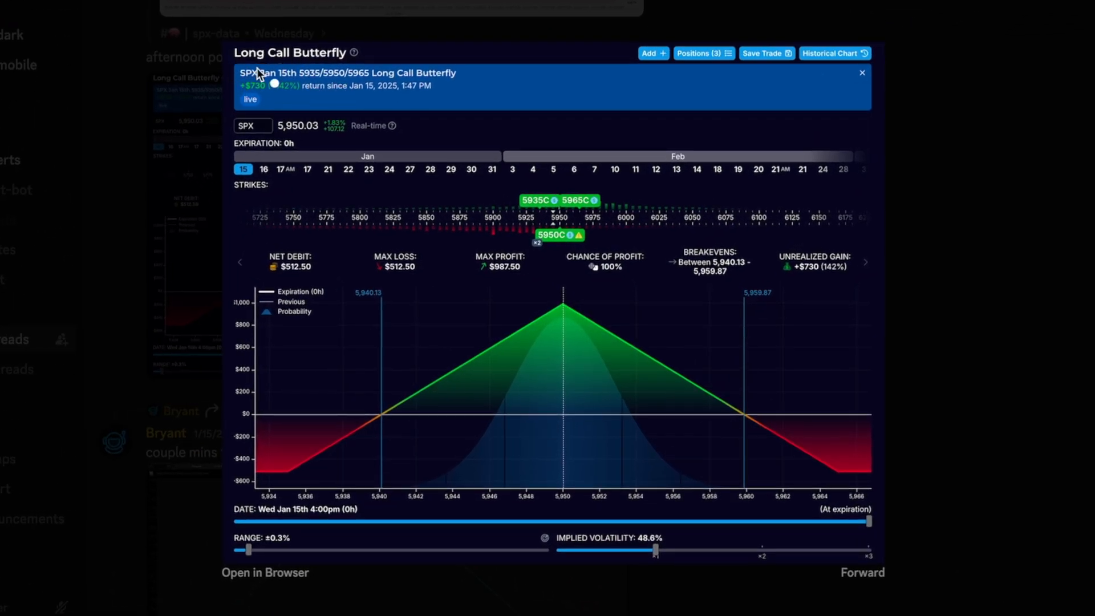
mouse_move(447, 299)
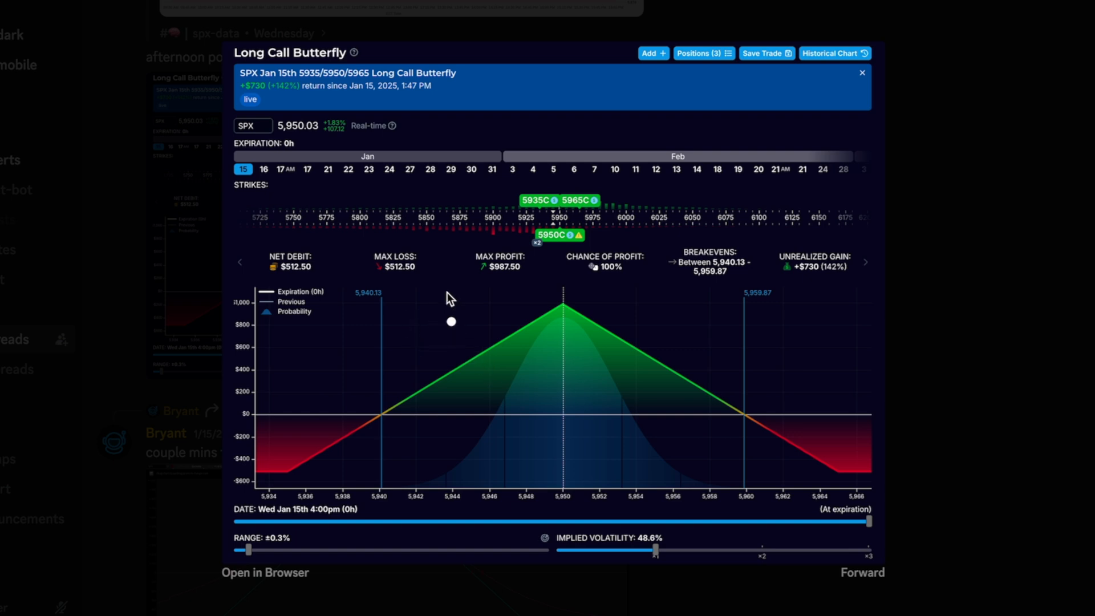
mouse_move(590, 333)
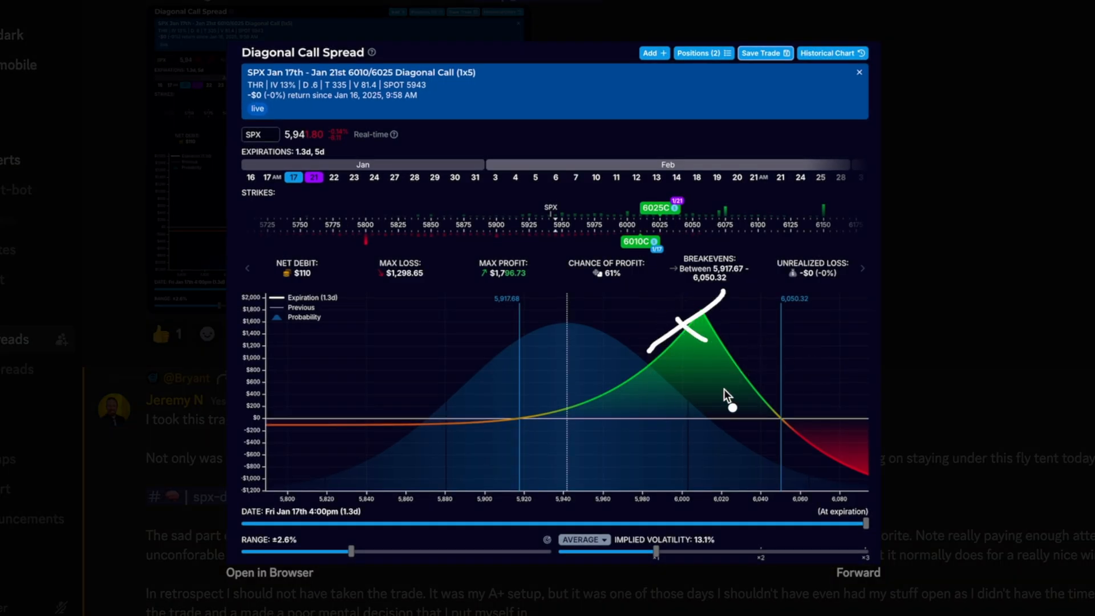
left_click(858, 72)
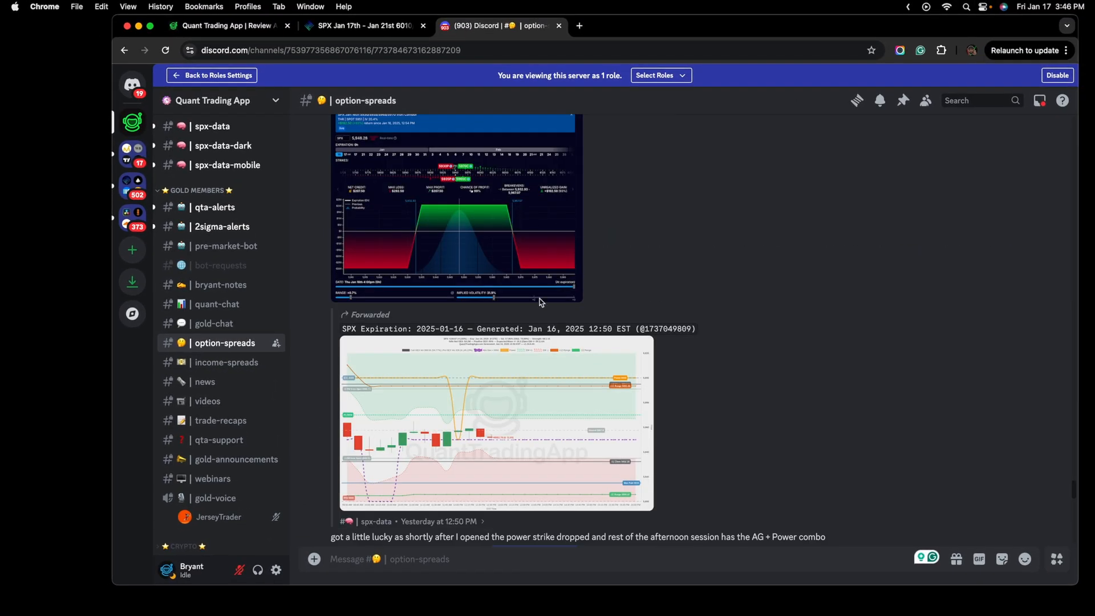
Step: Scroll down and open the chart of price chopping around the AG + Power strike combo
scroll("down", 3)
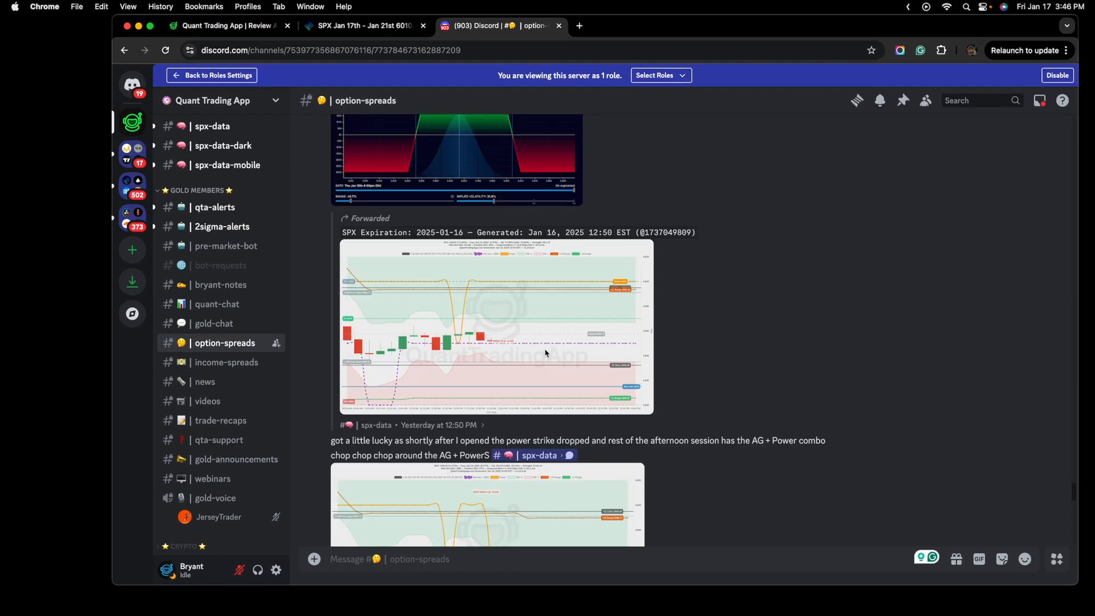
left_click(495, 328)
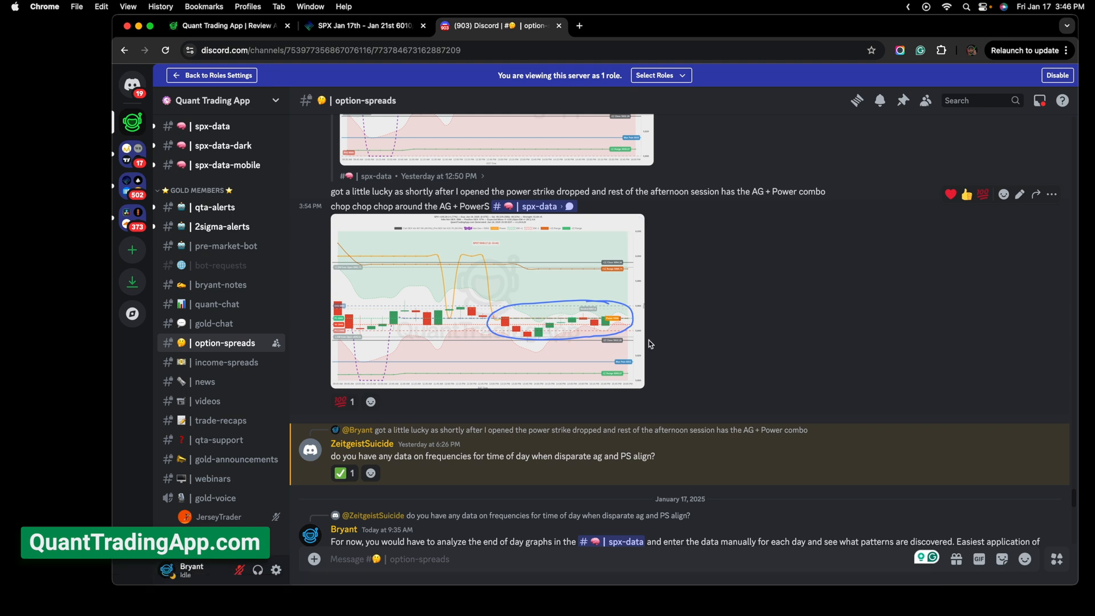
left_click(487, 301)
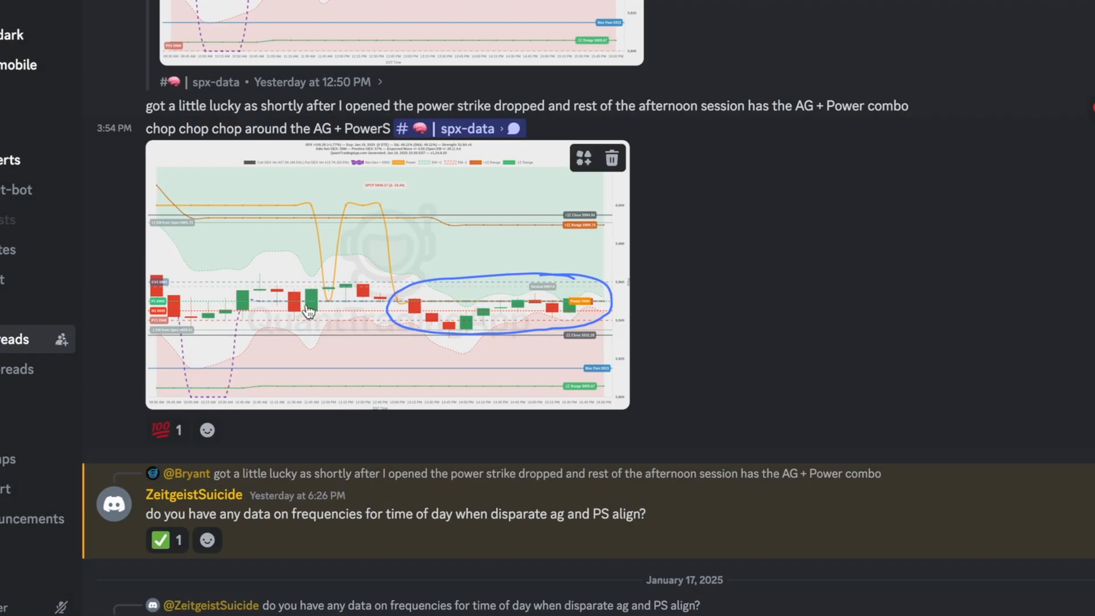
mouse_move(327, 280)
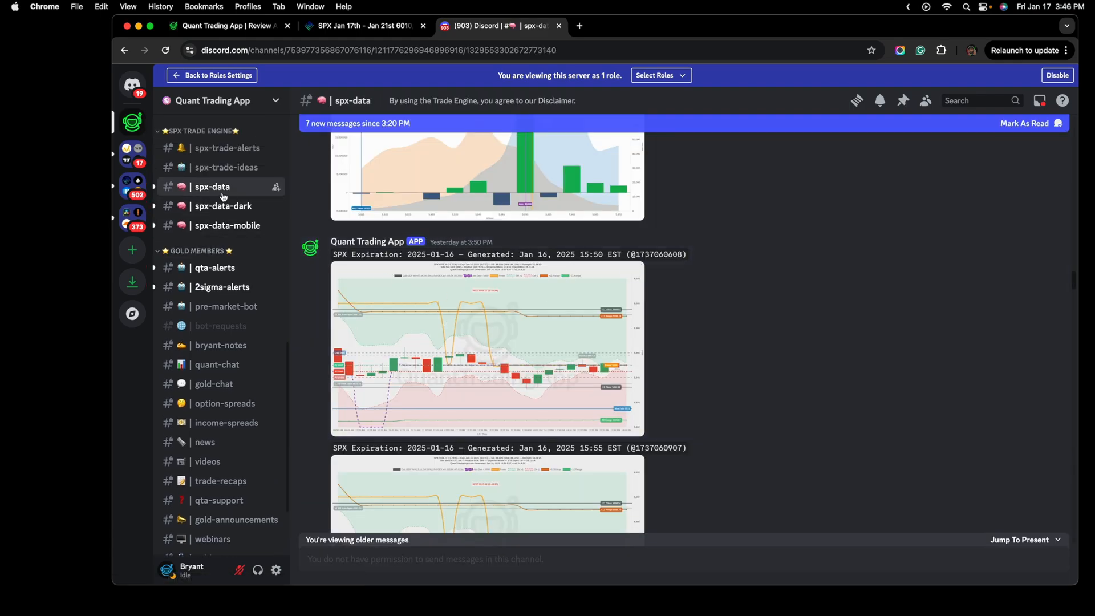
mouse_move(681, 376)
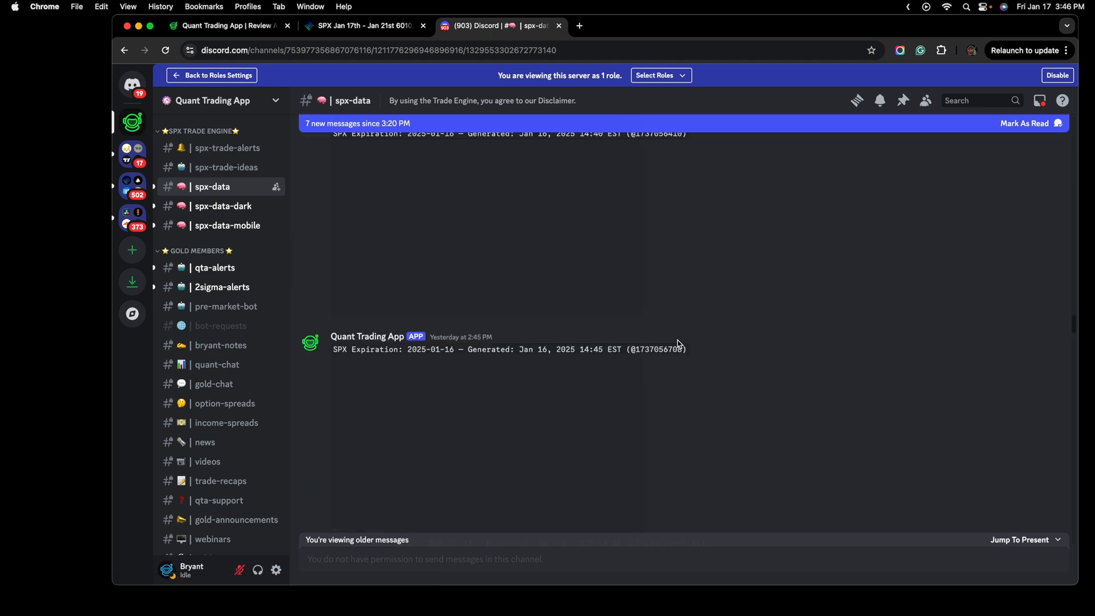
Step: Scroll through the Jan 16 spx-data charts, then switch to #spx-trade-alerts
scroll("up", 3)
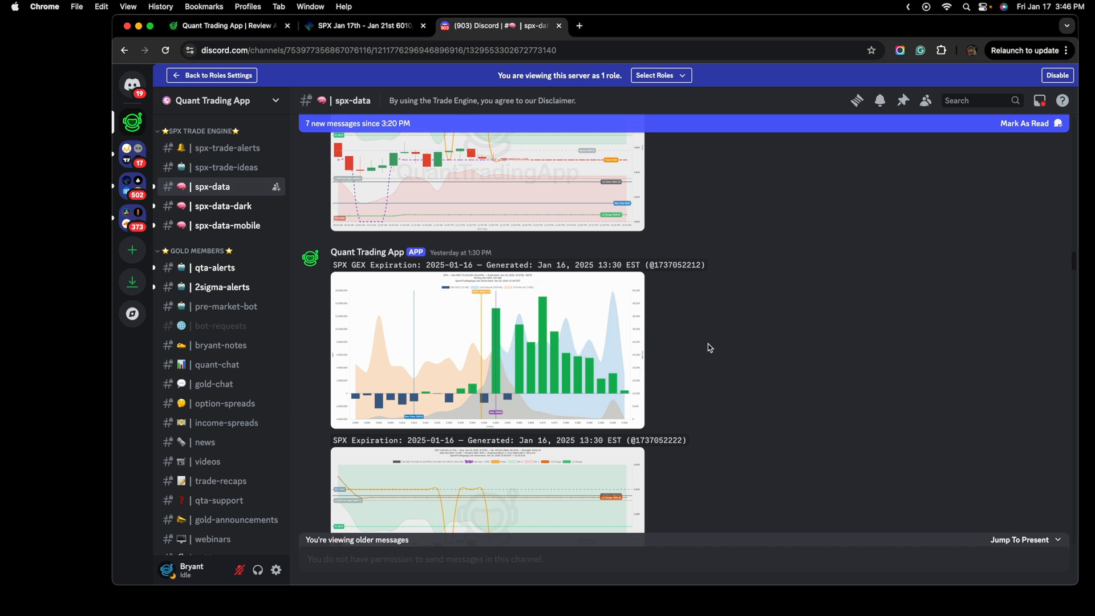
scroll("down", 3)
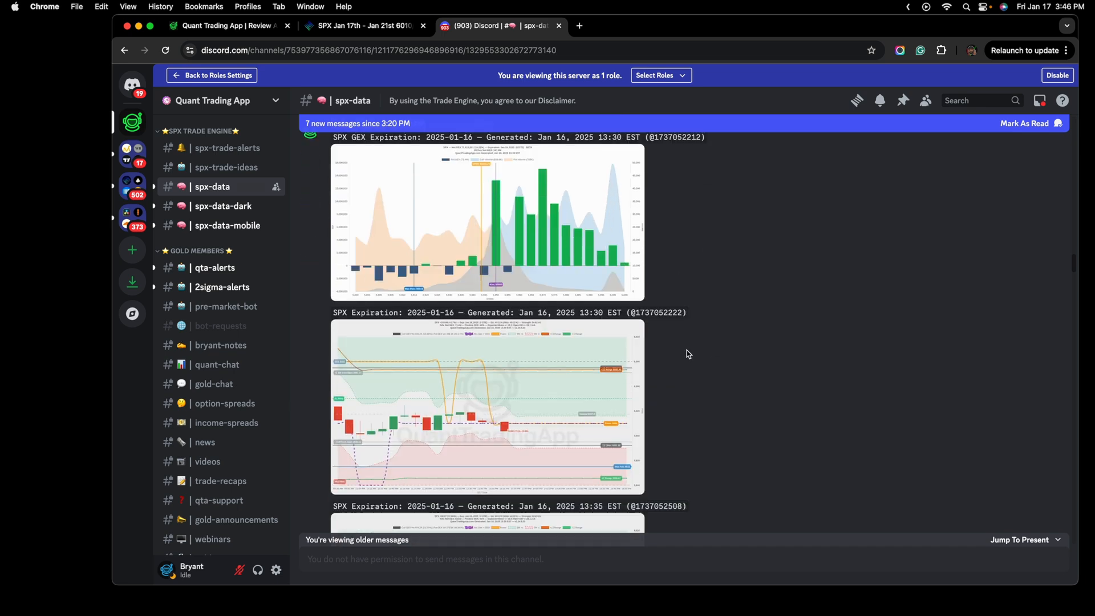
left_click(227, 147)
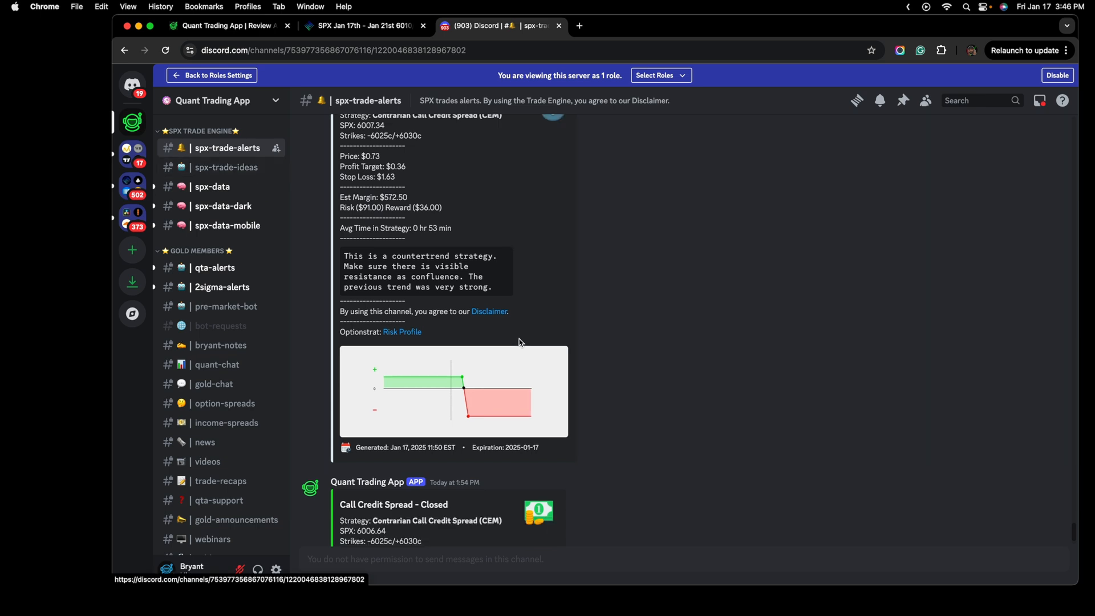
Step: Scroll back past the Iron Fly and Iron Condor alerts to Jan 15's daily summary
scroll("down", 3)
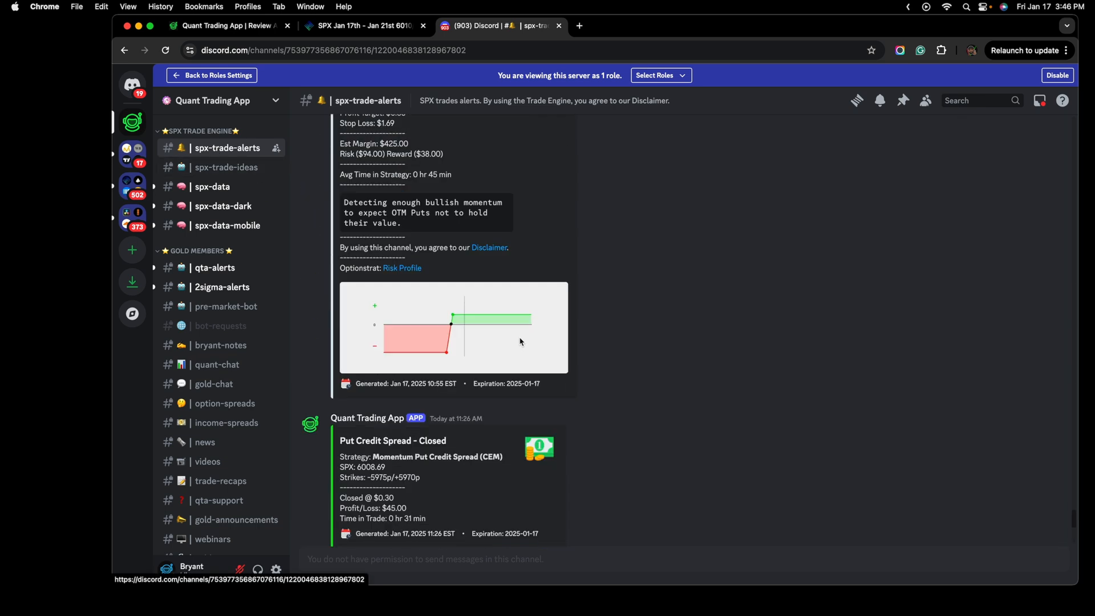
scroll("up", 3)
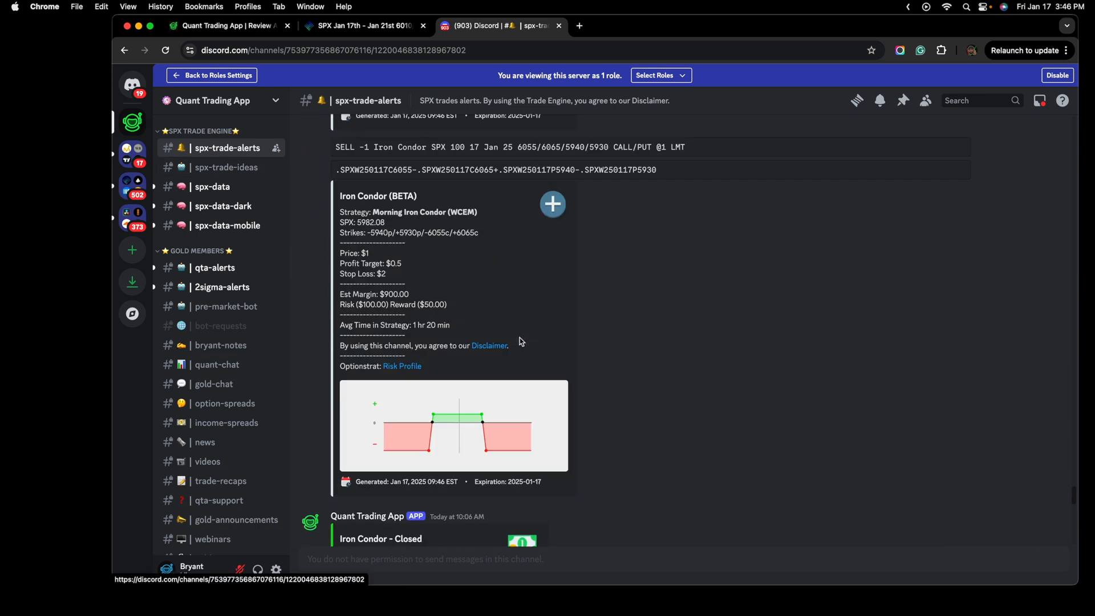
scroll("up", 3)
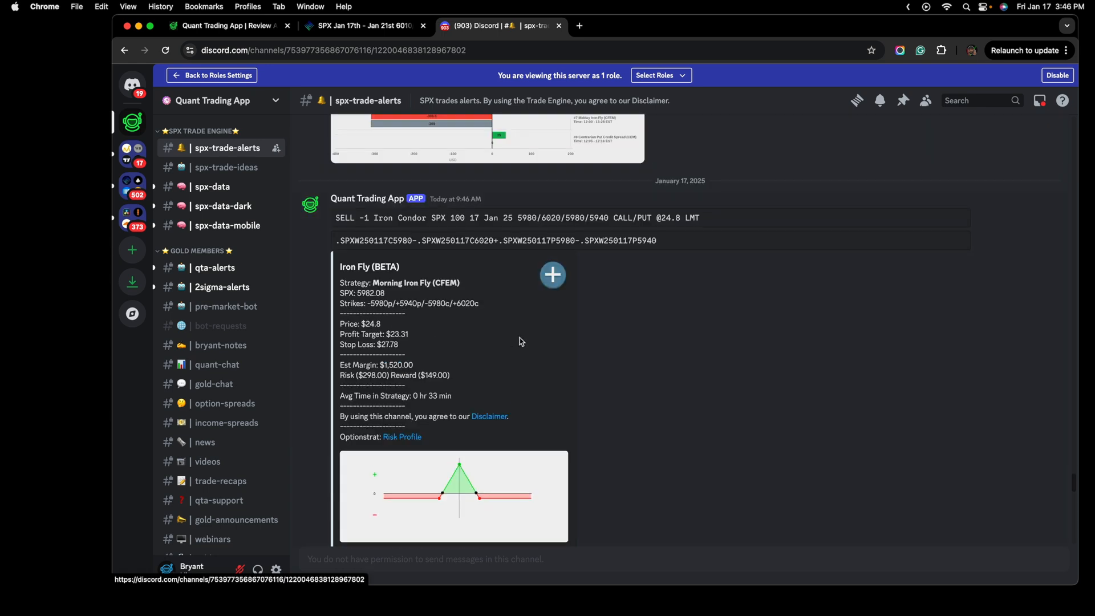
scroll("up", 3)
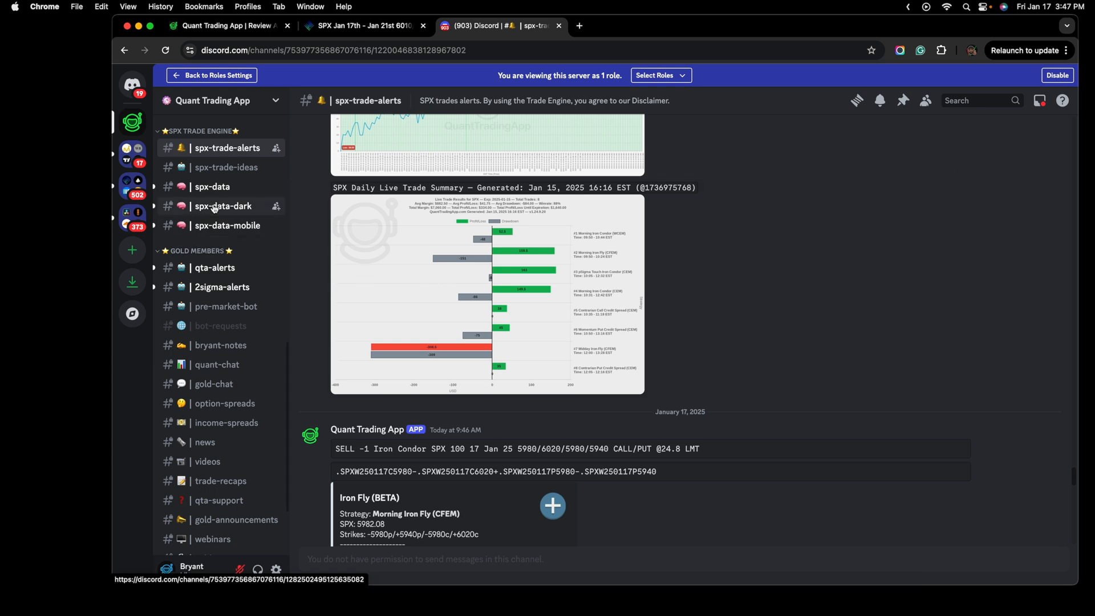
Step: Reopen #spx-data and scroll through the Jan 16 midday expiration and GEX charts to 12:20
left_click(212, 186)
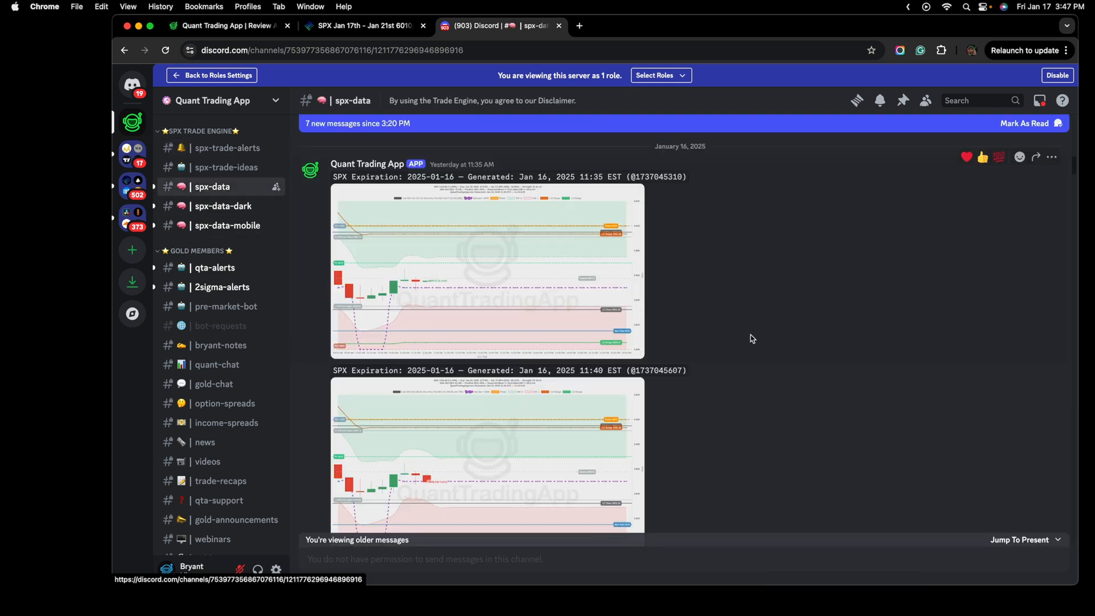
scroll("down", 3)
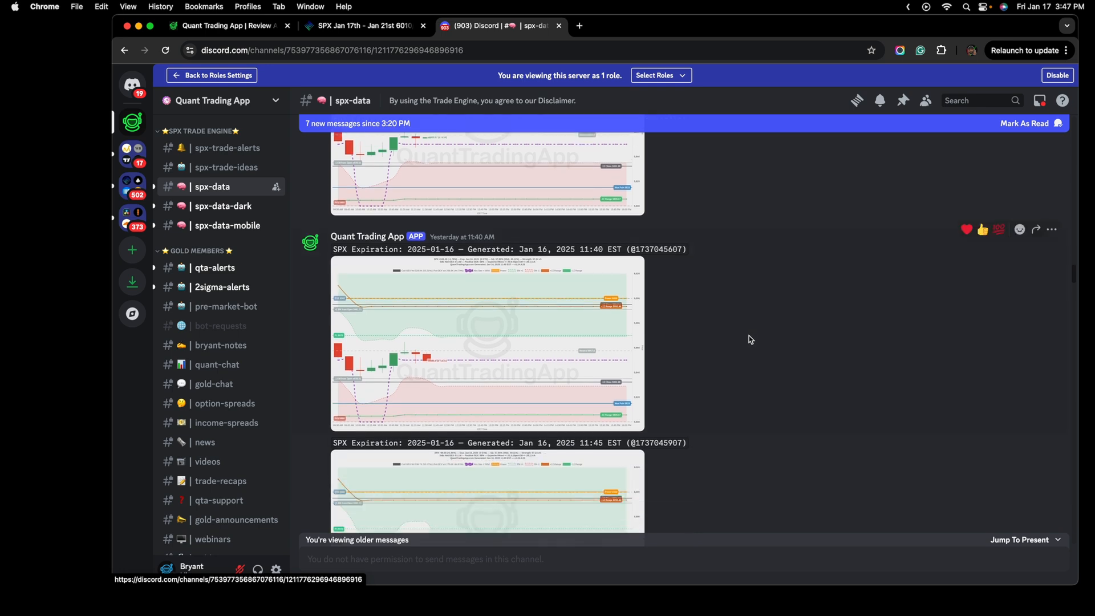
scroll("down", 3)
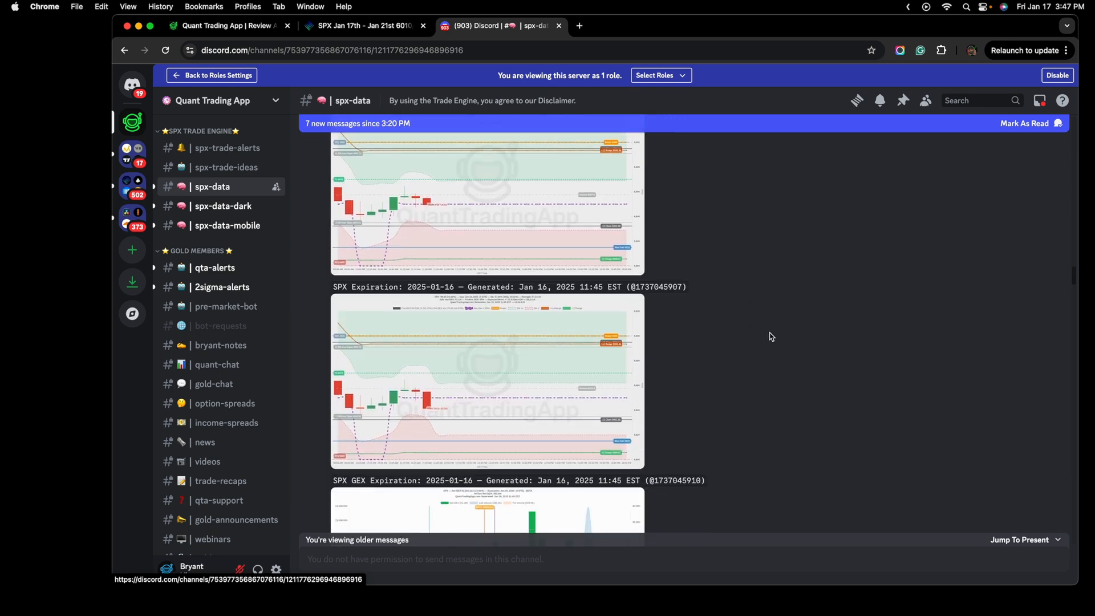
scroll("down", 3)
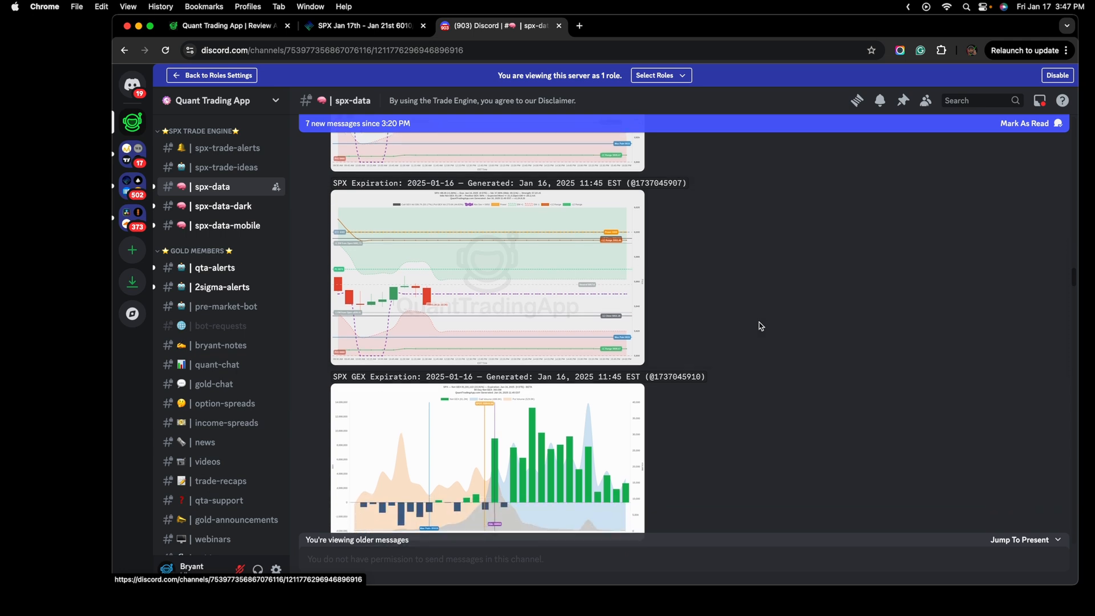
scroll("up", 3)
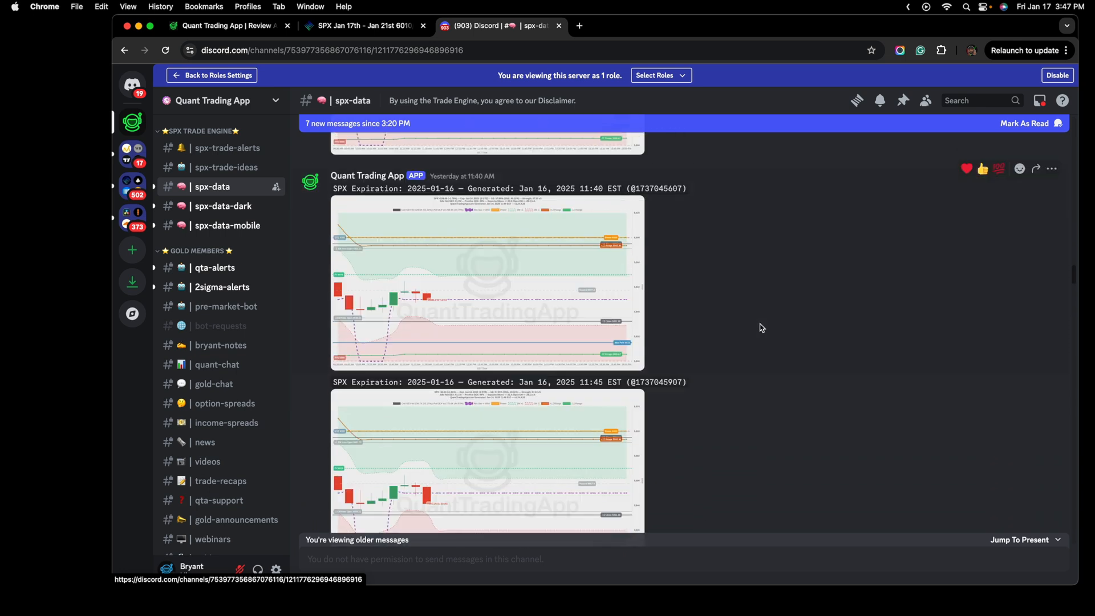
scroll("up", 3)
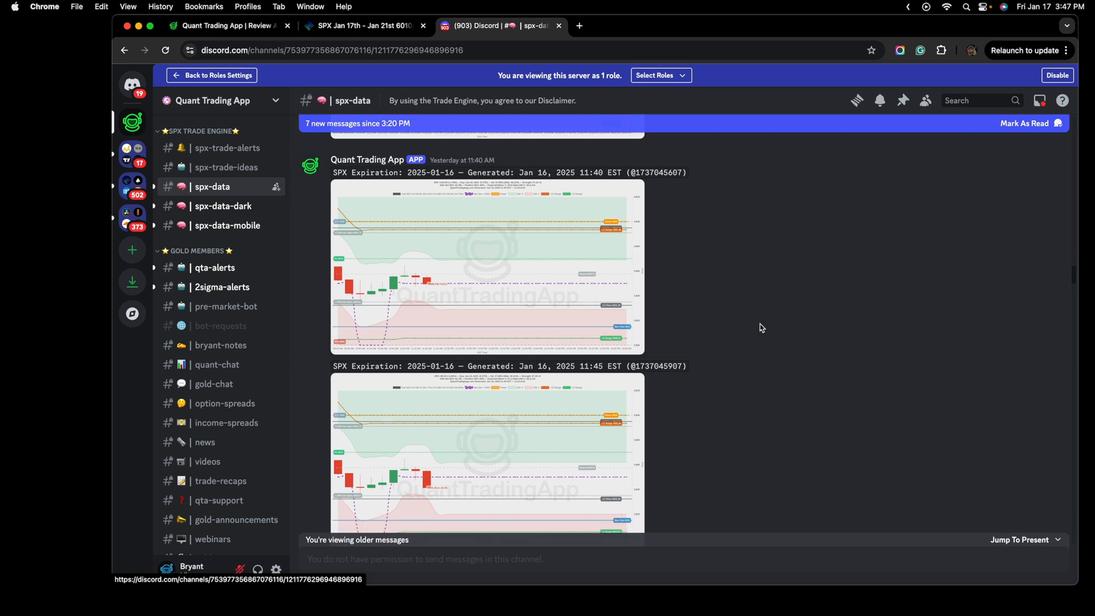
scroll("down", 3)
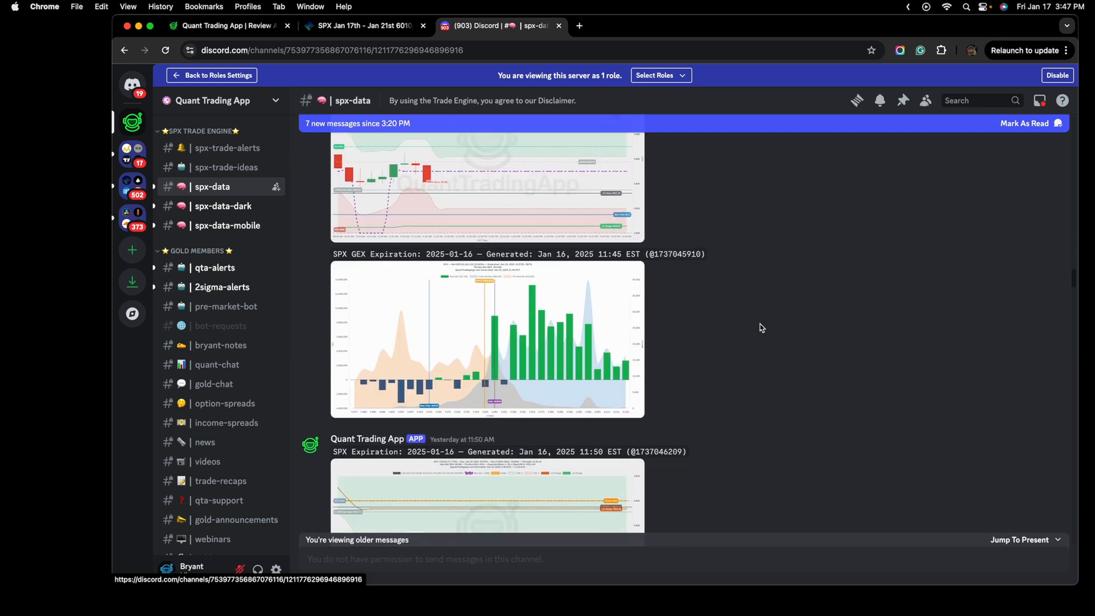
scroll("down", 3)
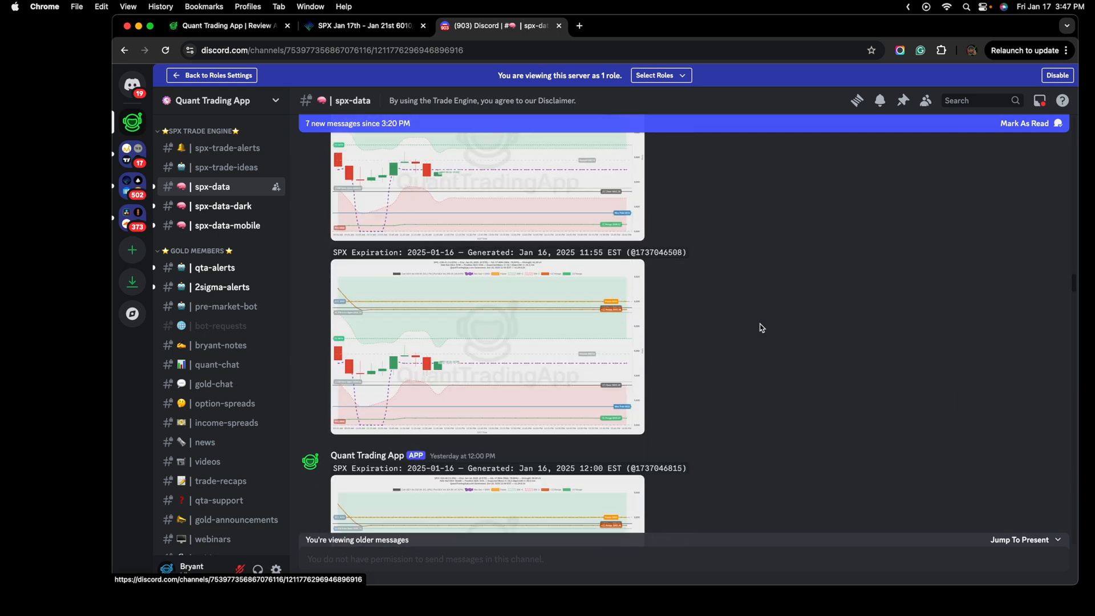
scroll("down", 3)
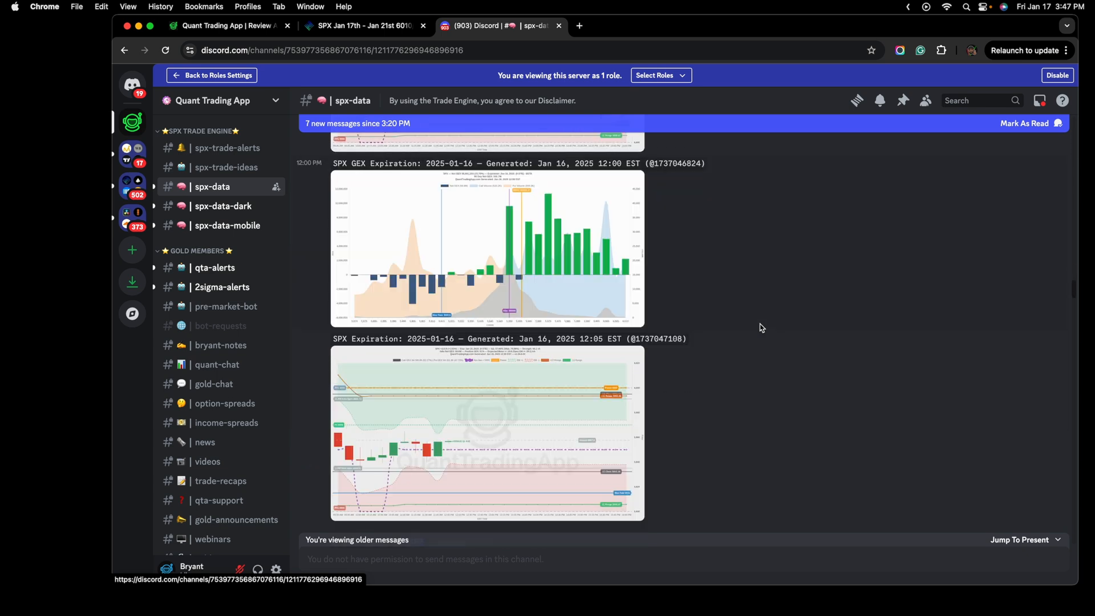
scroll("down", 3)
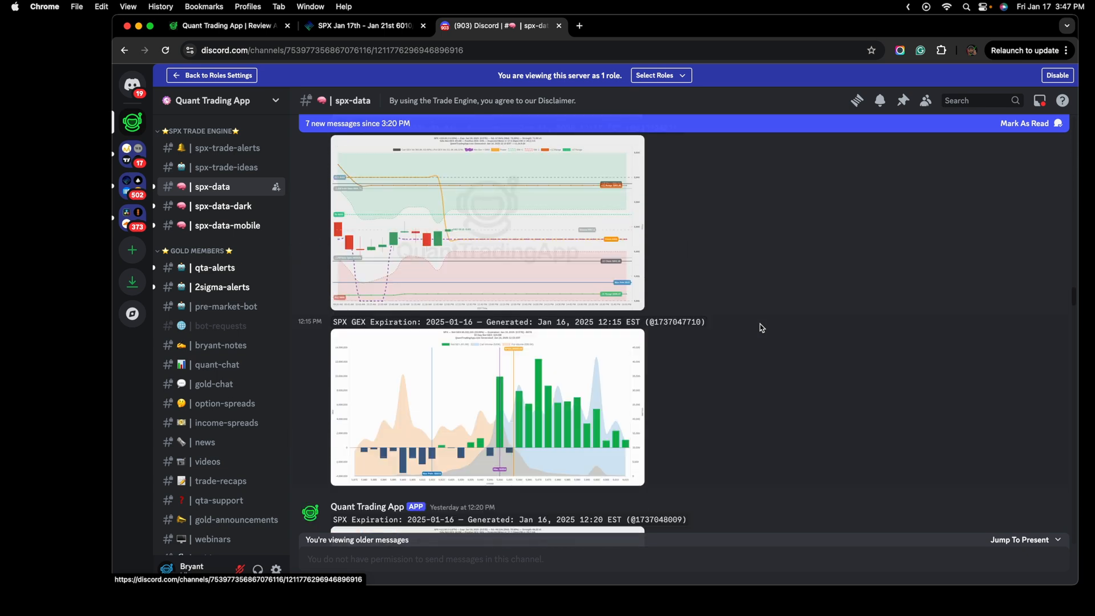
Step: Enlarge the Jan 16 12:15 SPX expiration chart to inspect pinning near the 5950 level
left_click(483, 222)
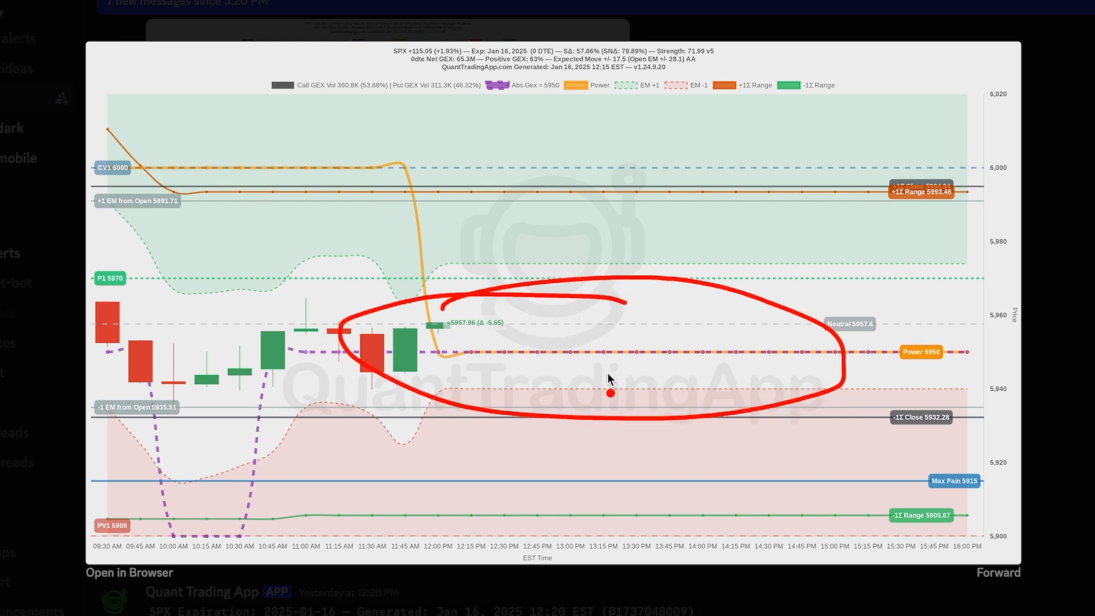
mouse_move(519, 377)
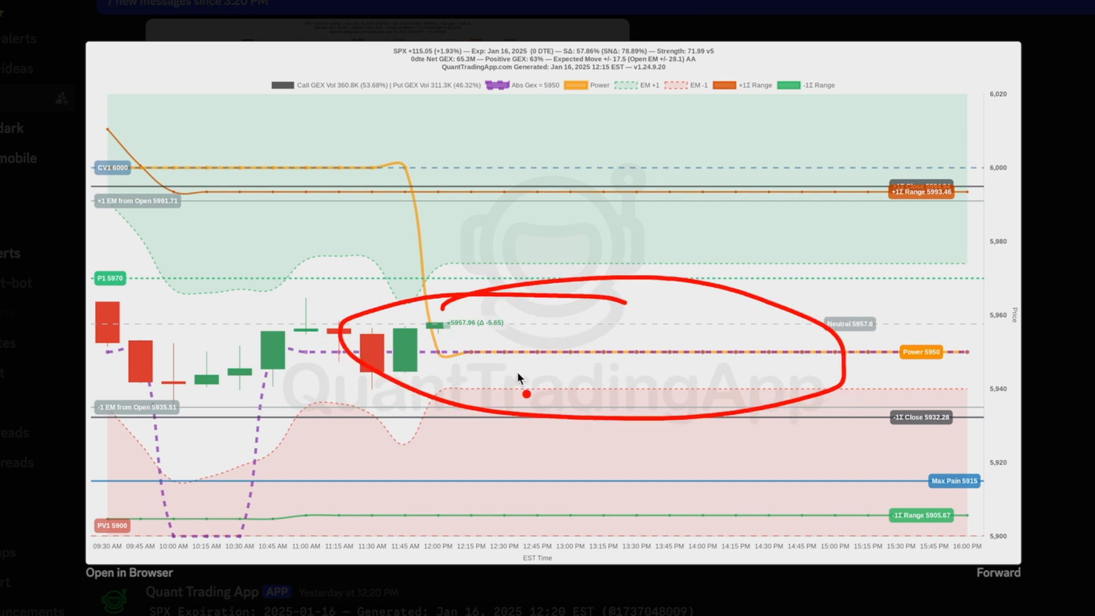
mouse_move(554, 381)
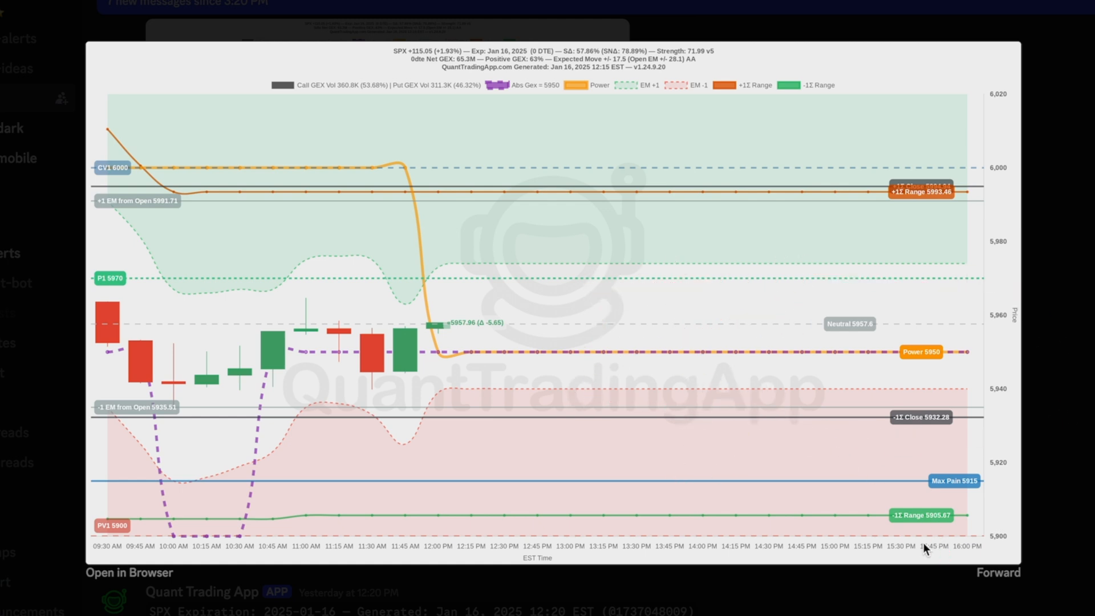
mouse_move(865, 552)
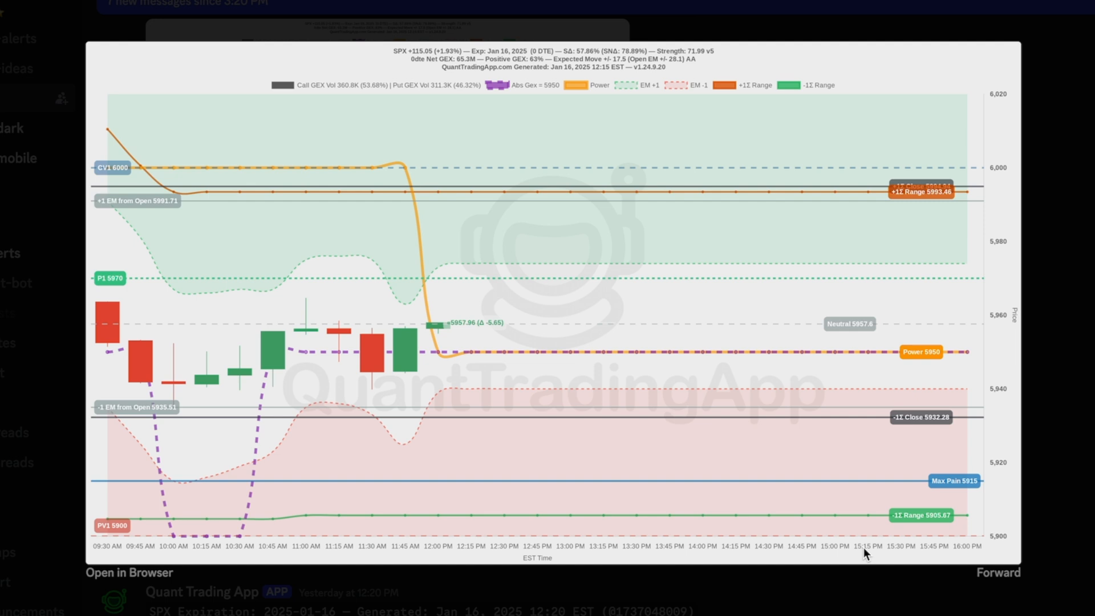
mouse_move(817, 427)
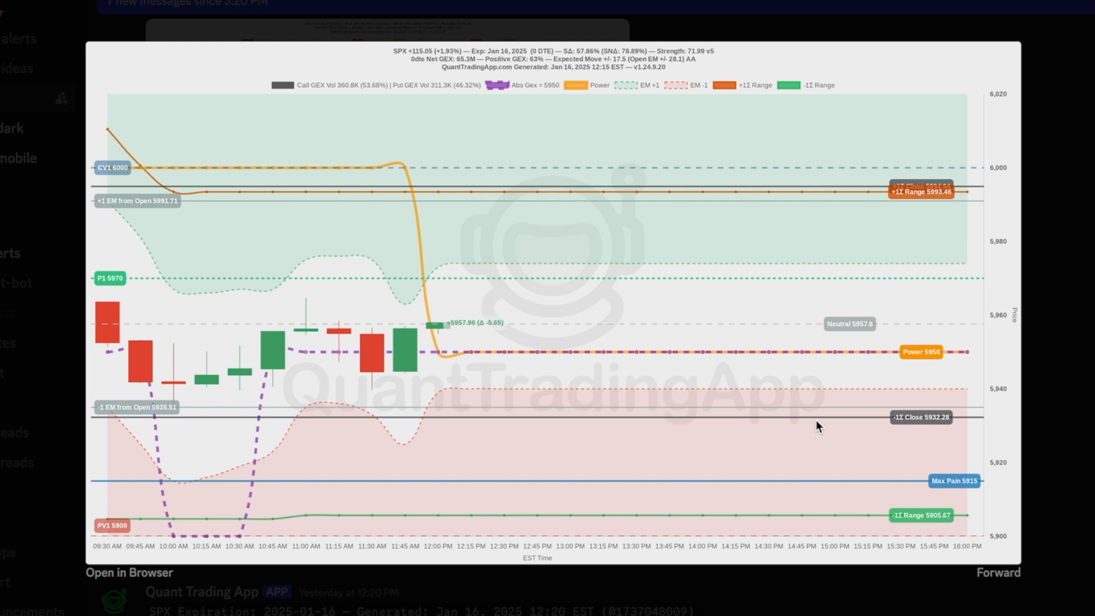
mouse_move(850, 412)
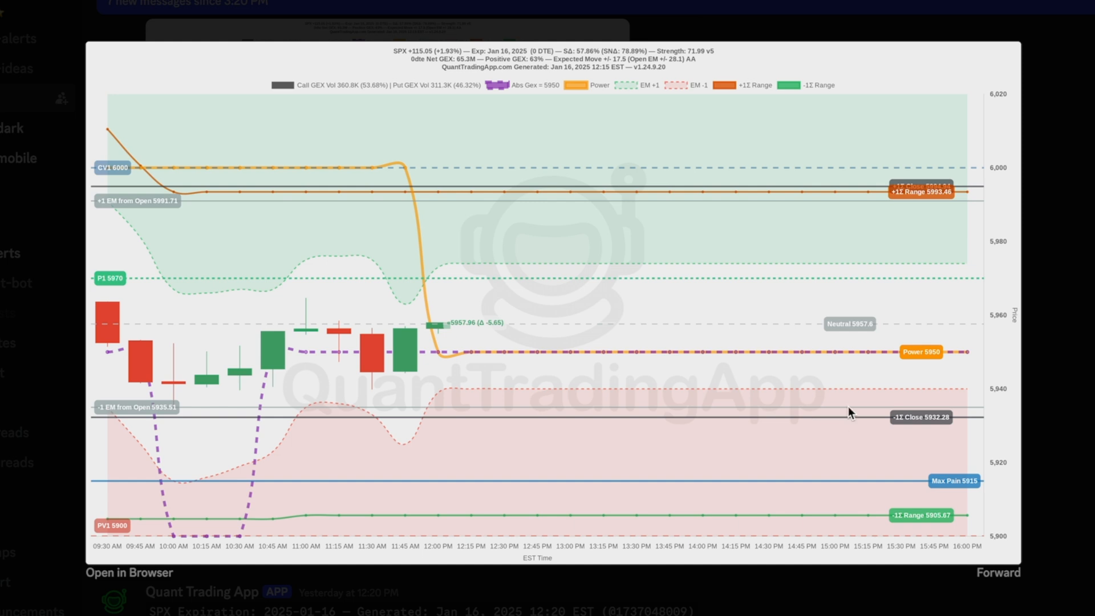
mouse_move(999, 374)
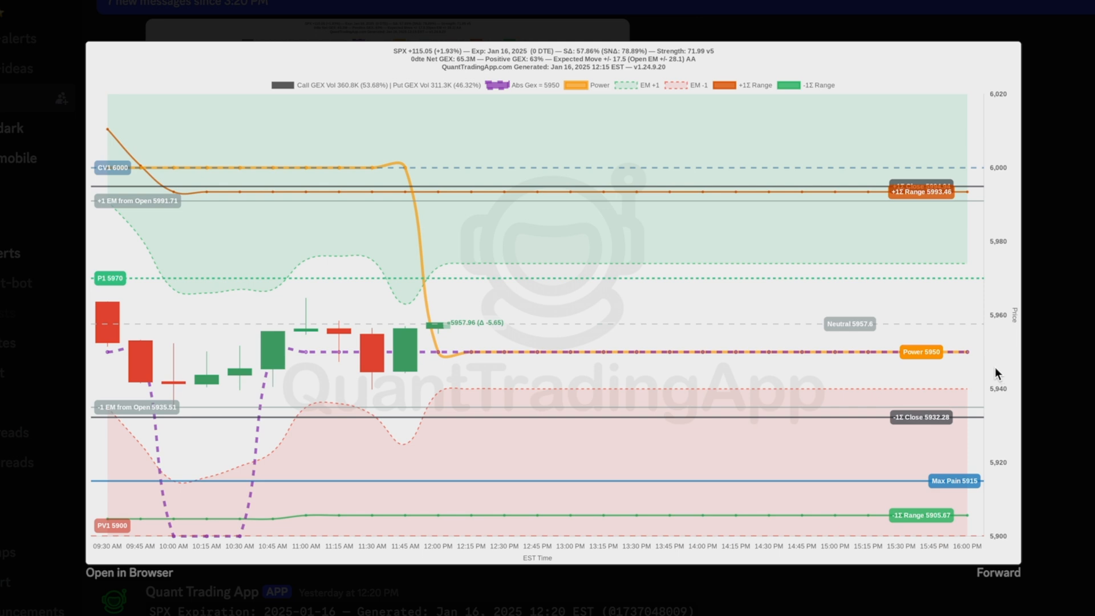
mouse_move(983, 377)
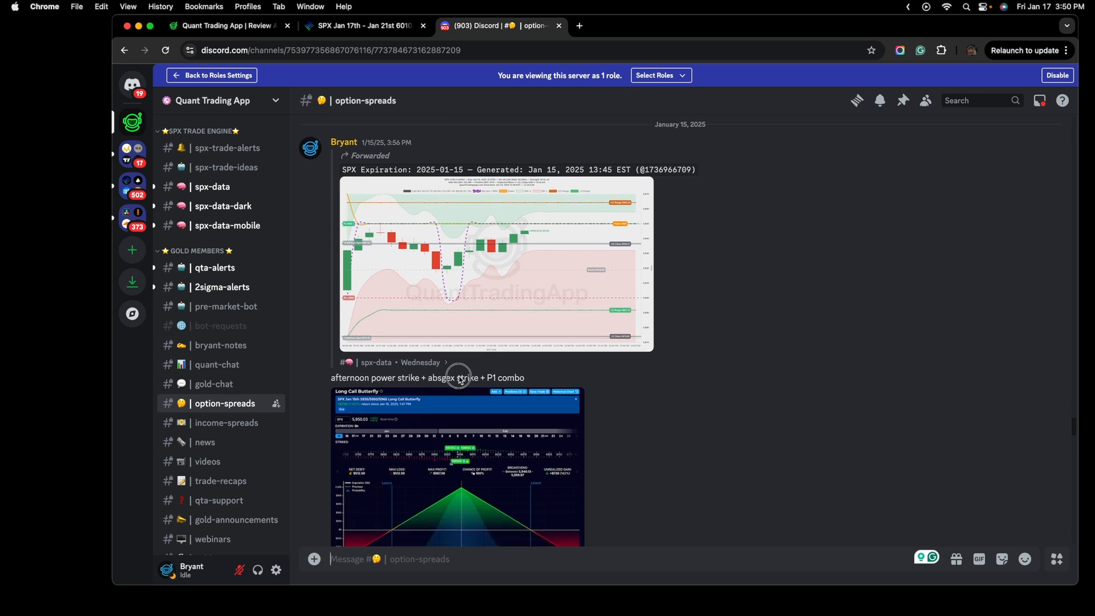
mouse_move(482, 378)
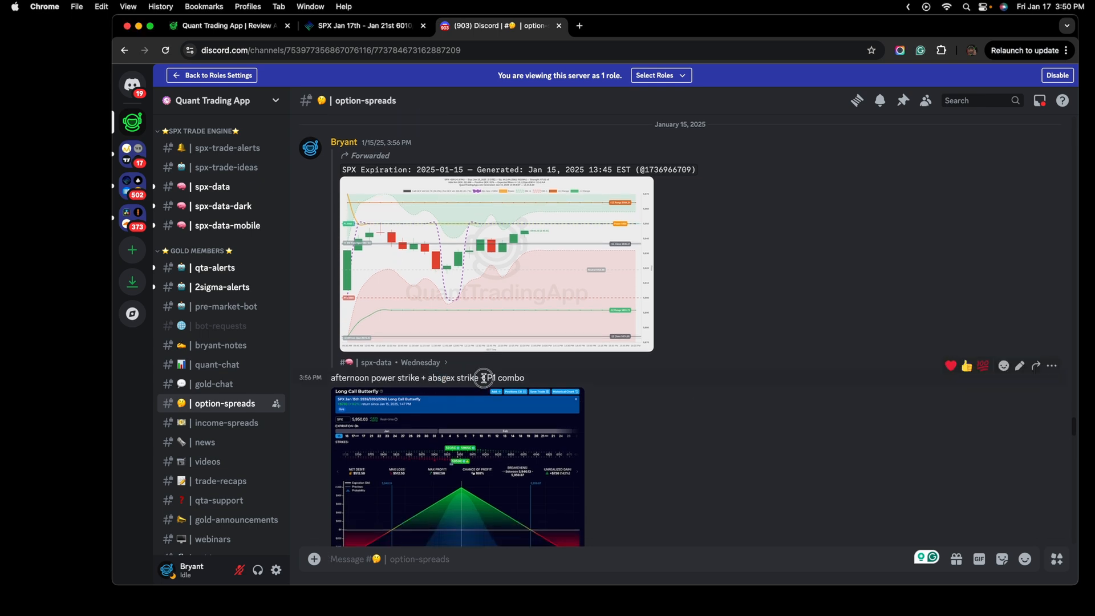
Step: Jump to the original Jan 15 13:45 SPX expiration and GEX charts post in spx-data
left_click(211, 186)
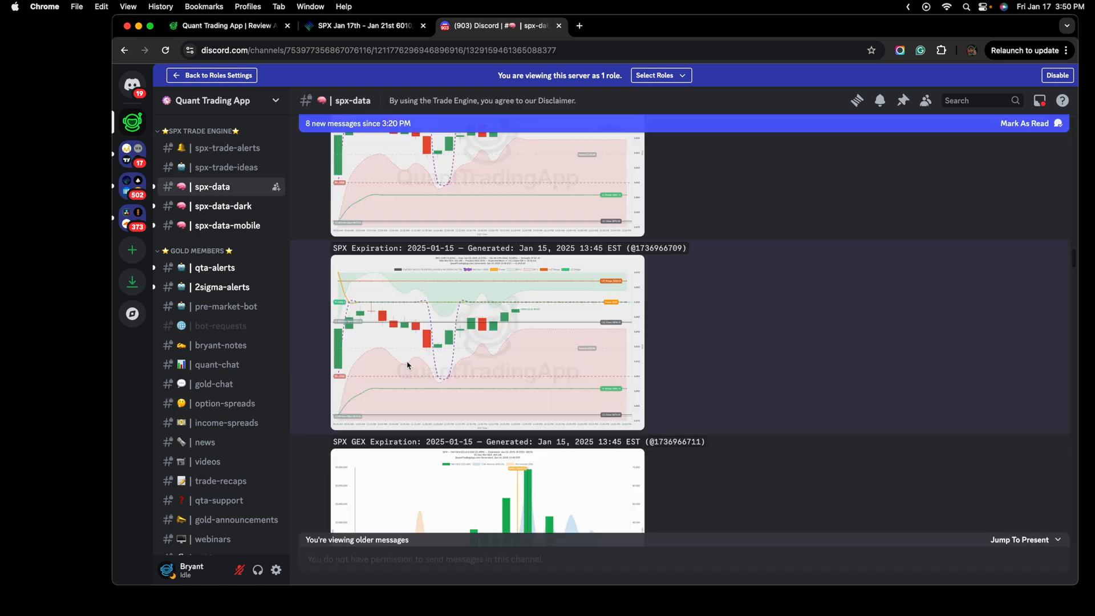
mouse_move(314, 257)
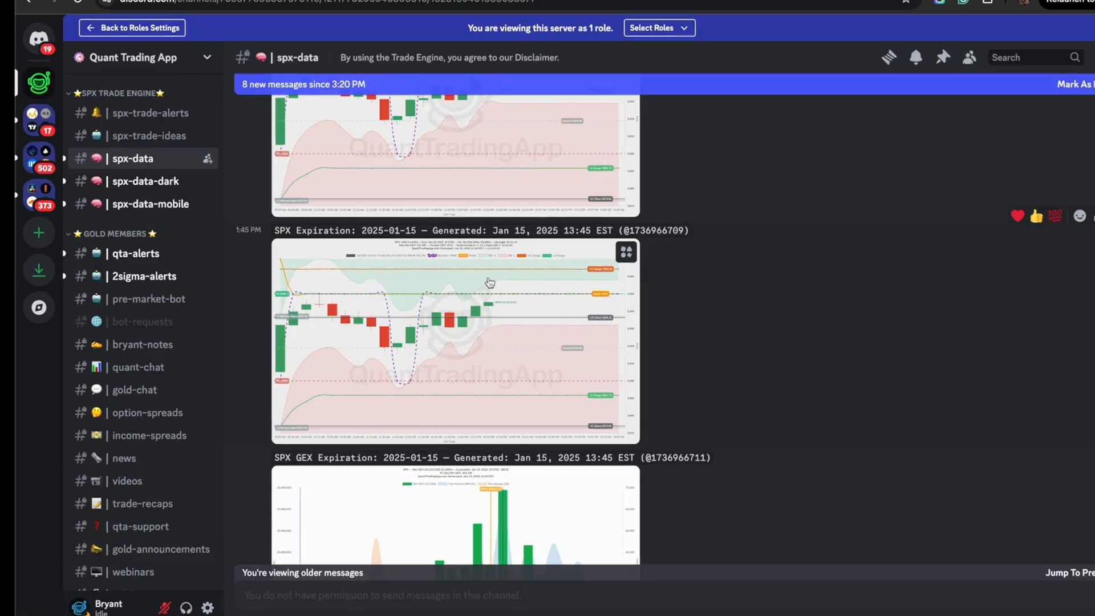
left_click(451, 341)
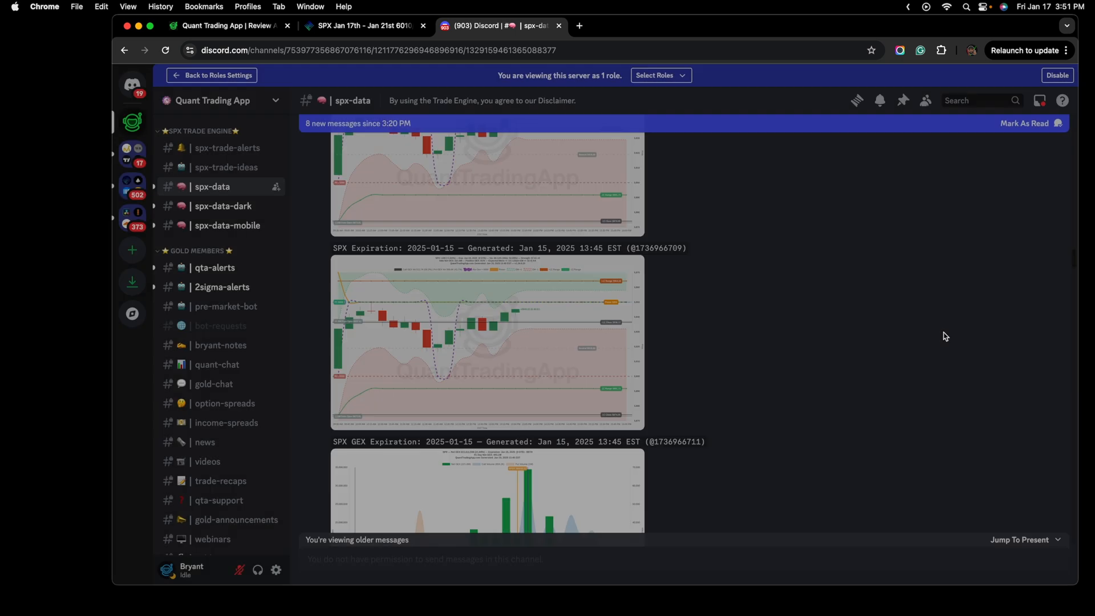
scroll("down", 3)
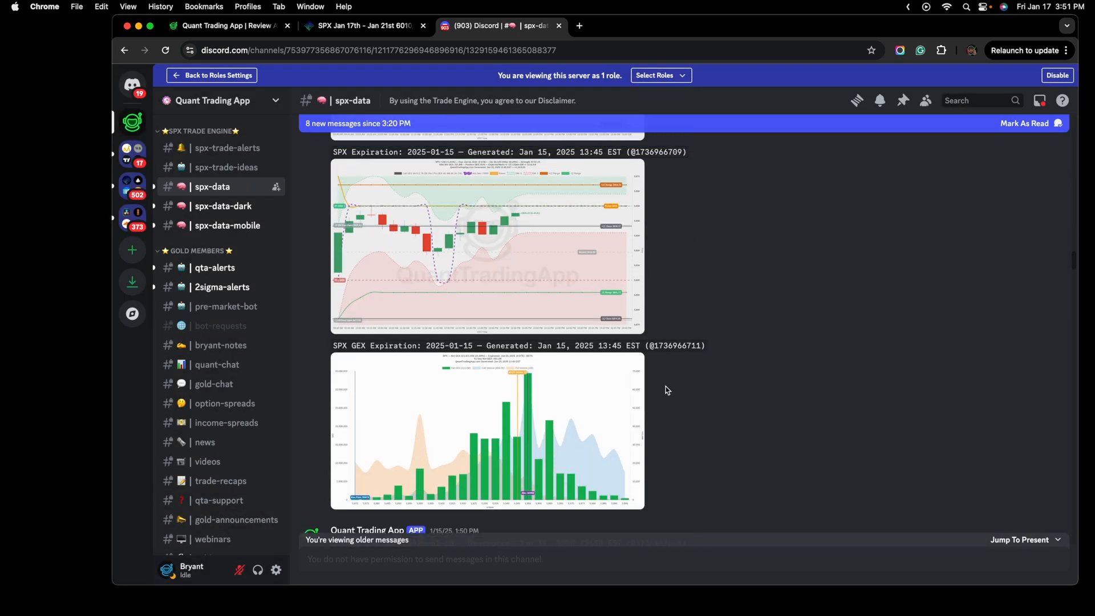
left_click(486, 432)
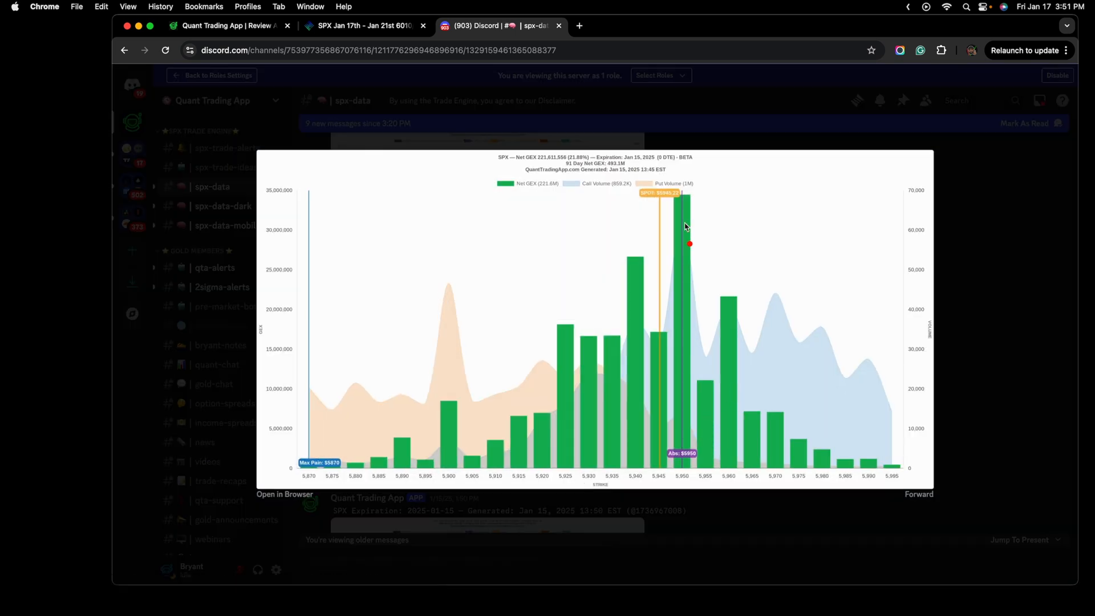
mouse_move(737, 315)
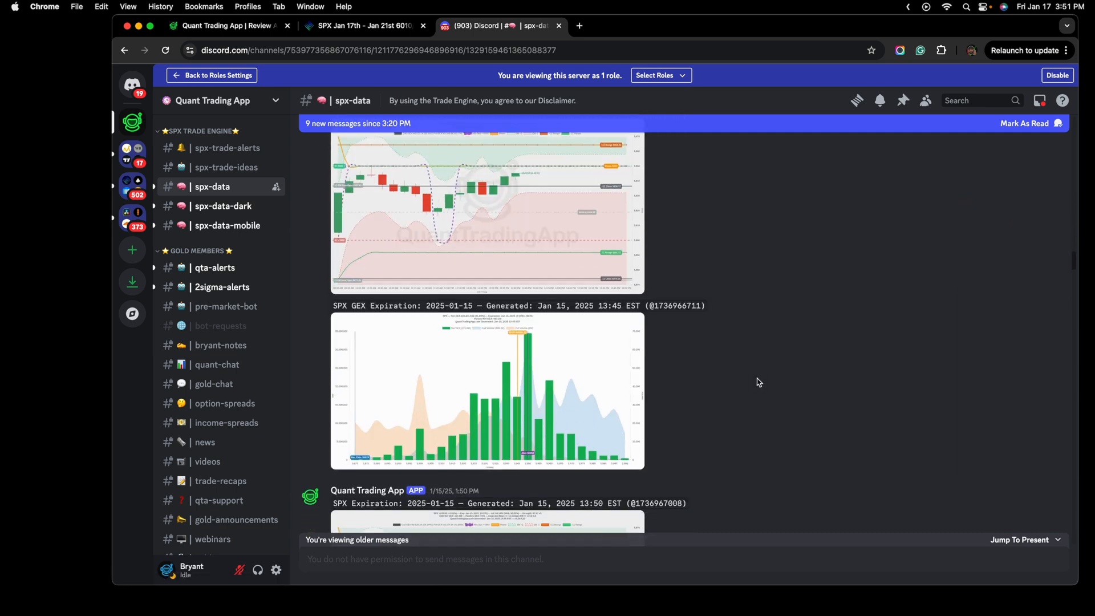
scroll("down", 3)
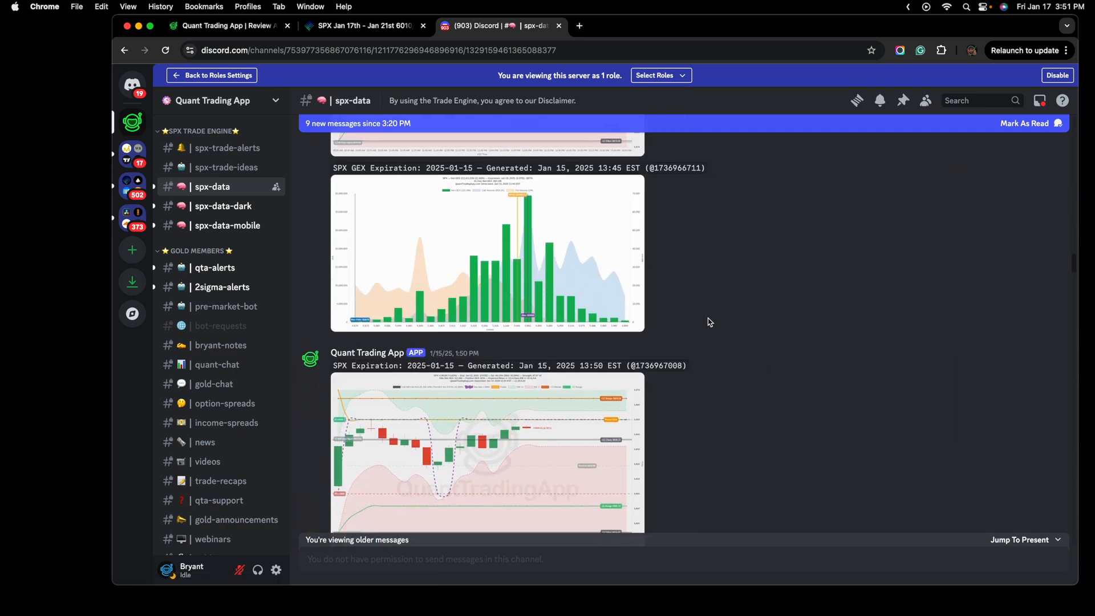
Step: Scroll through all 26 archived SPX GEX graphs for 2025-01-16 beside the 15-minute chart
left_click(224, 26)
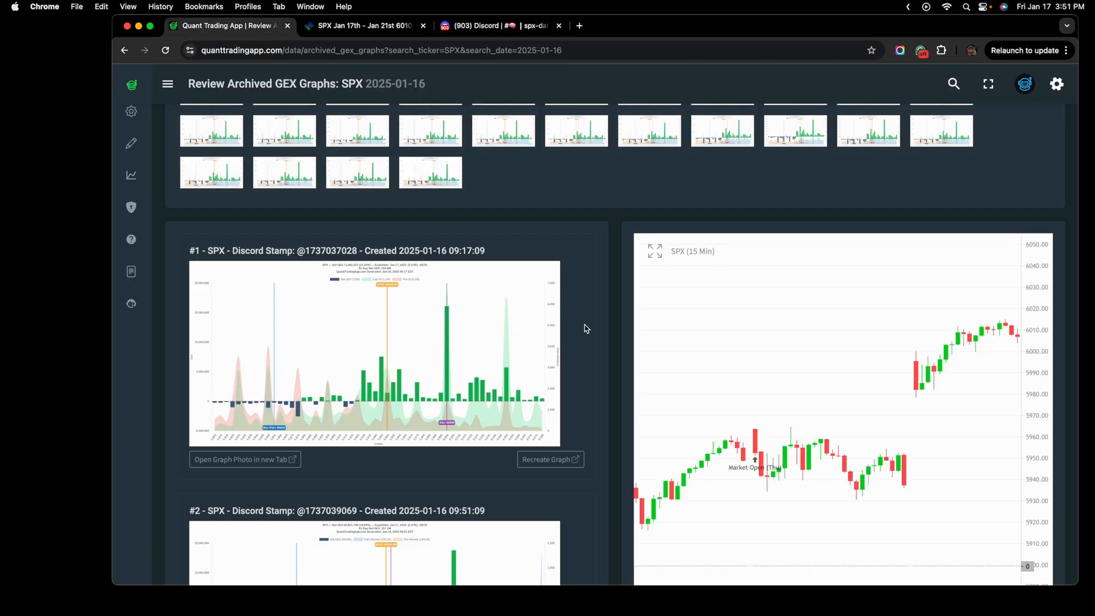
scroll("up", 3)
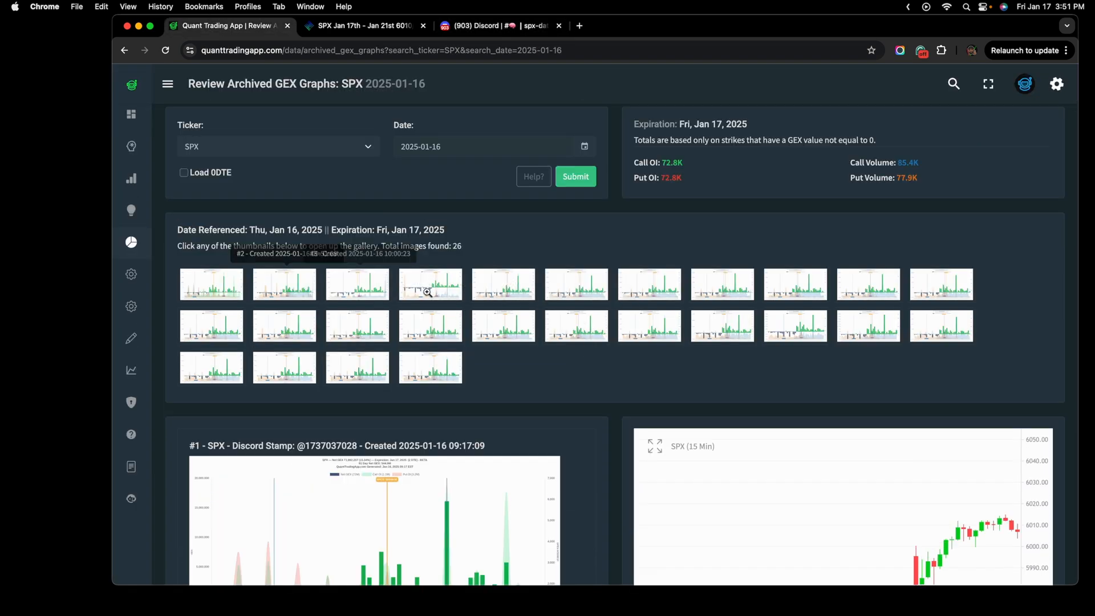
scroll("down", 3)
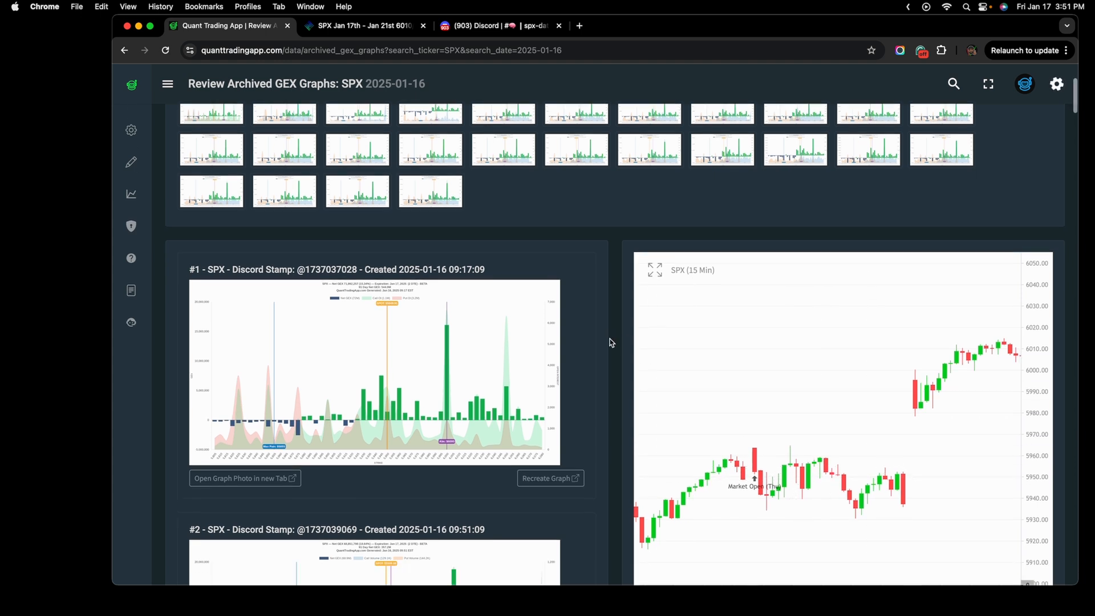
scroll("up", 3)
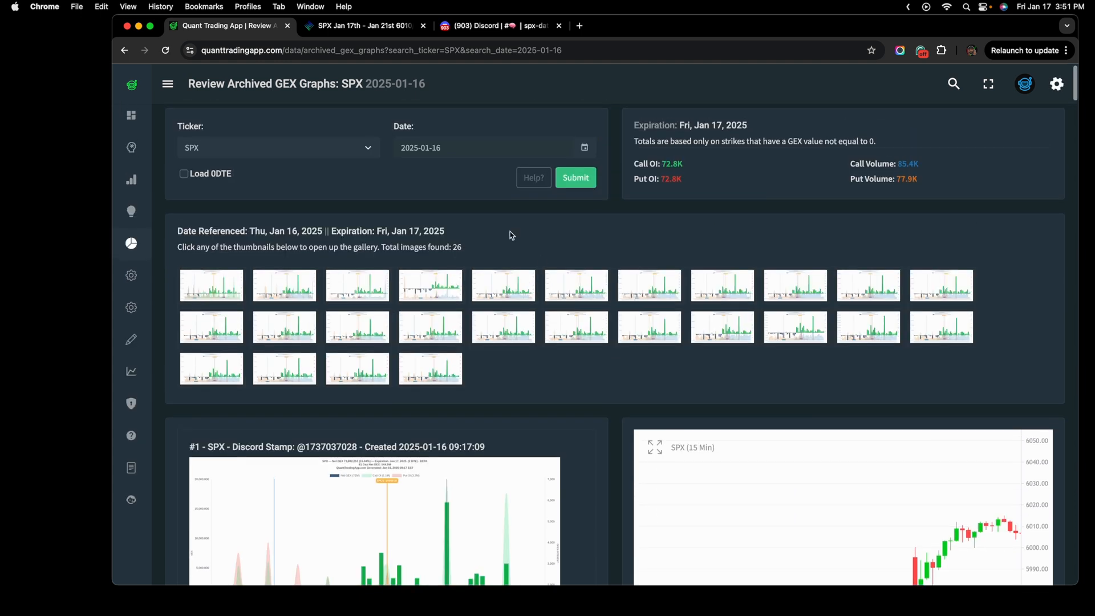
left_click(489, 148)
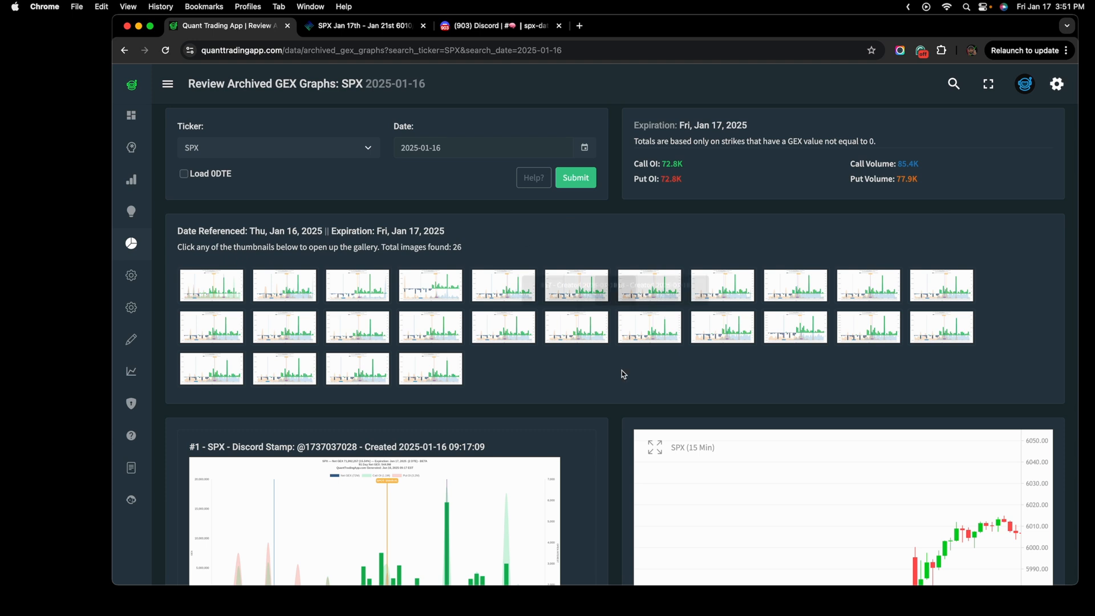
scroll("down", 3)
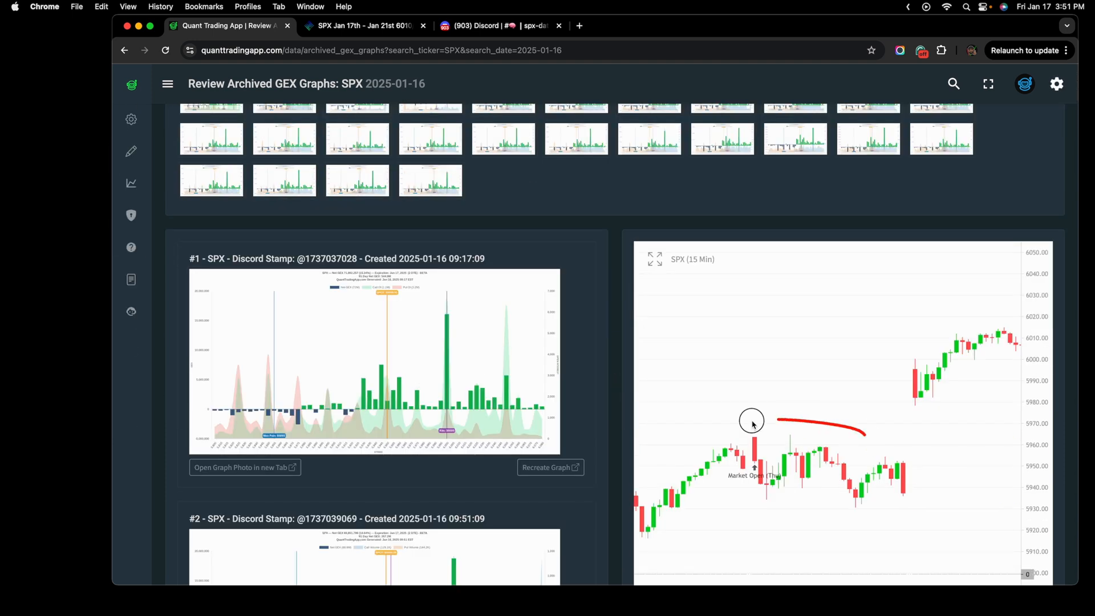
scroll("down", 3)
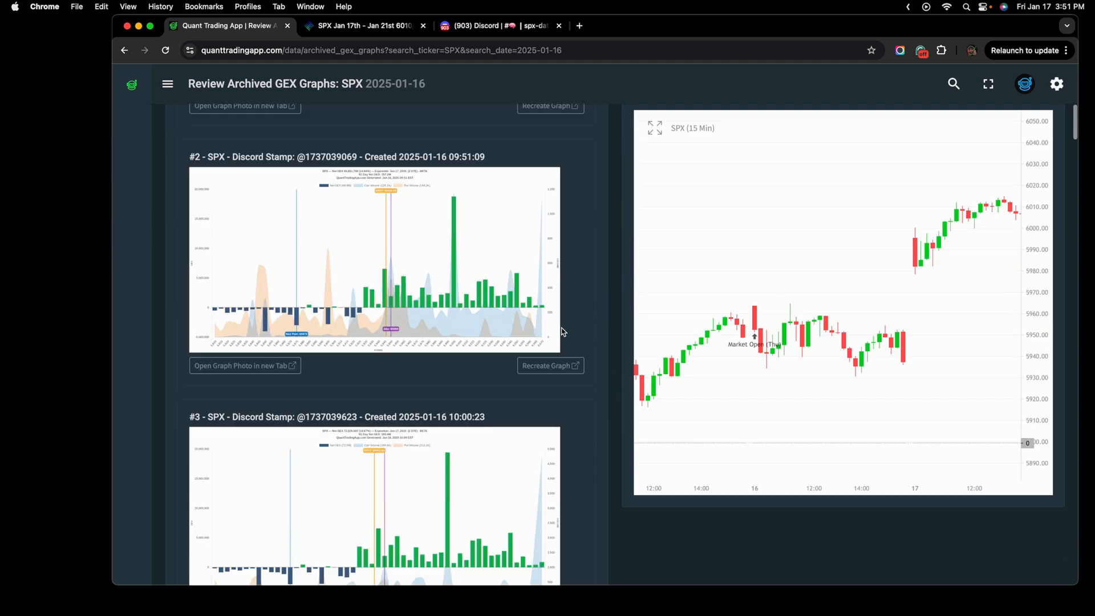
scroll("down", 3)
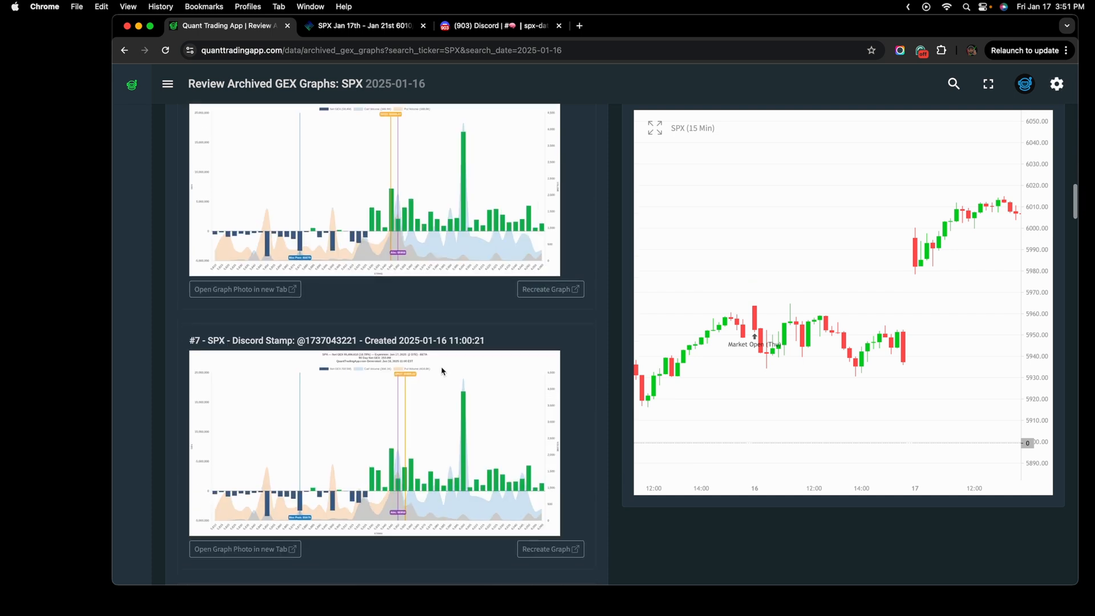
scroll("down", 3)
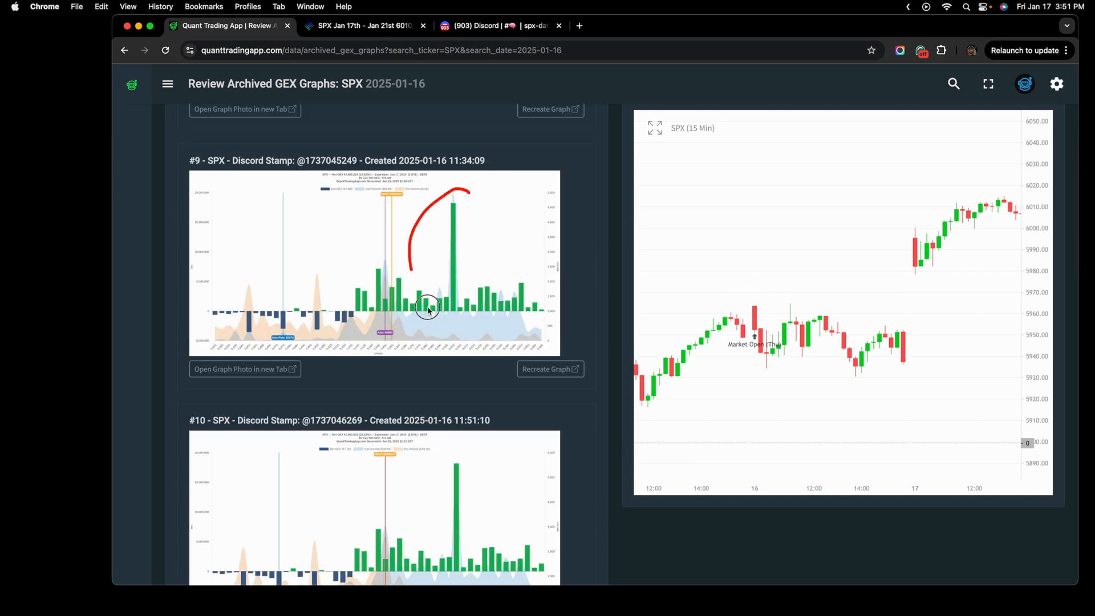
scroll("down", 3)
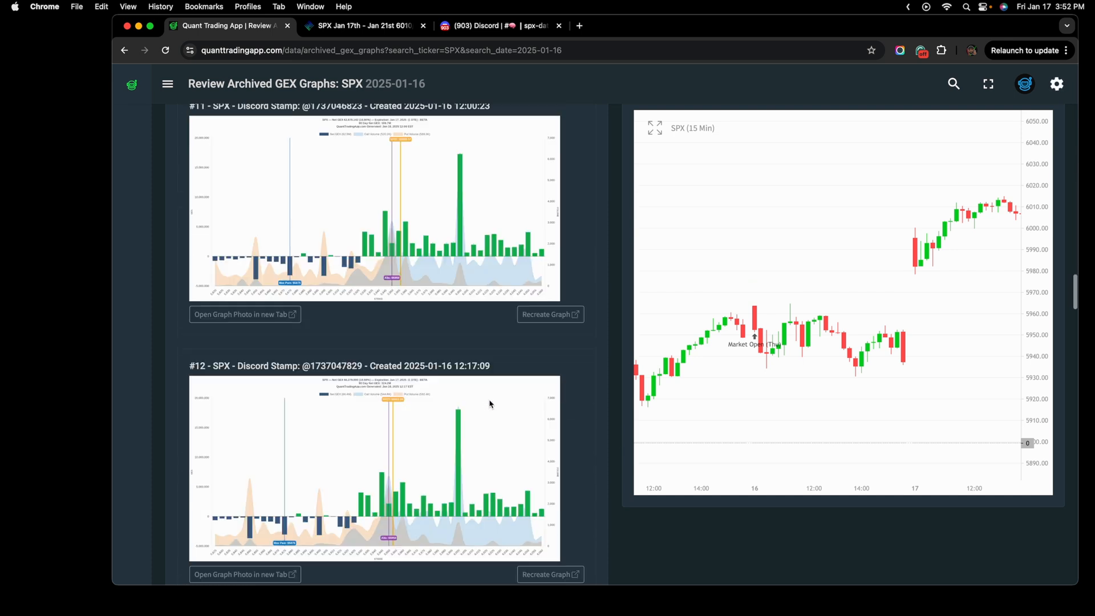
scroll("down", 3)
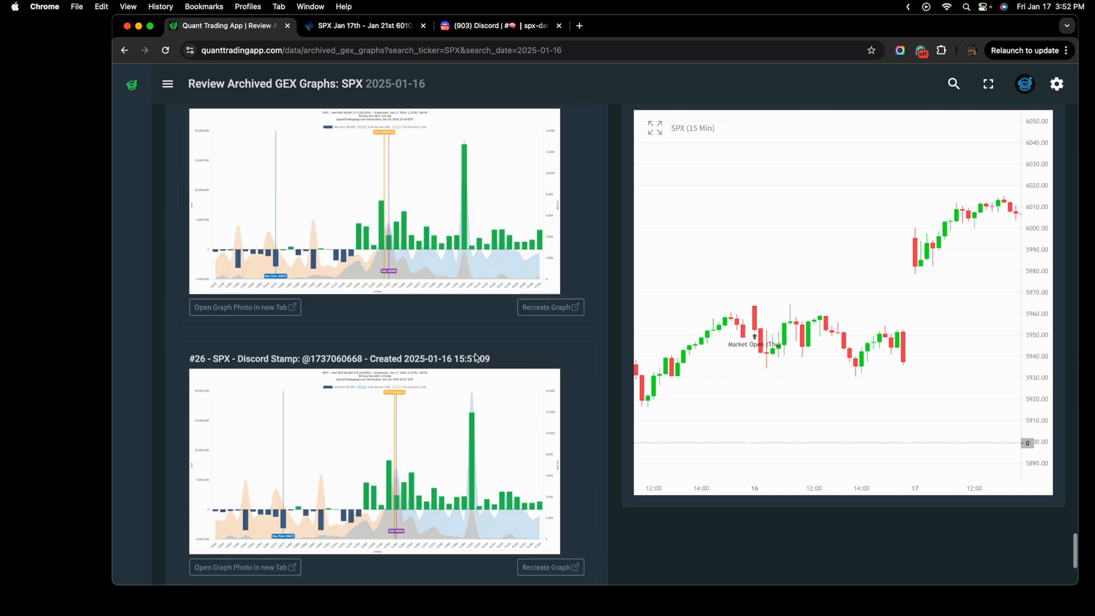
scroll("up", 3)
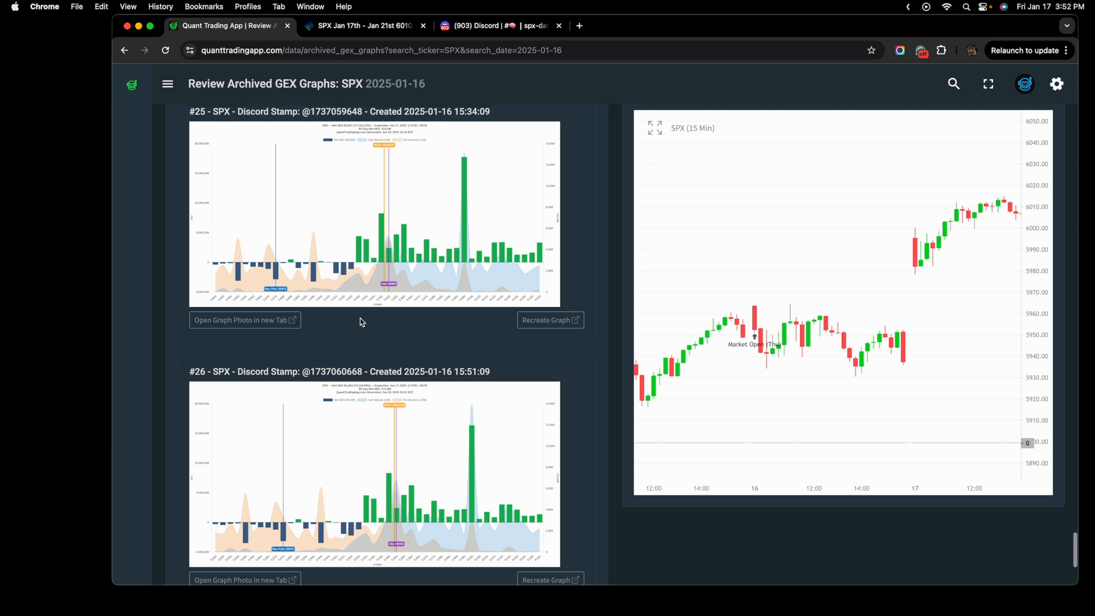
mouse_move(429, 373)
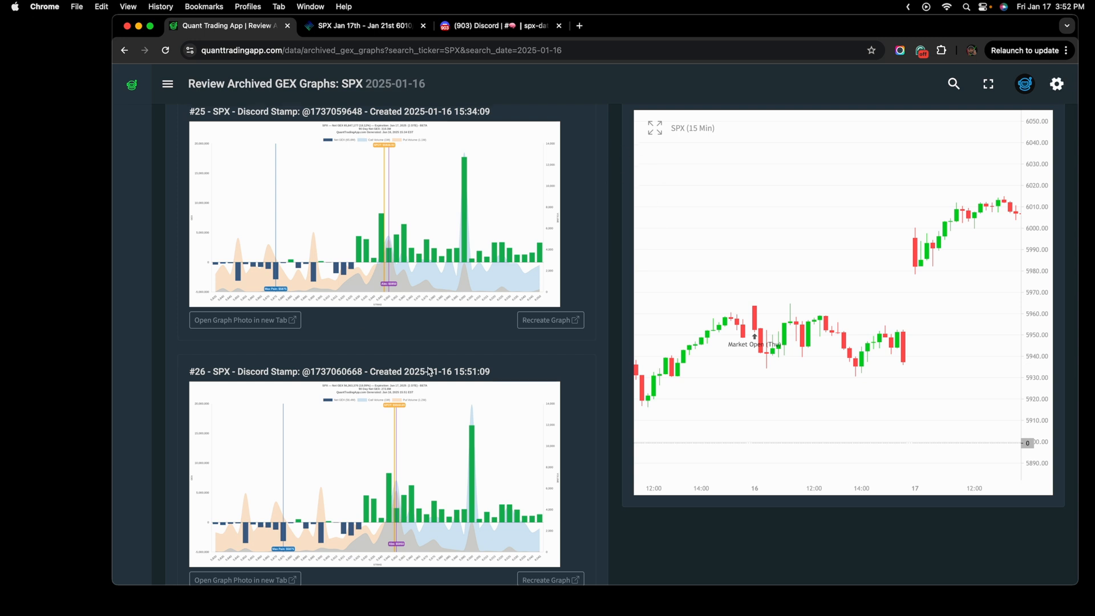
mouse_move(411, 41)
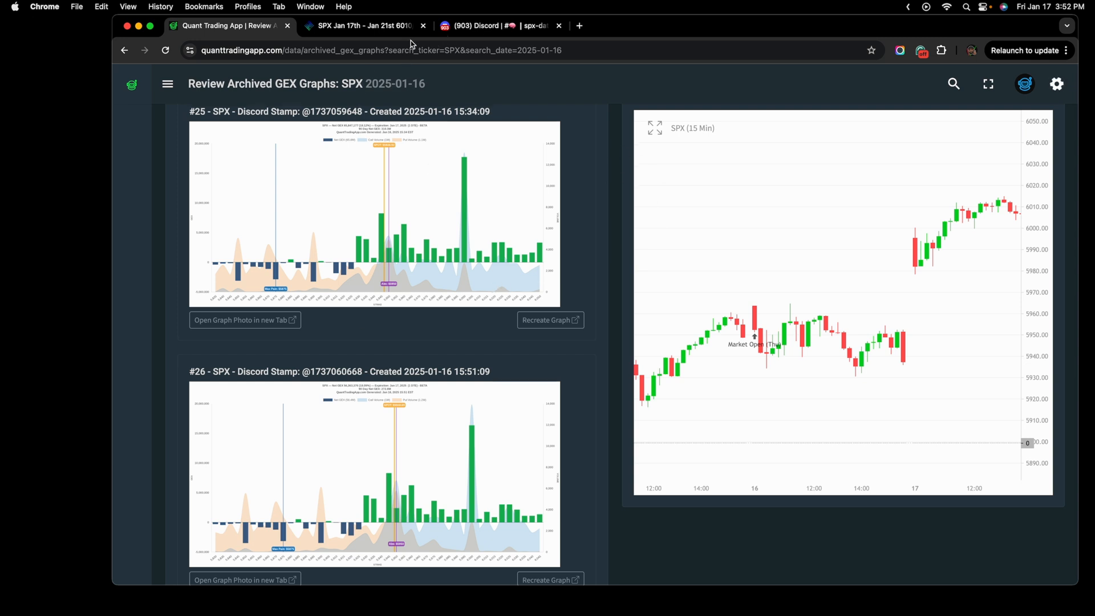
Step: Review the SPX Jan 17–21 6010/6025 diagonal call spread P/L graph, then return to Discord
left_click(360, 26)
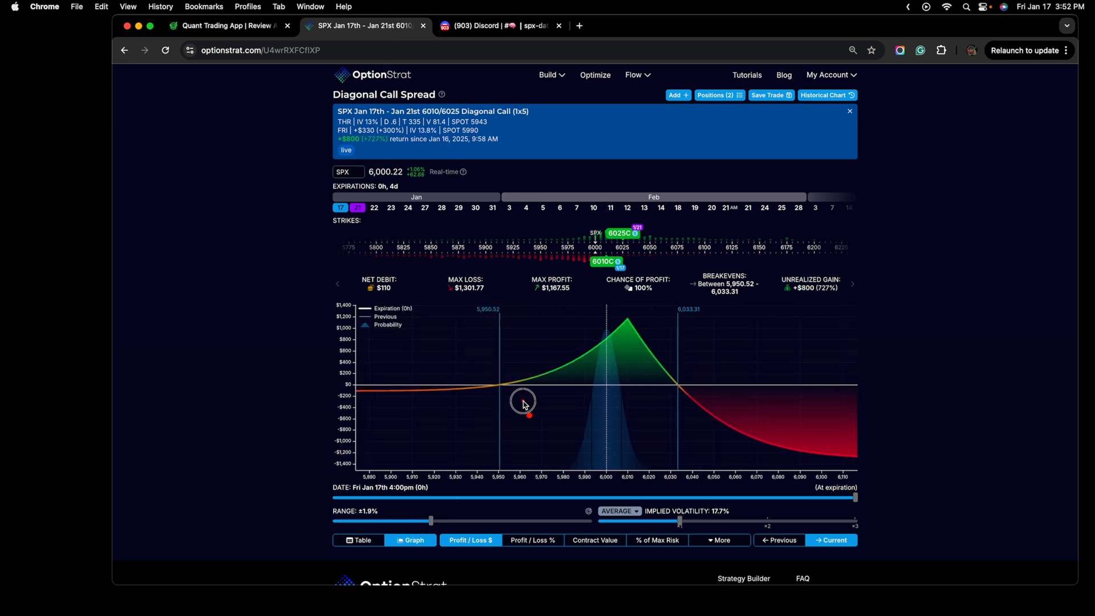
mouse_move(442, 446)
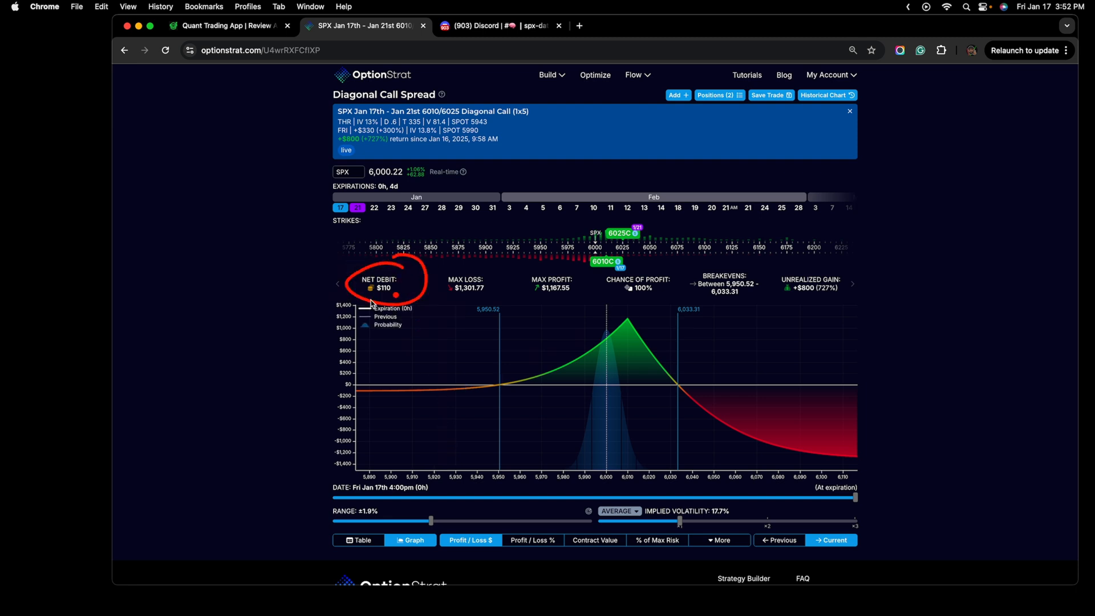
mouse_move(259, 347)
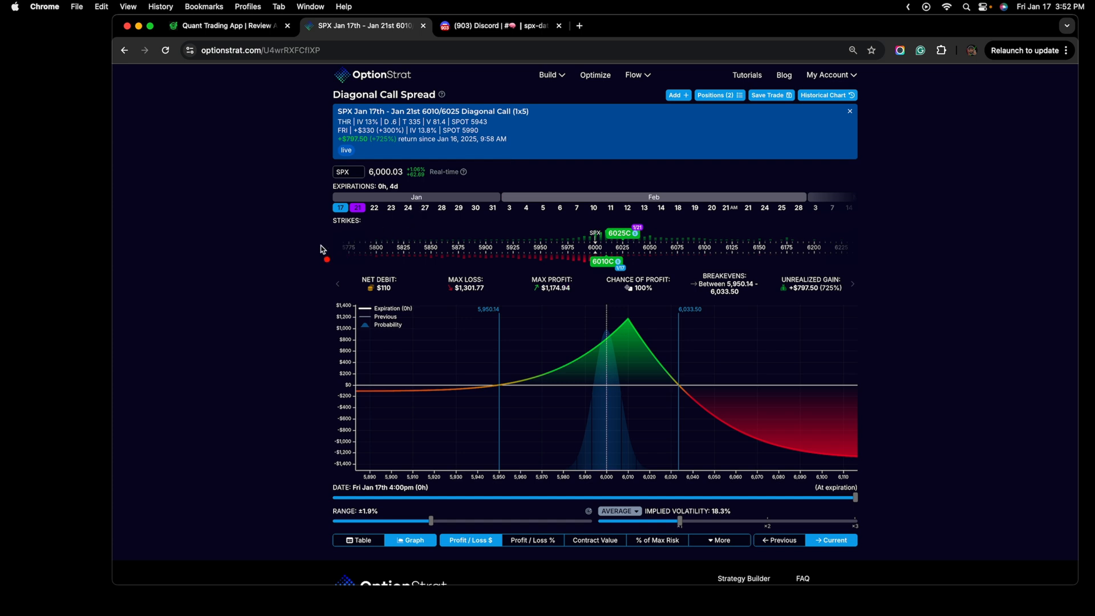
mouse_move(909, 356)
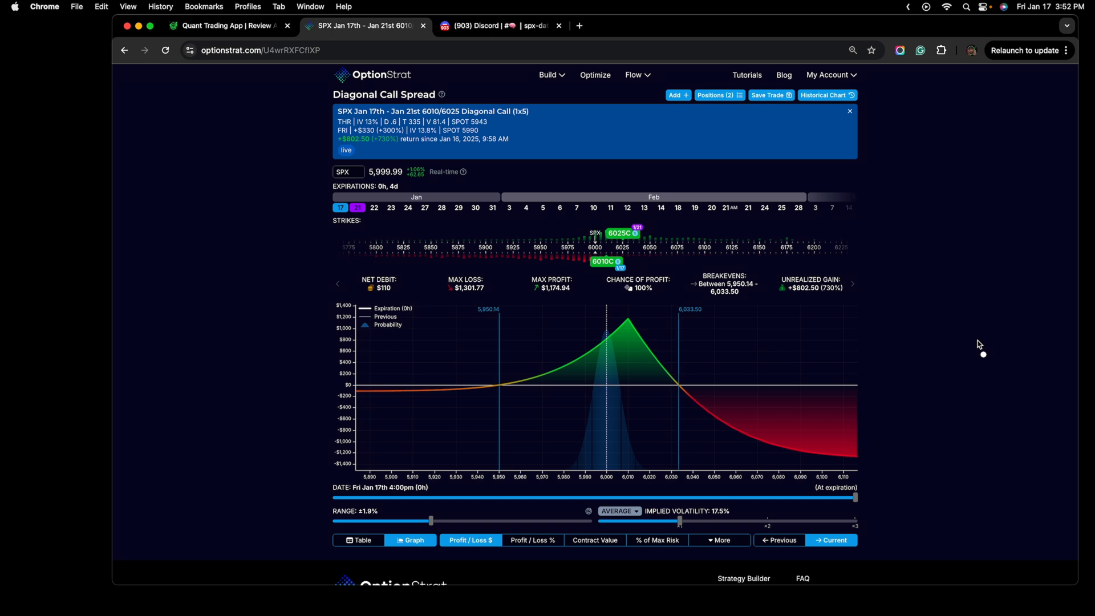
mouse_move(339, 236)
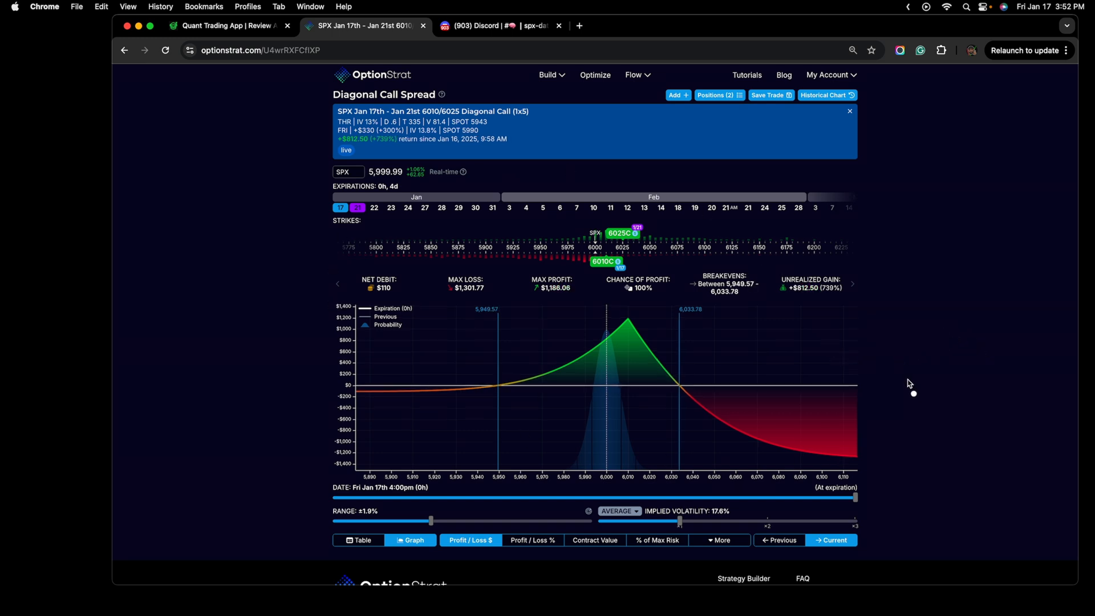
mouse_move(915, 398)
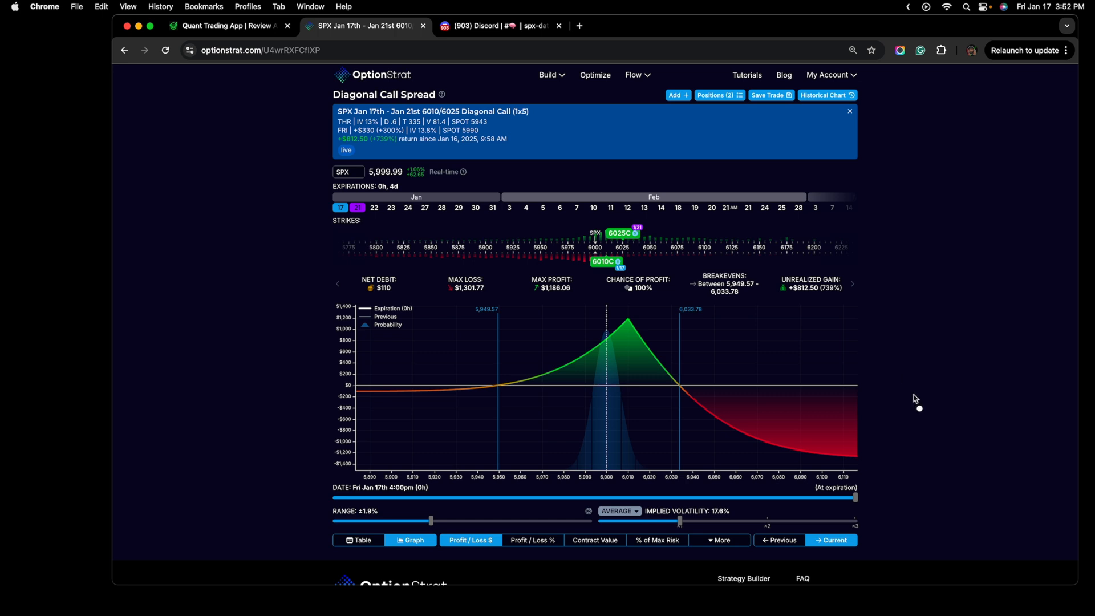
mouse_move(914, 401)
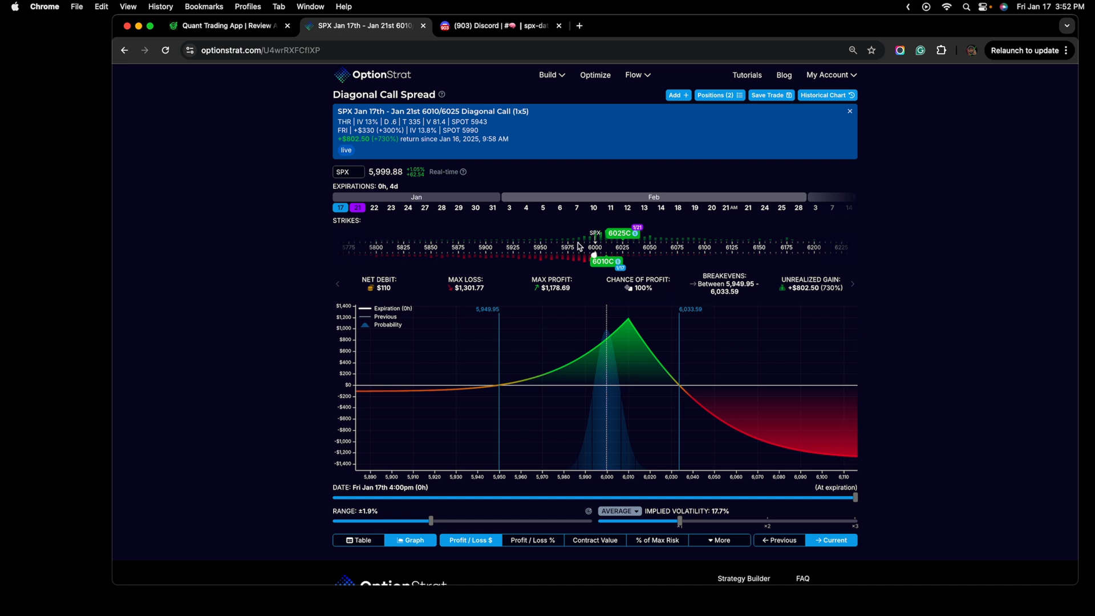
mouse_move(901, 221)
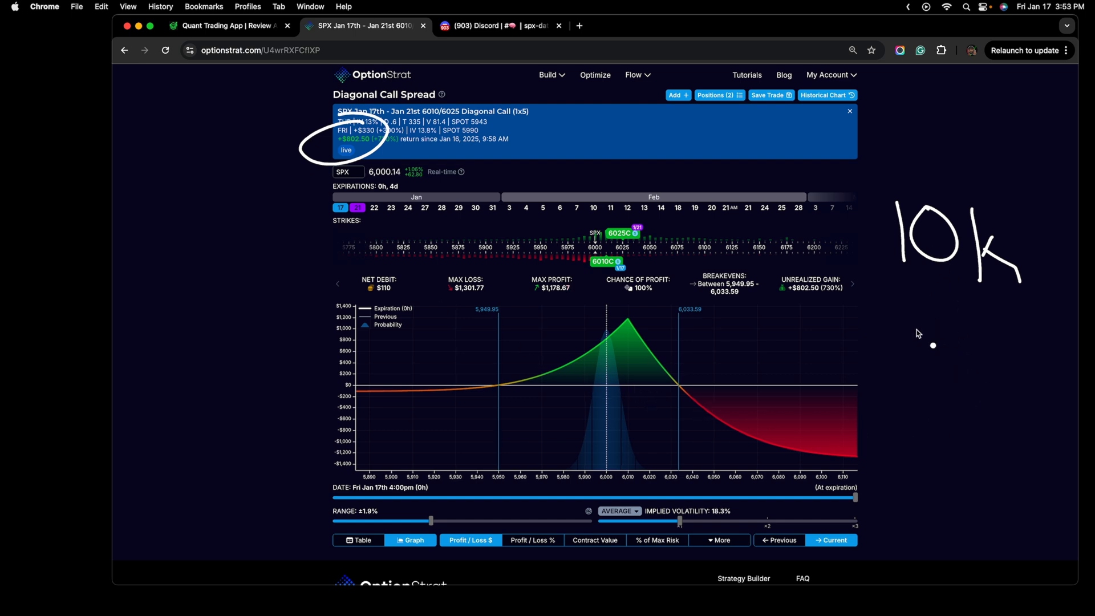
mouse_move(669, 284)
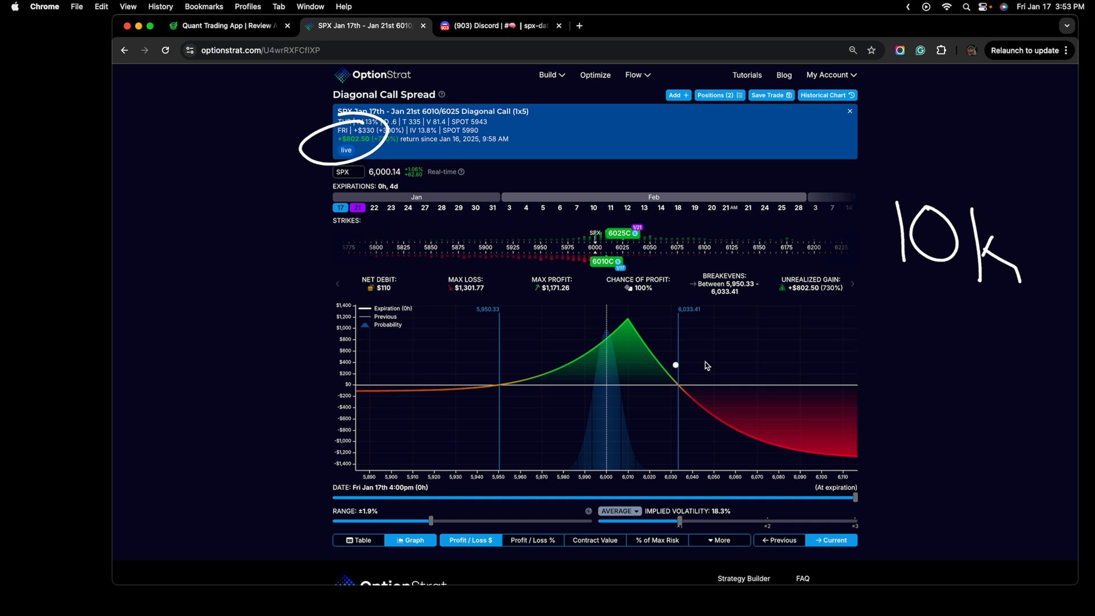
mouse_move(932, 473)
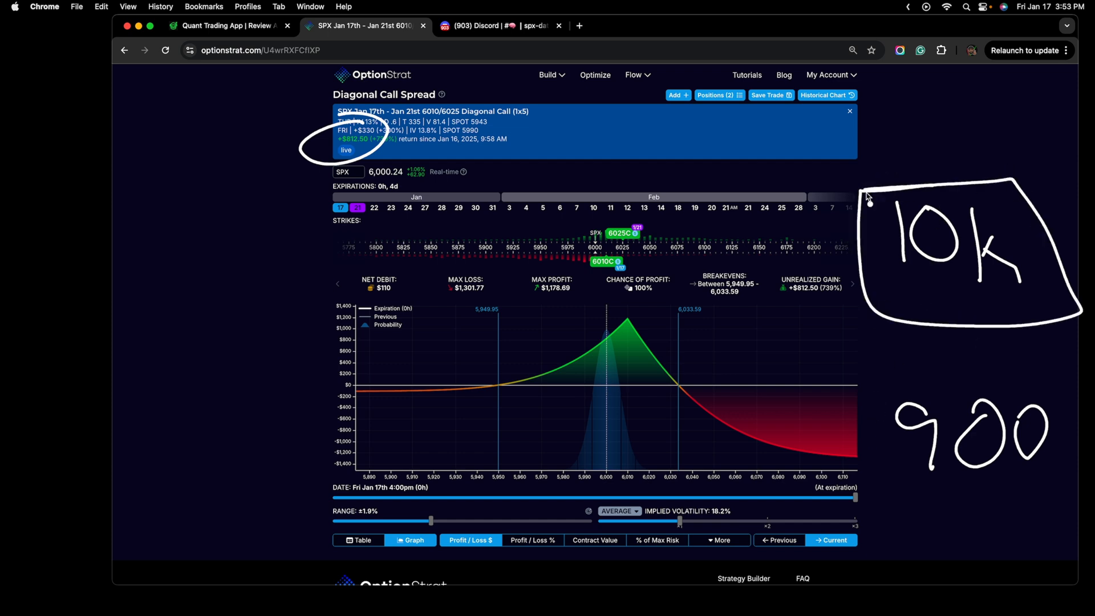
mouse_move(755, 492)
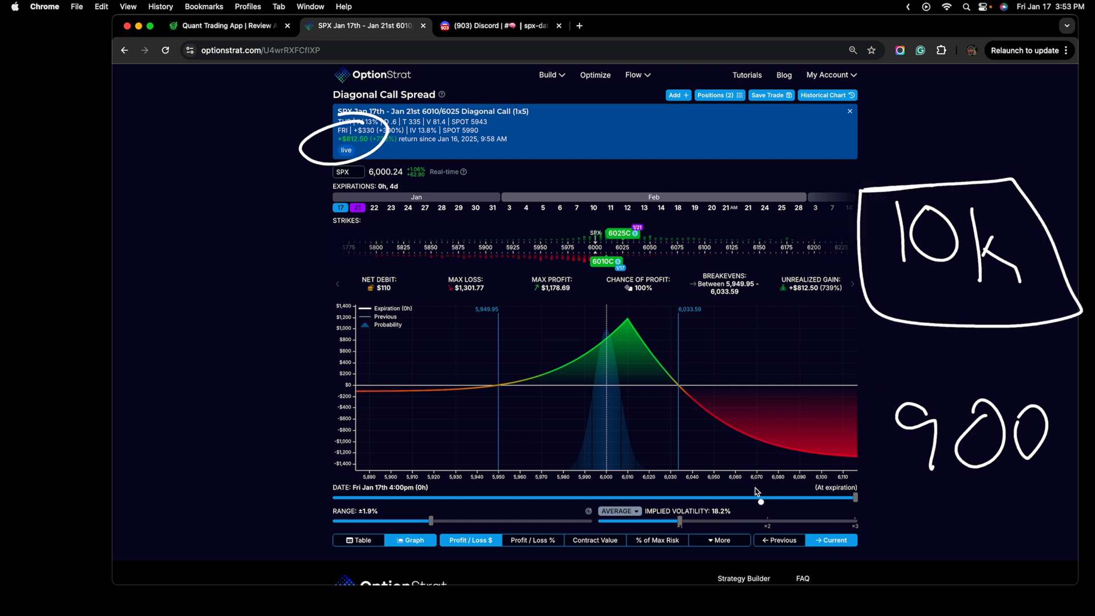
mouse_move(647, 342)
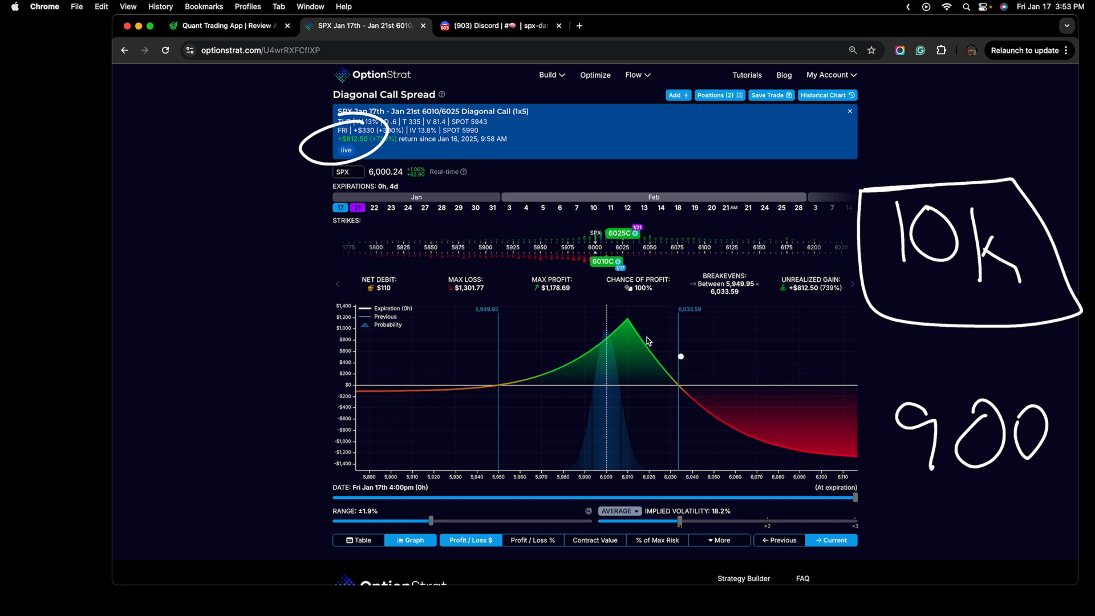
mouse_move(515, 339)
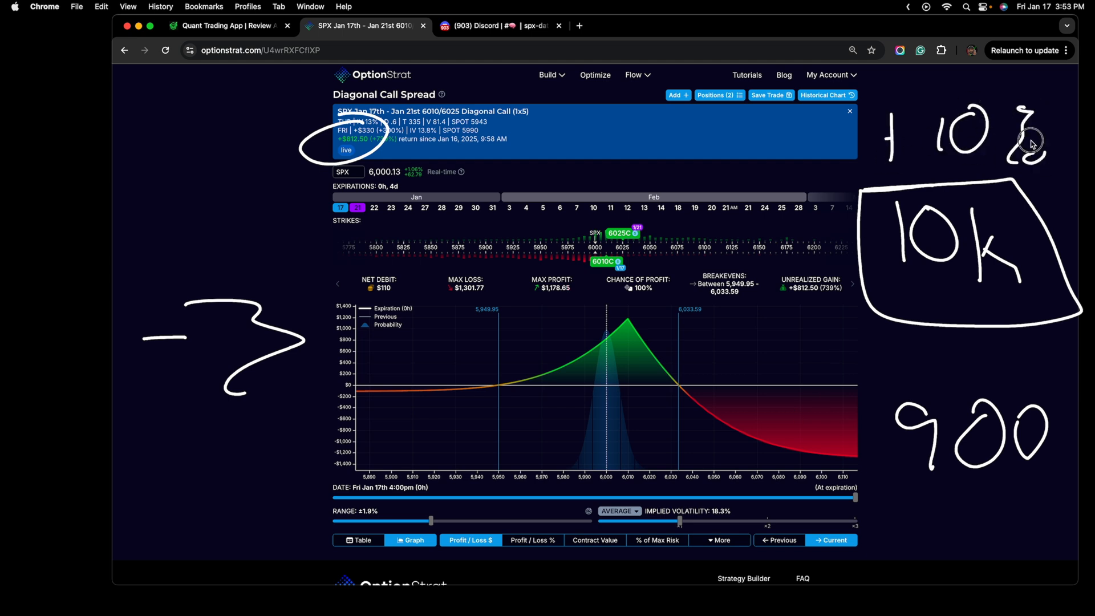
mouse_move(878, 215)
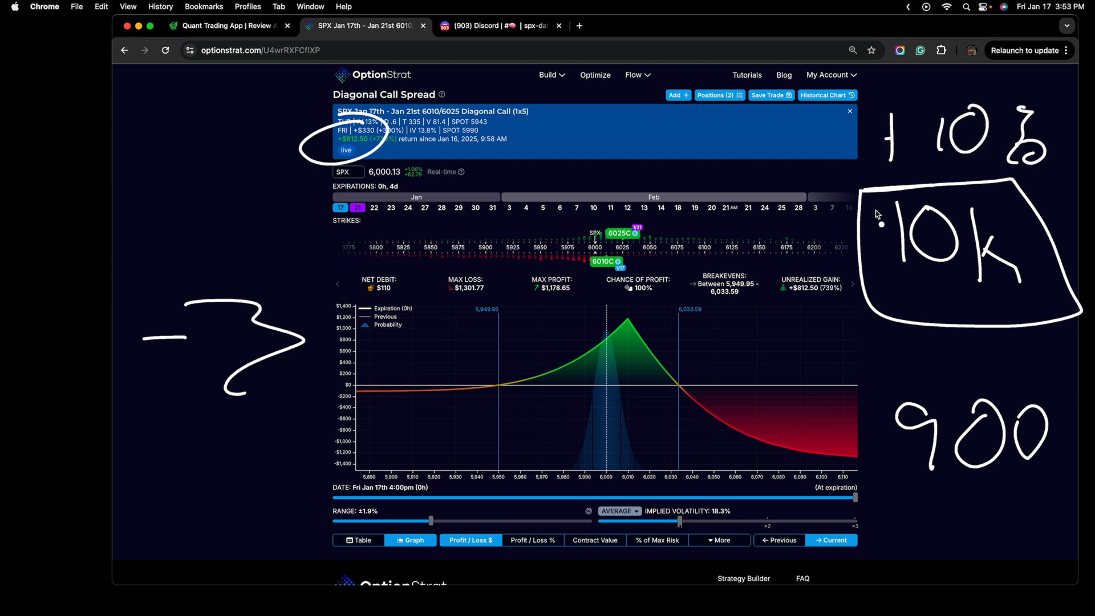
mouse_move(837, 268)
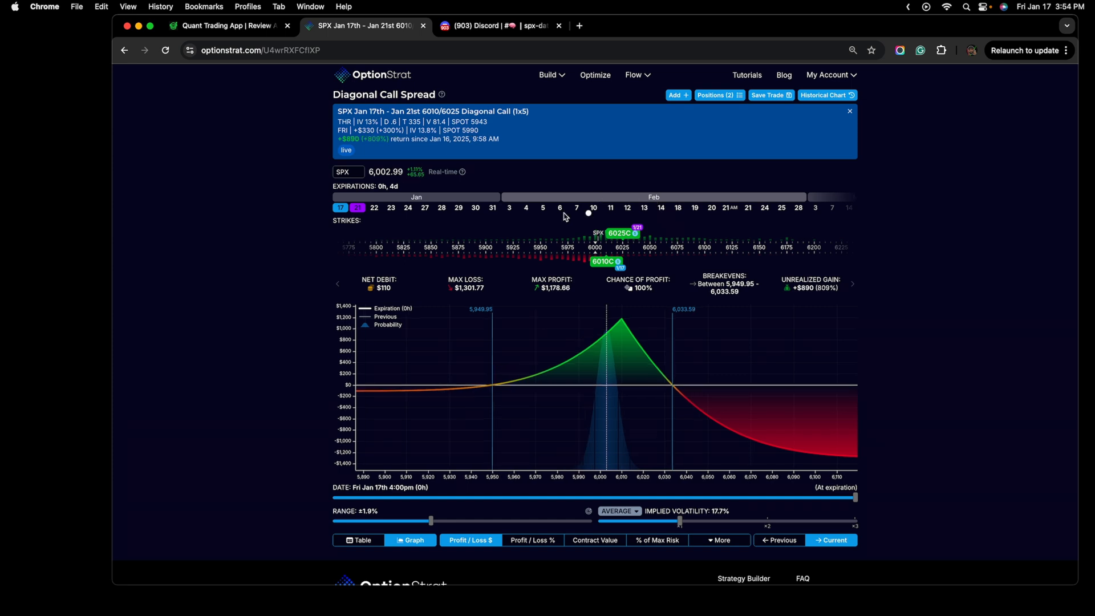
mouse_move(576, 333)
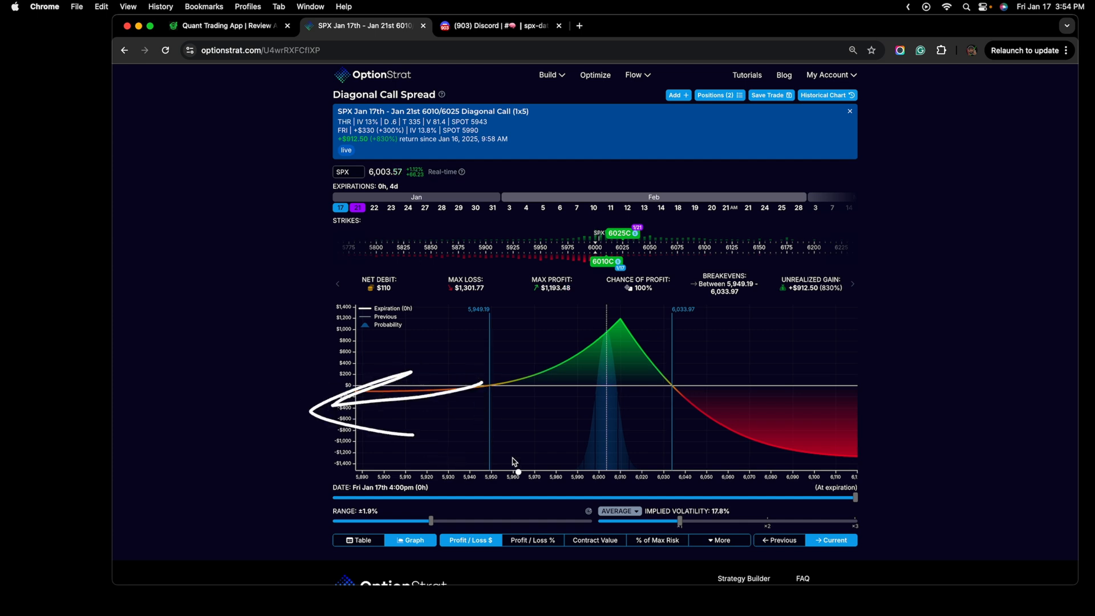
left_click(500, 26)
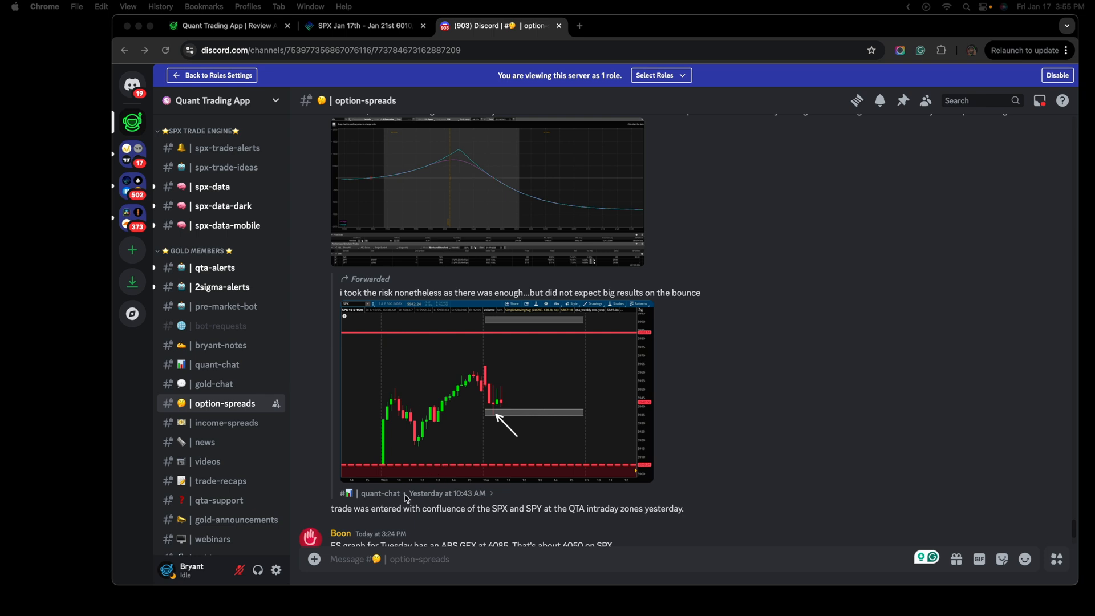
Step: Go to Bryant's original SPX chart post in quant-chat and view the entry-level chart
left_click(217, 364)
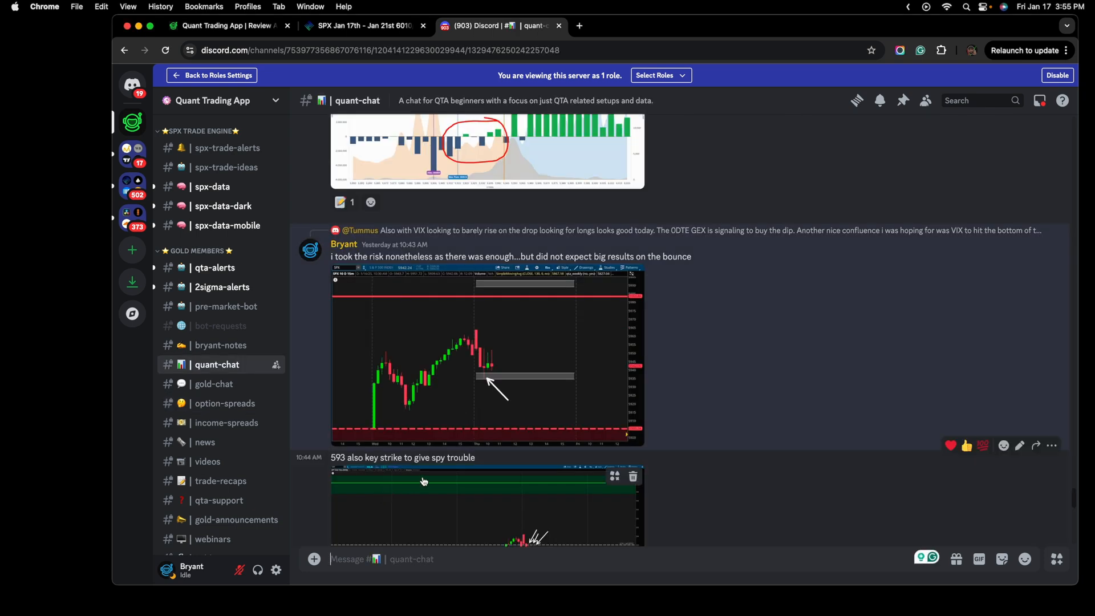
mouse_move(760, 349)
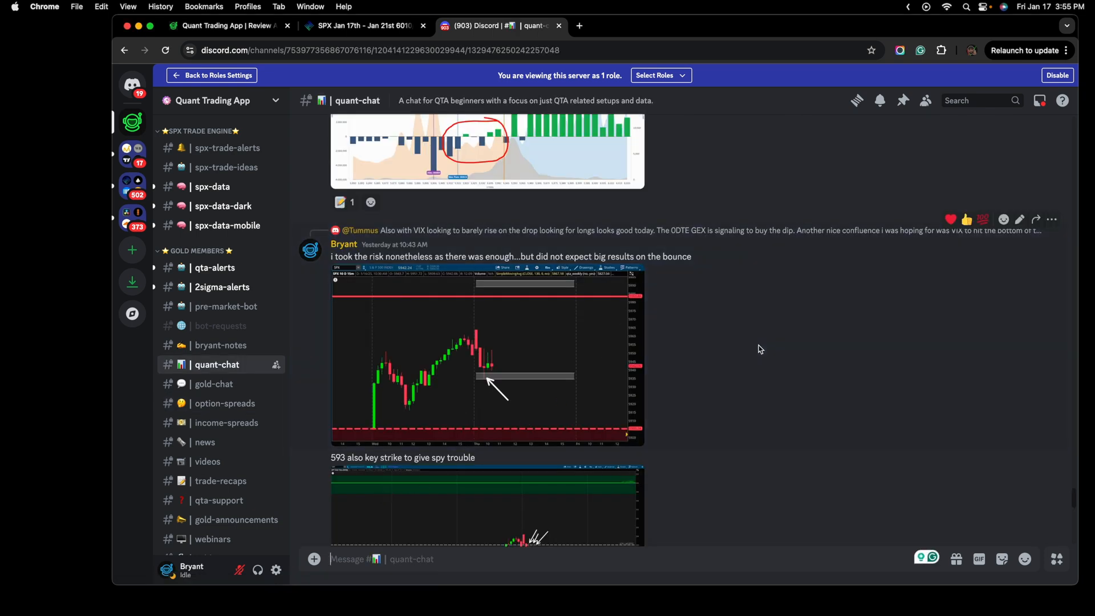
scroll("down", 3)
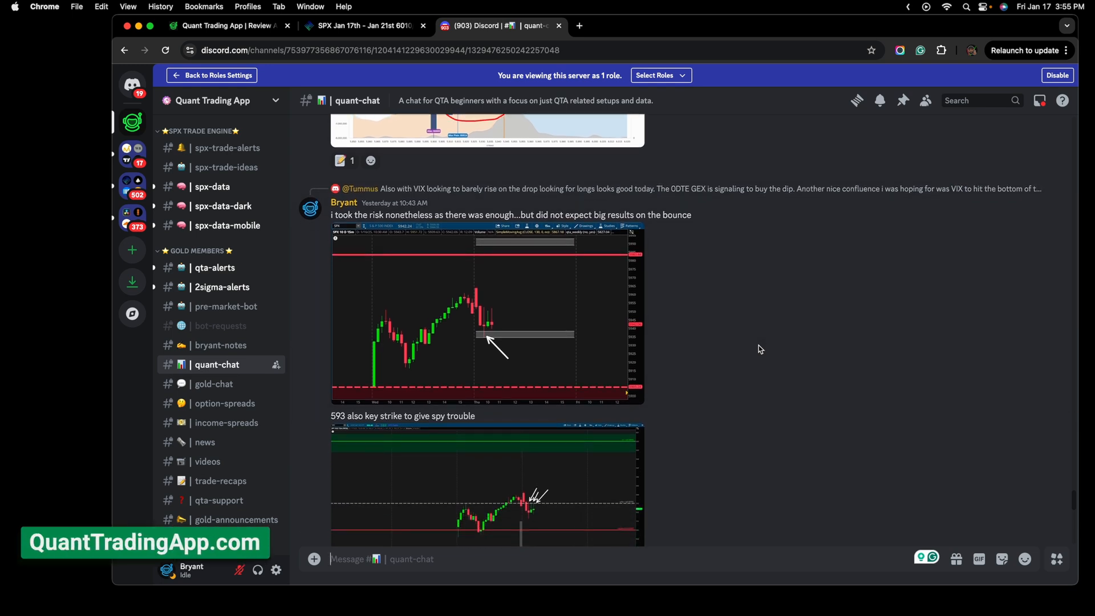
left_click(484, 312)
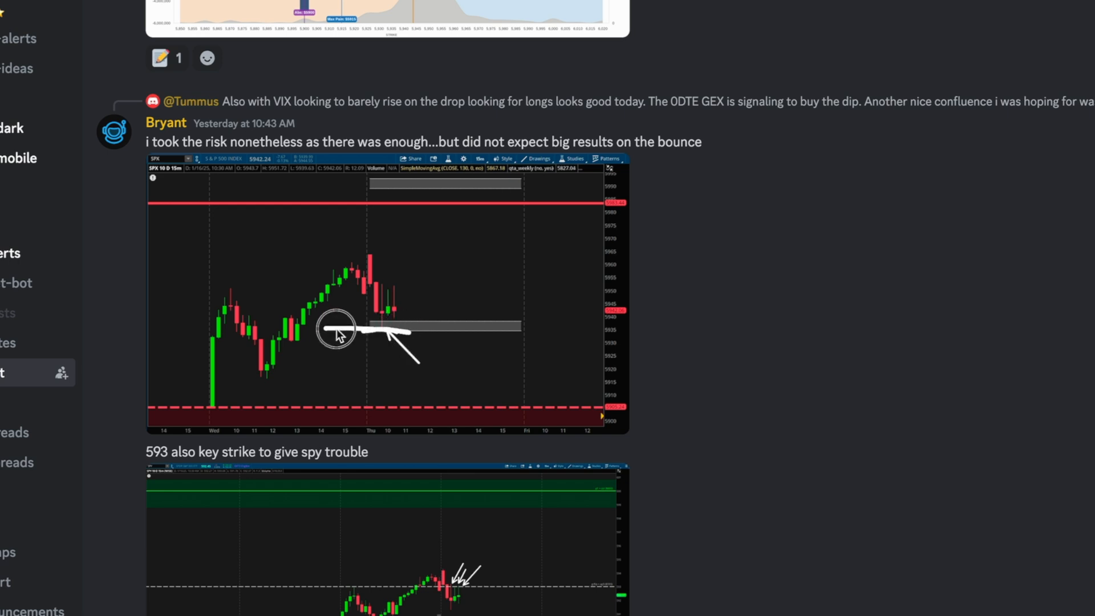
scroll("down", 3)
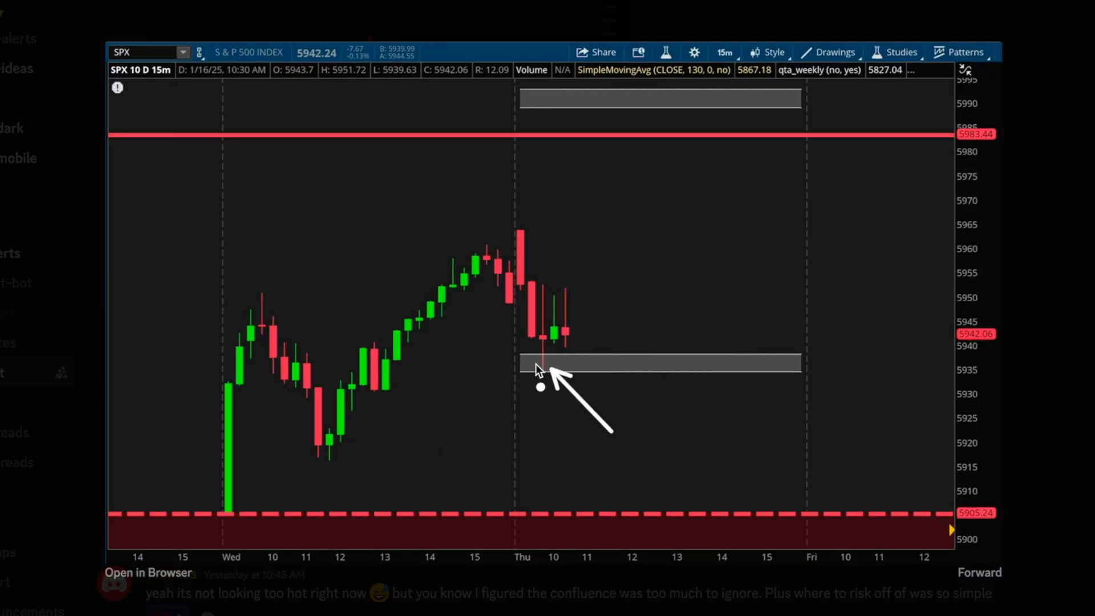
mouse_move(386, 424)
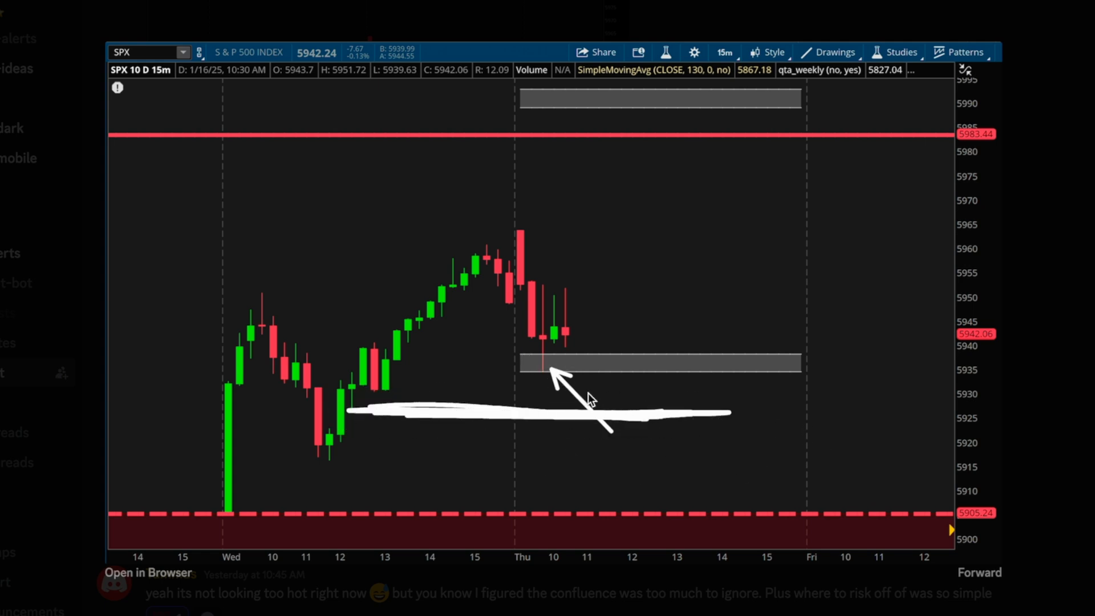
mouse_move(544, 367)
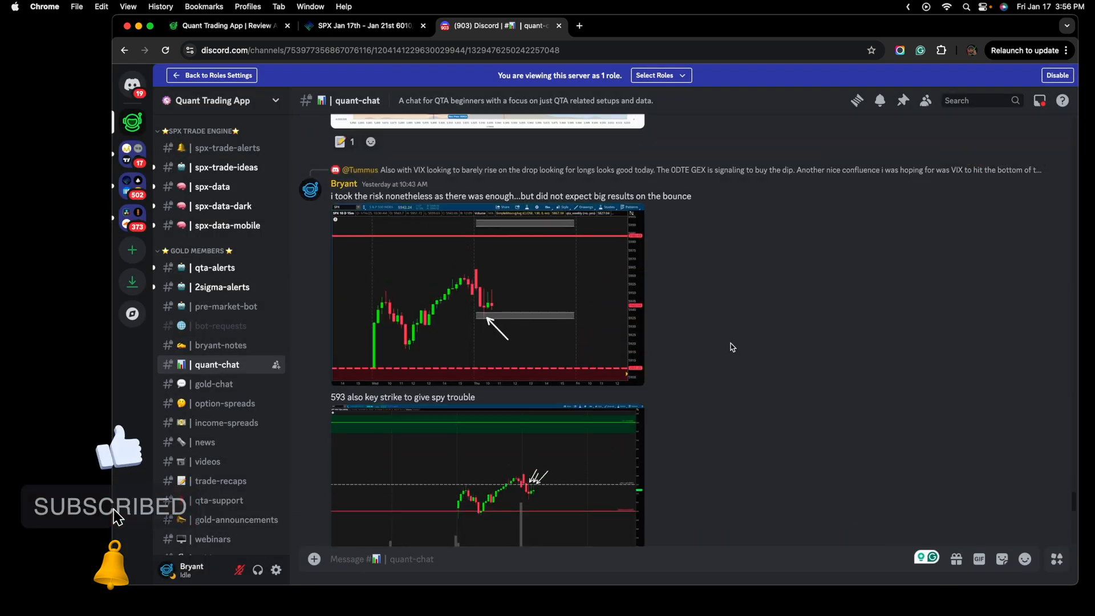
scroll("up", 3)
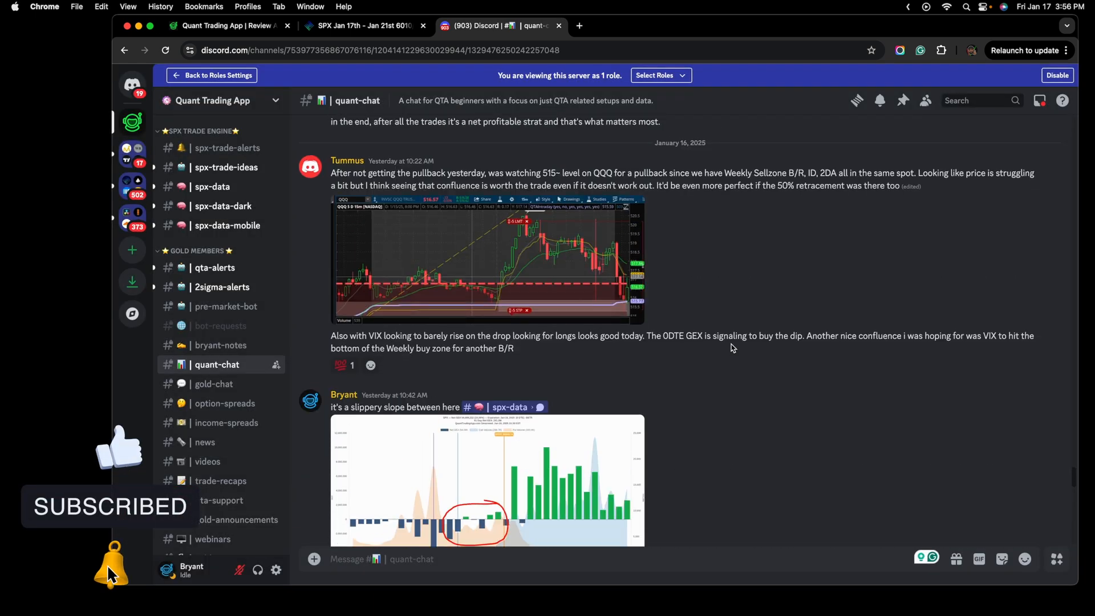
scroll("up", 3)
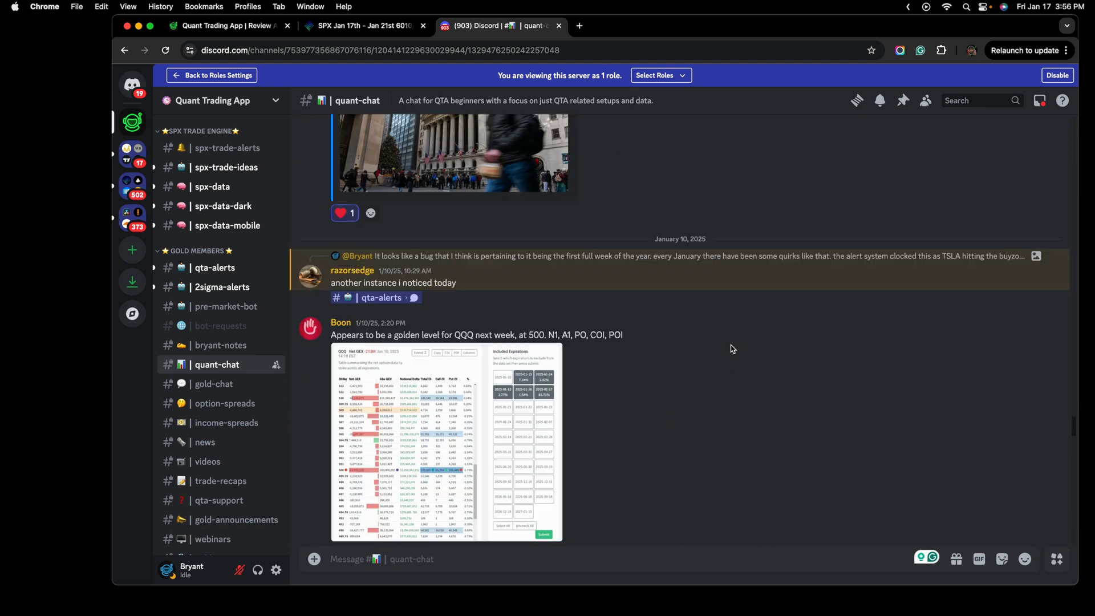
scroll("down", 3)
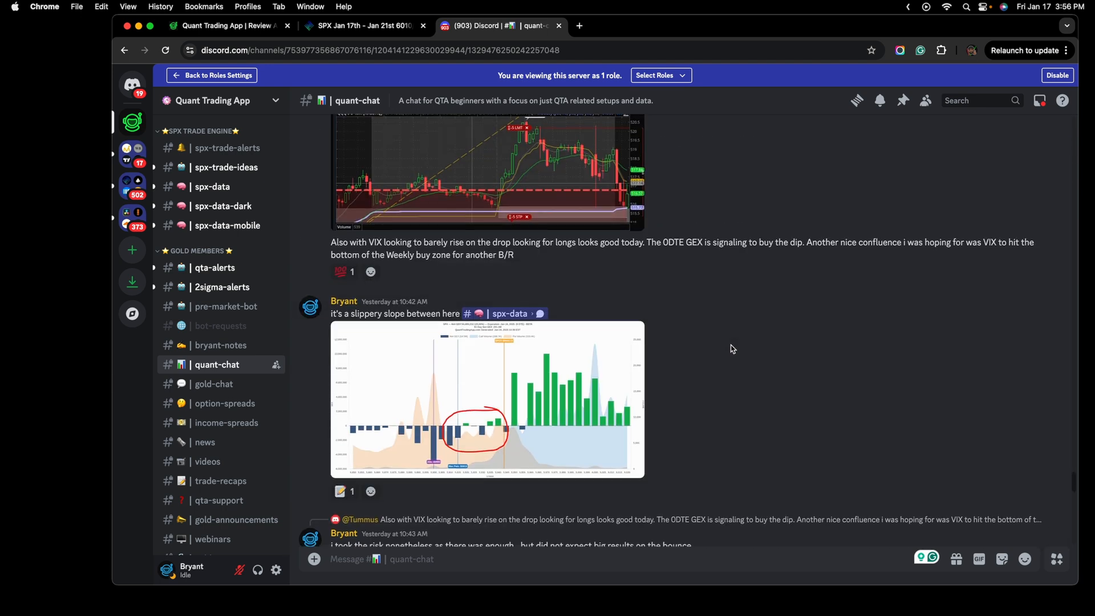
scroll("down", 3)
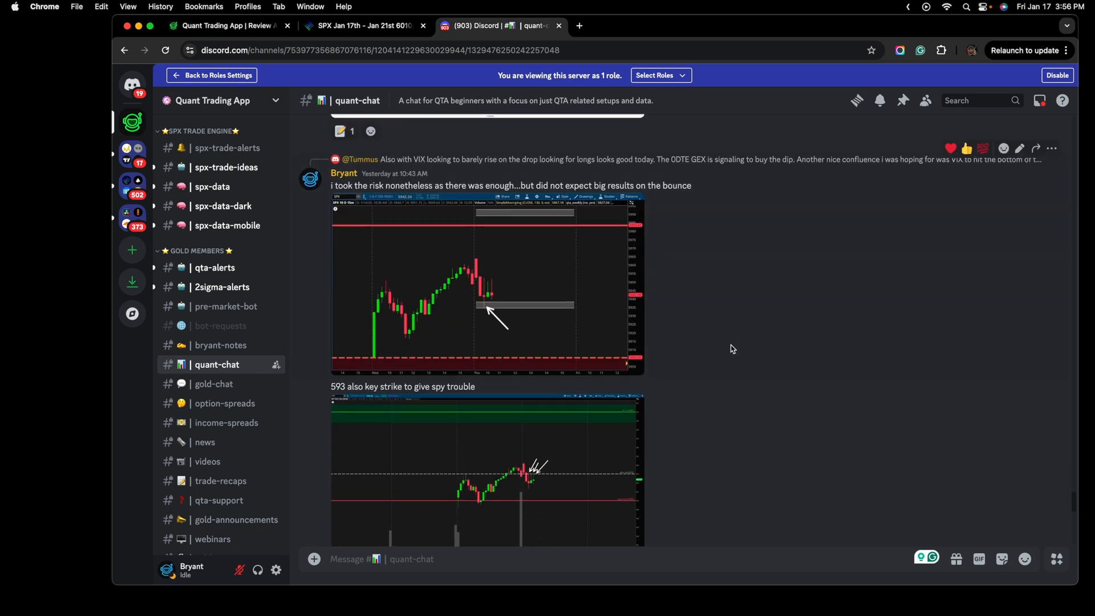